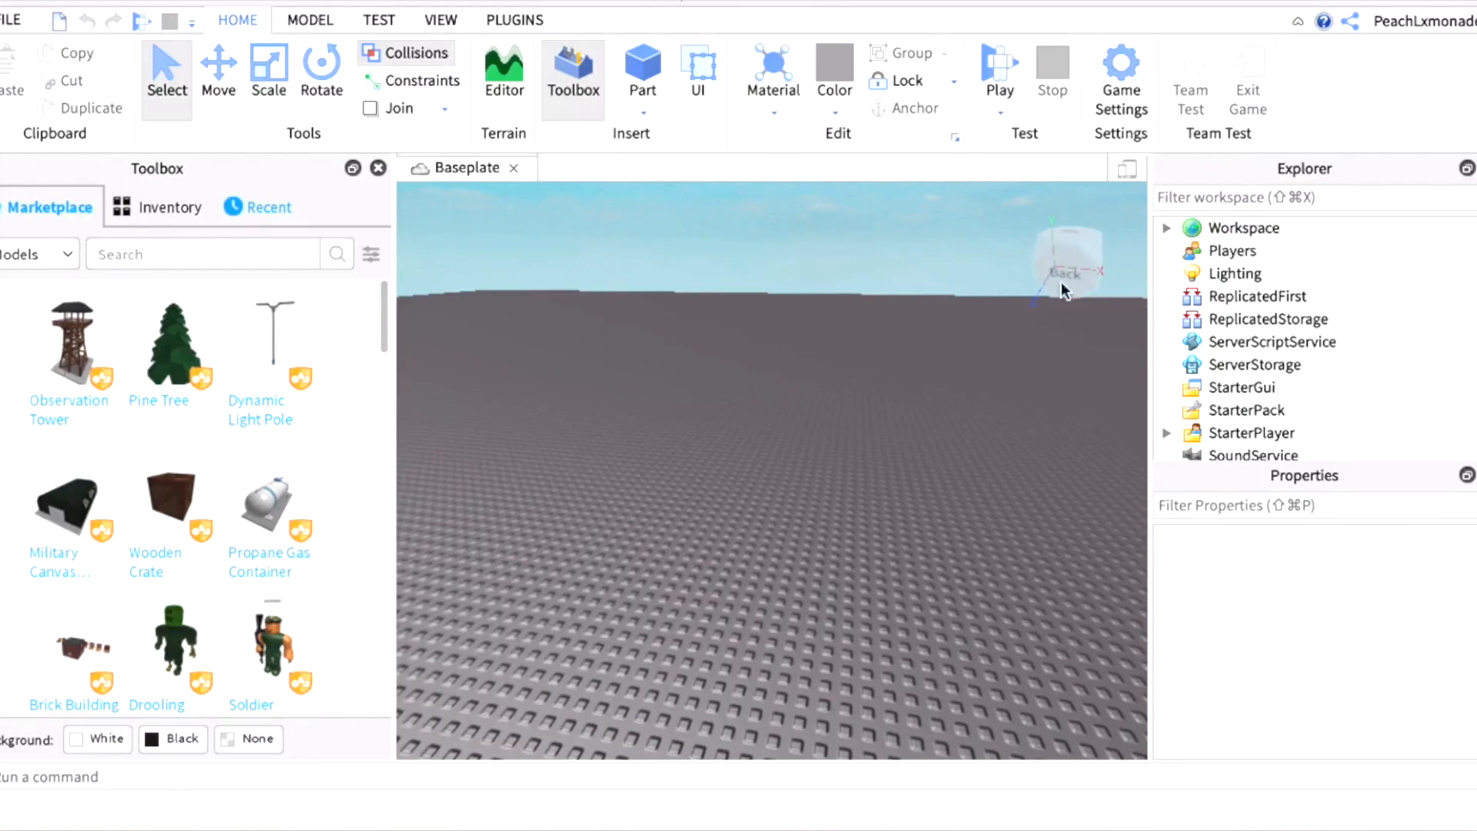
mouse_move(1185, 230)
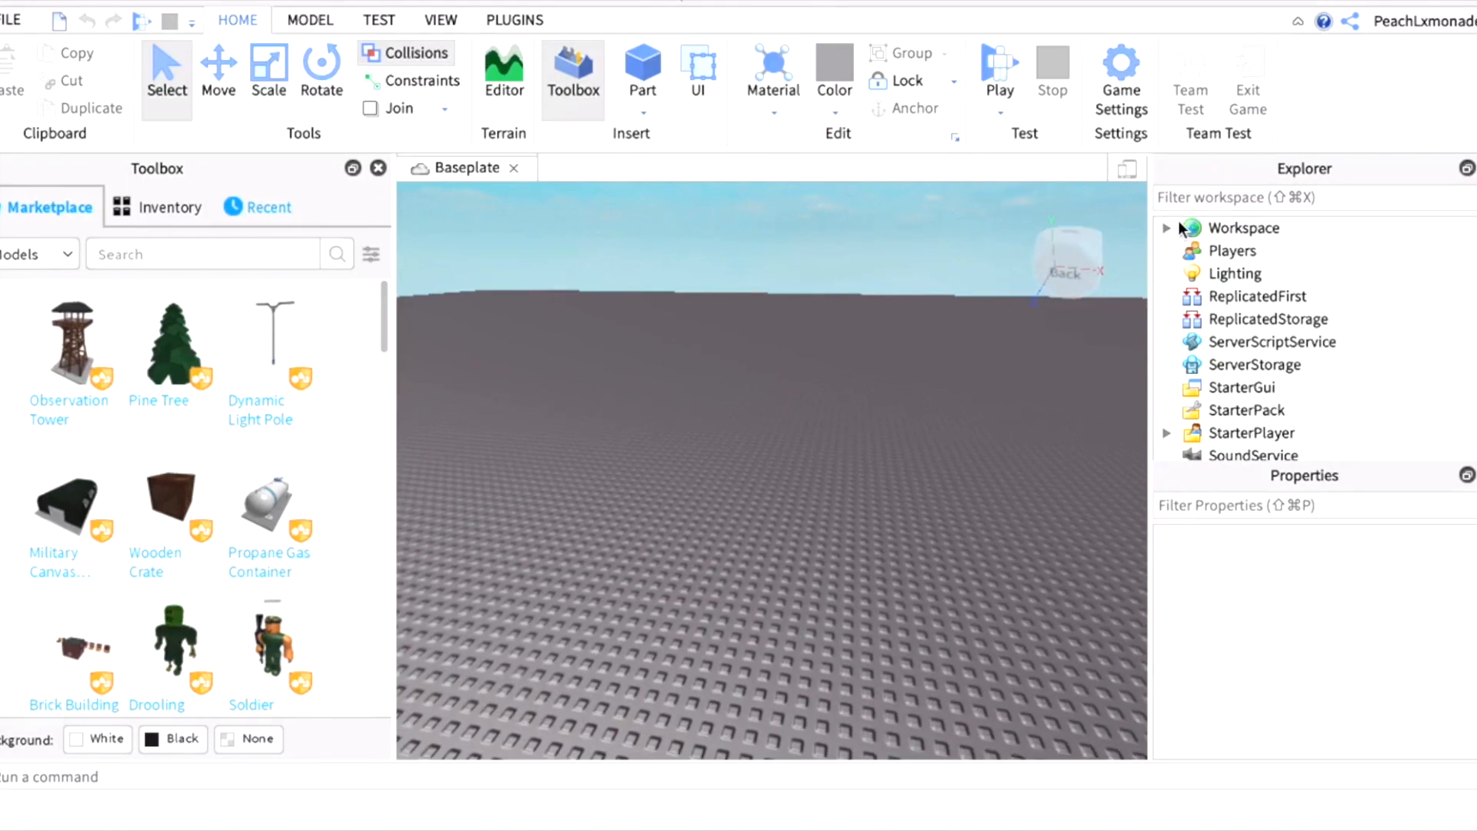
mouse_move(1172, 234)
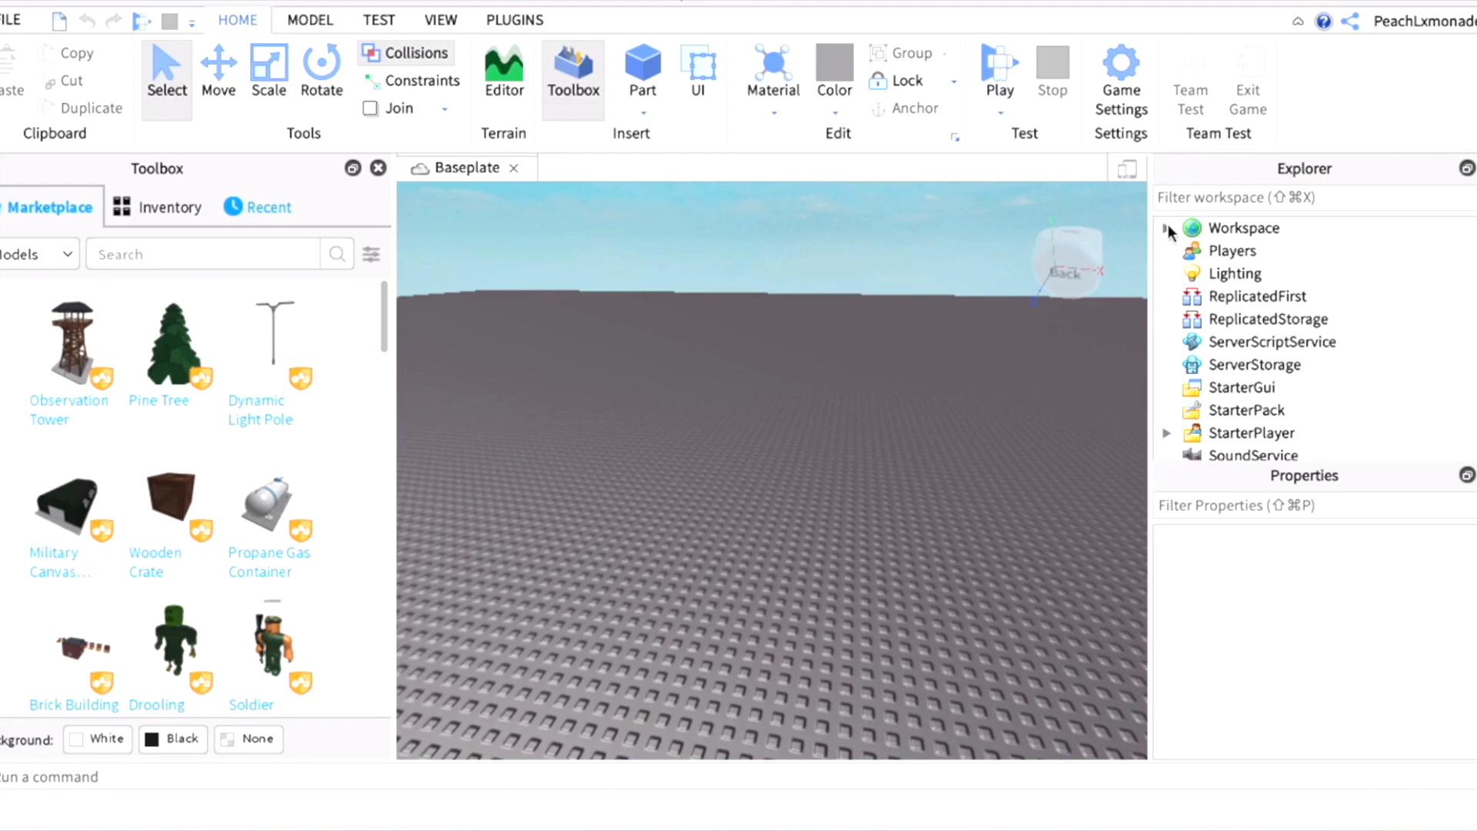
Browse the Studio ribbon tabs, then return to the main editing tools.
left_click(439, 19)
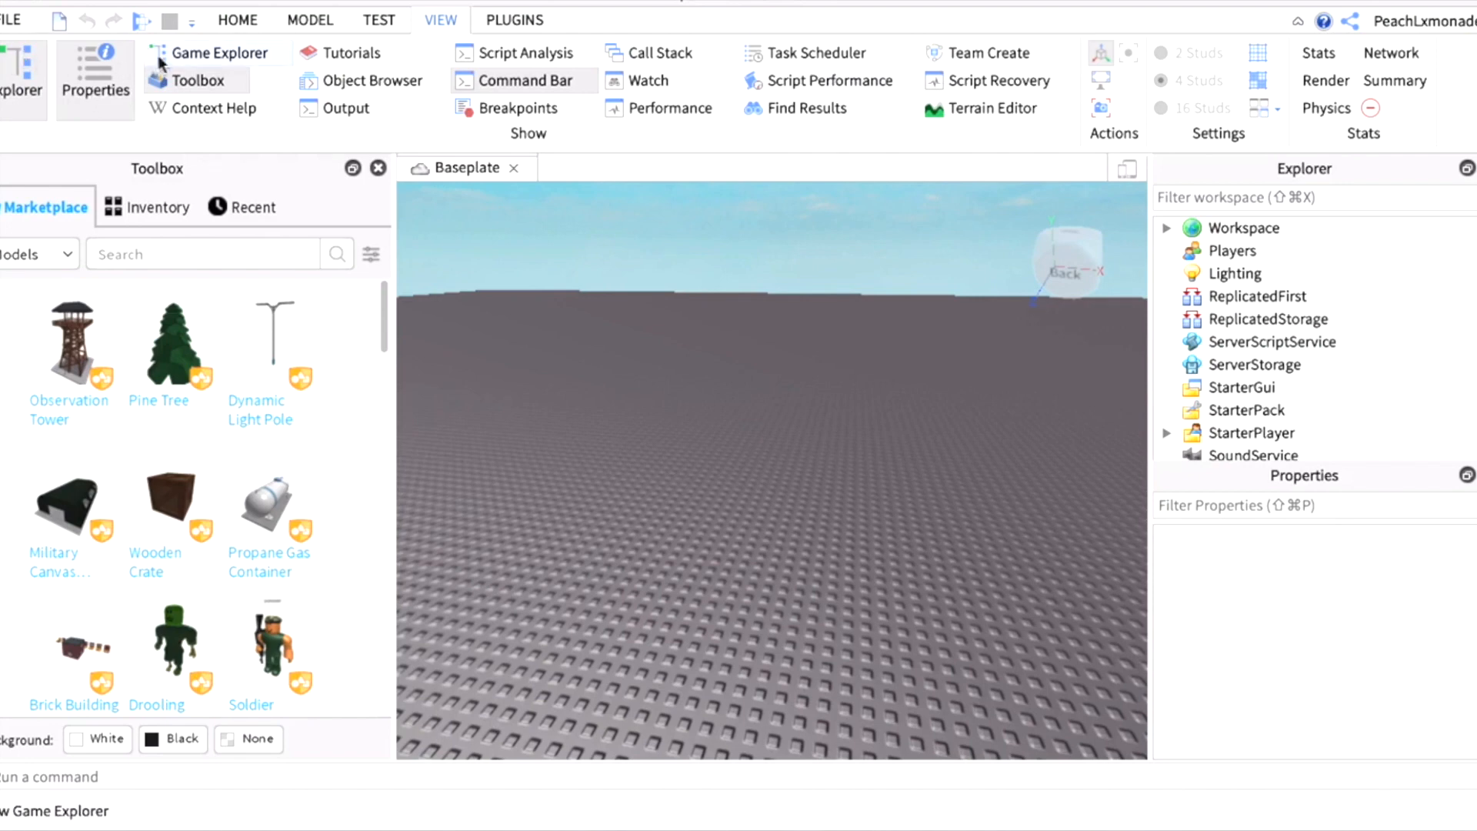
left_click(378, 20)
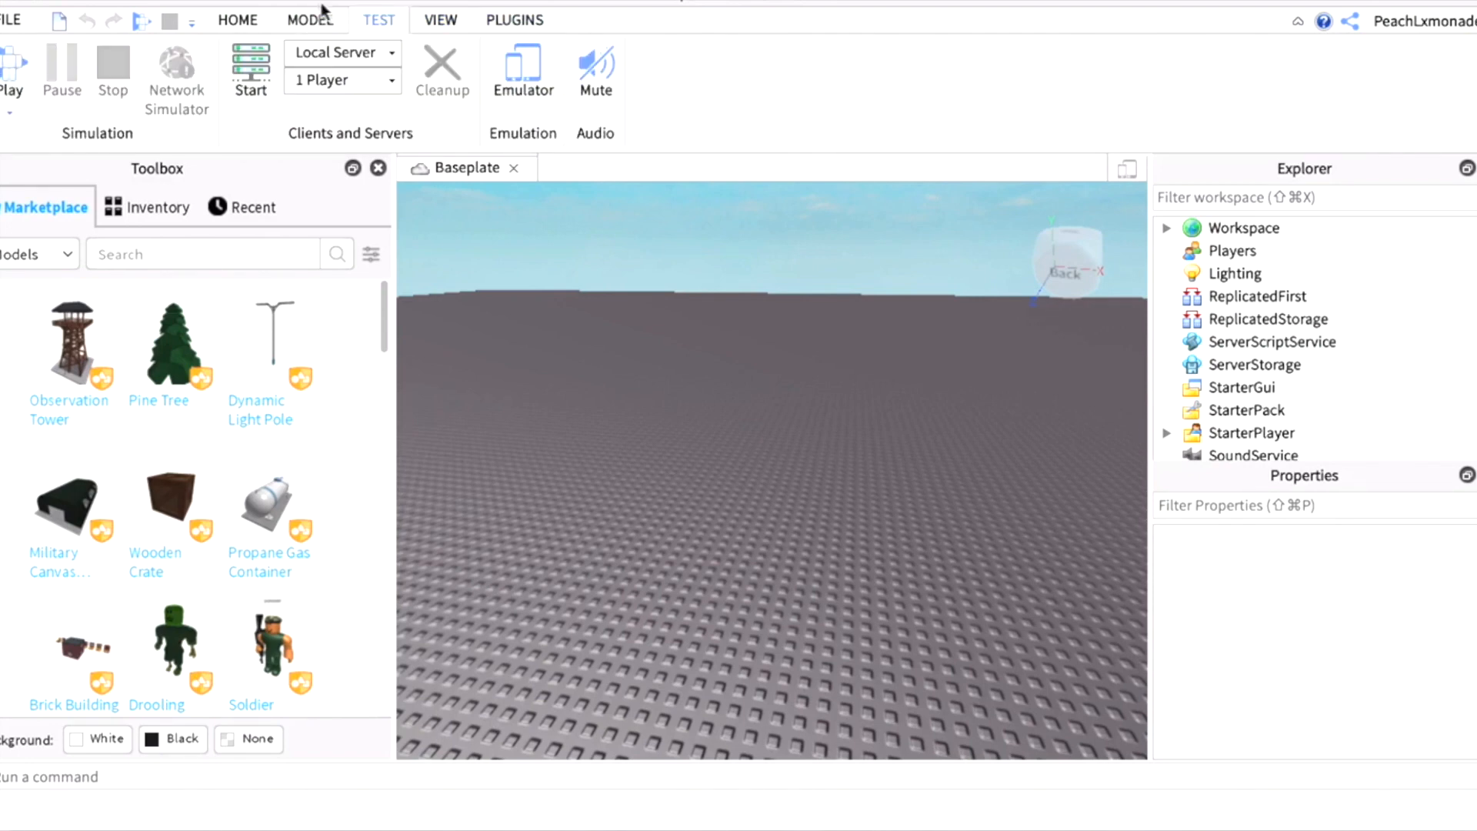
left_click(310, 18)
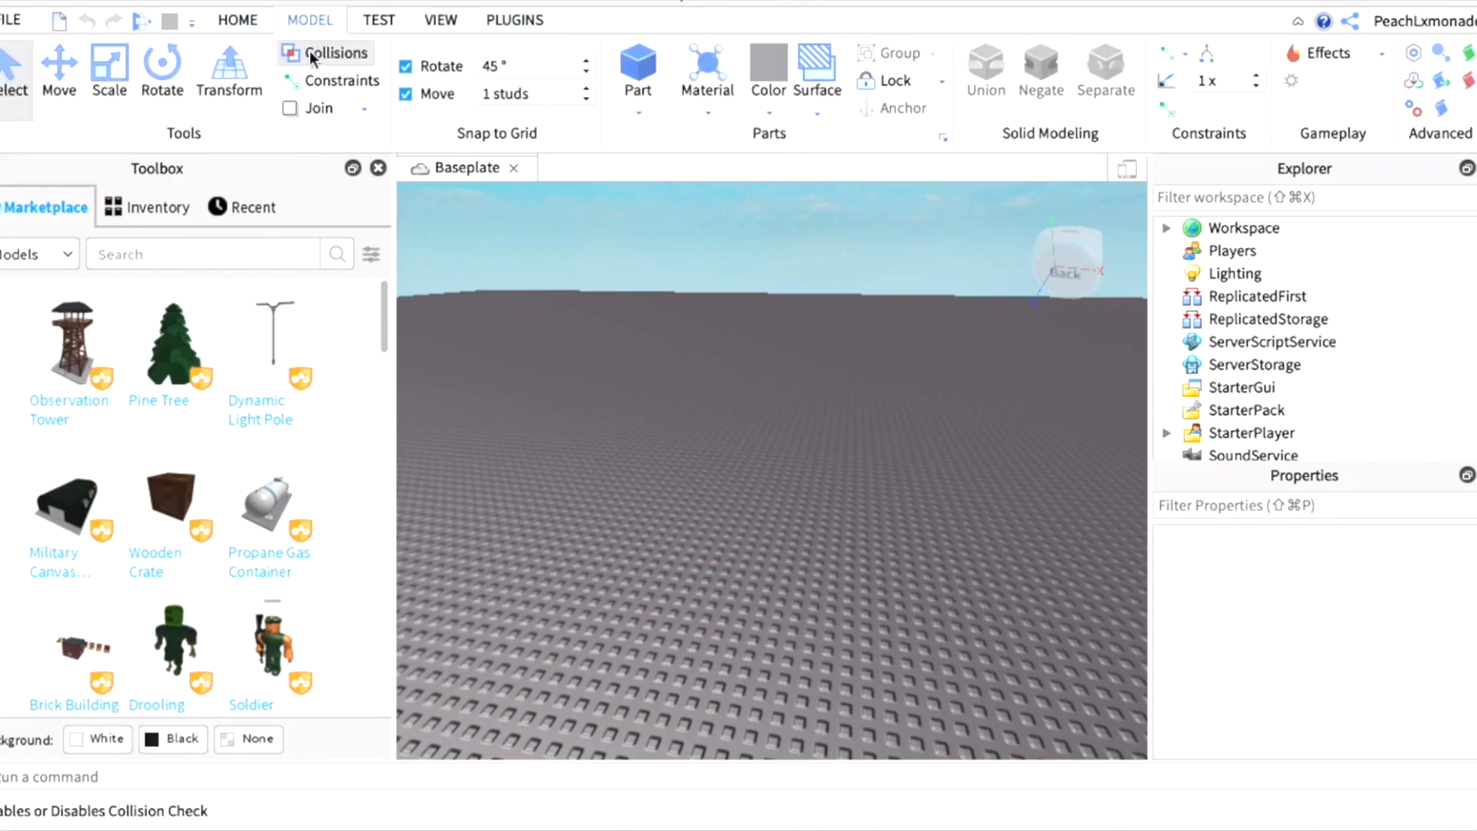
left_click(236, 20)
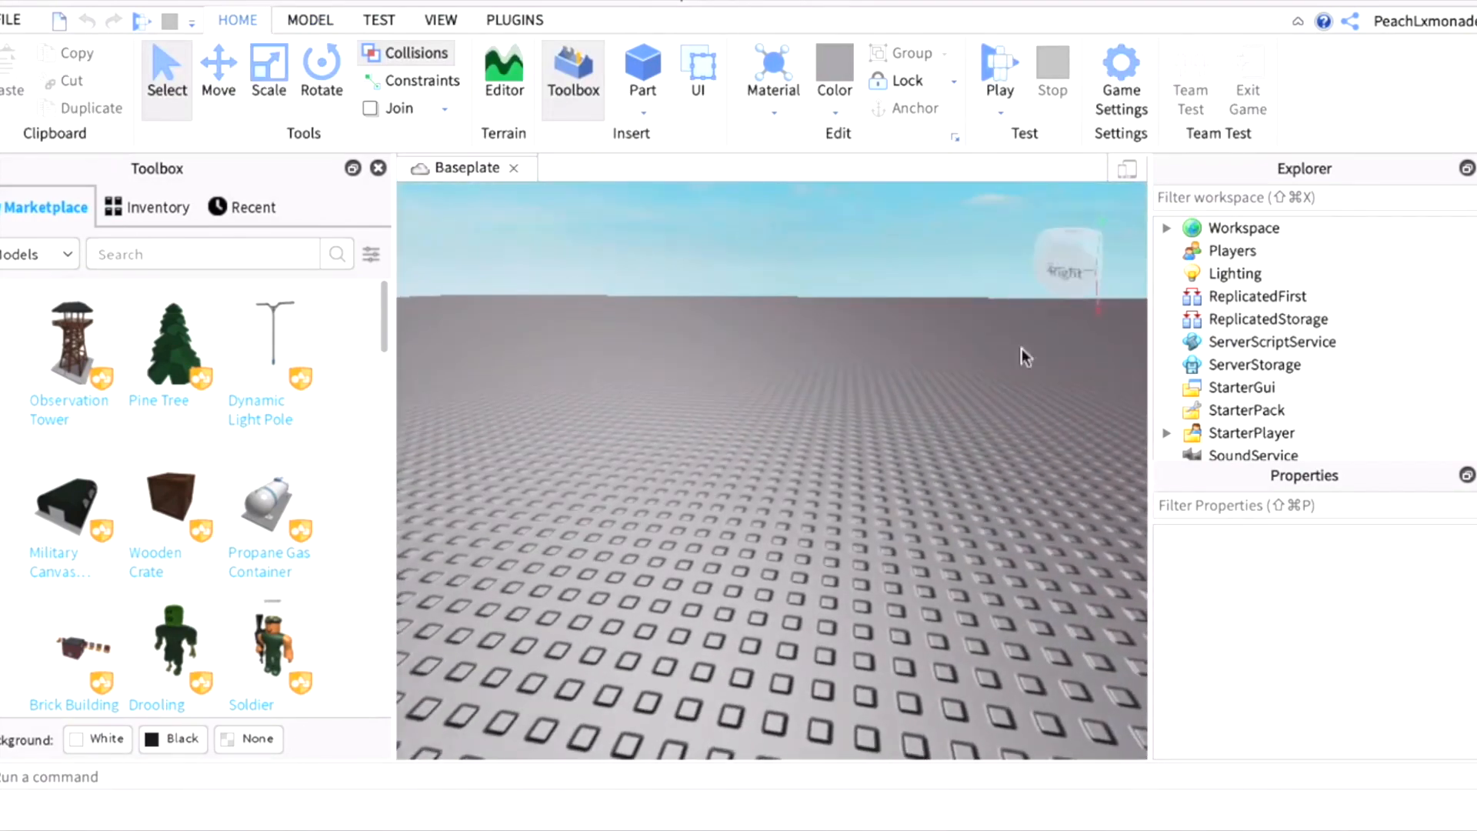
mouse_move(812, 356)
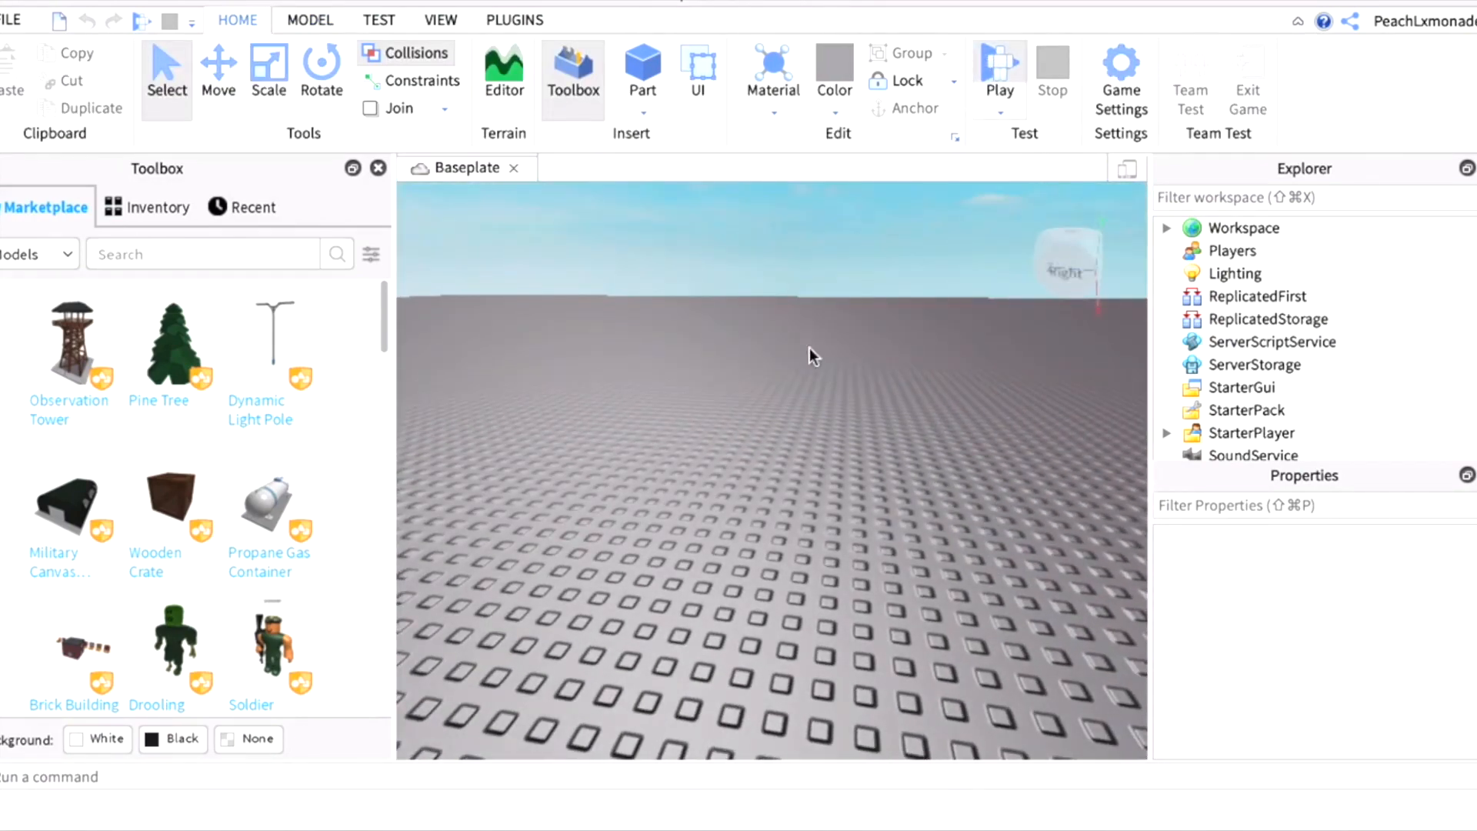
Run a test play to spawn the avatar, find it in Workspace, then stop.
left_click(999, 70)
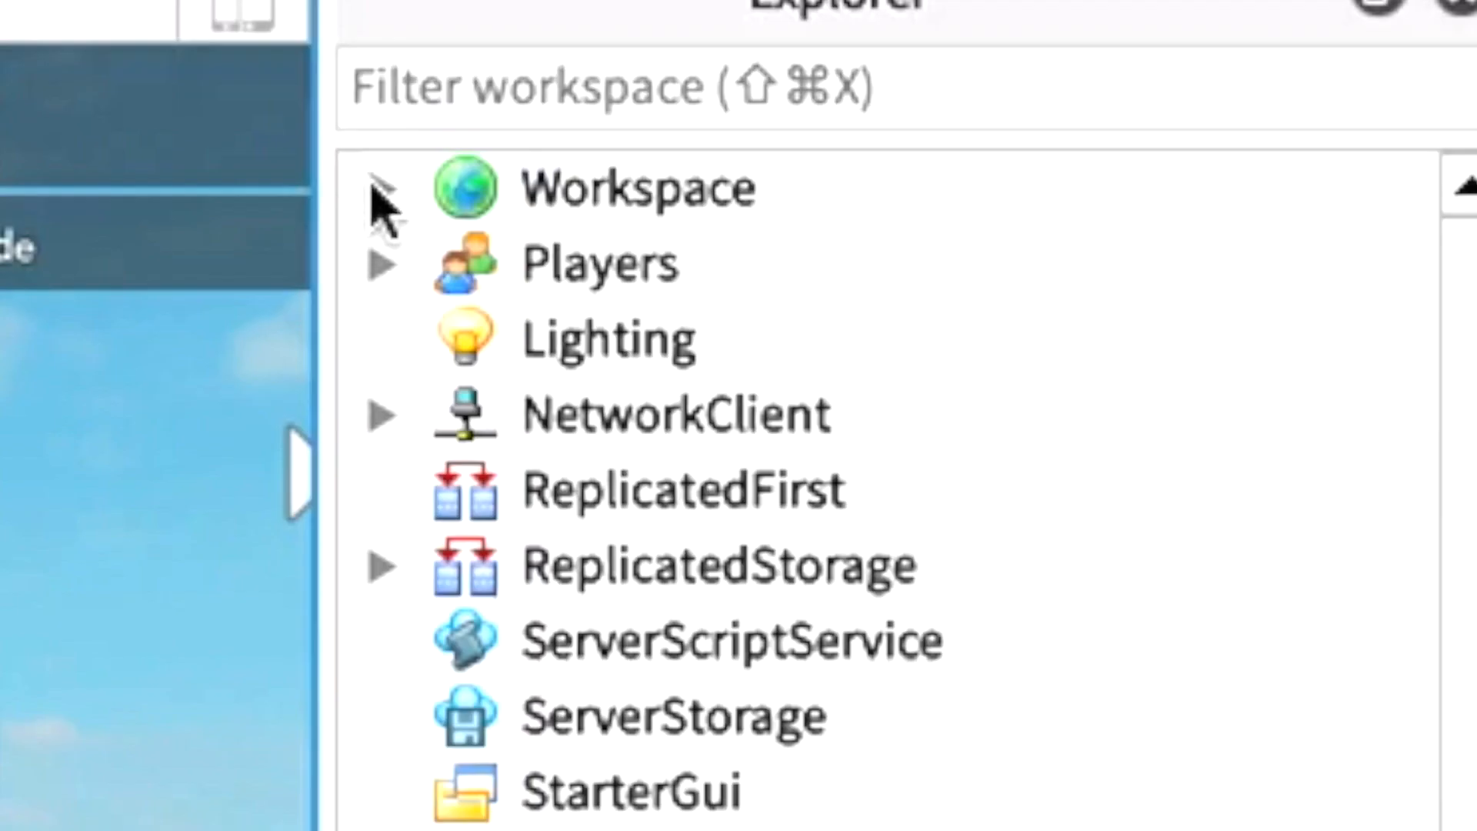
left_click(381, 186)
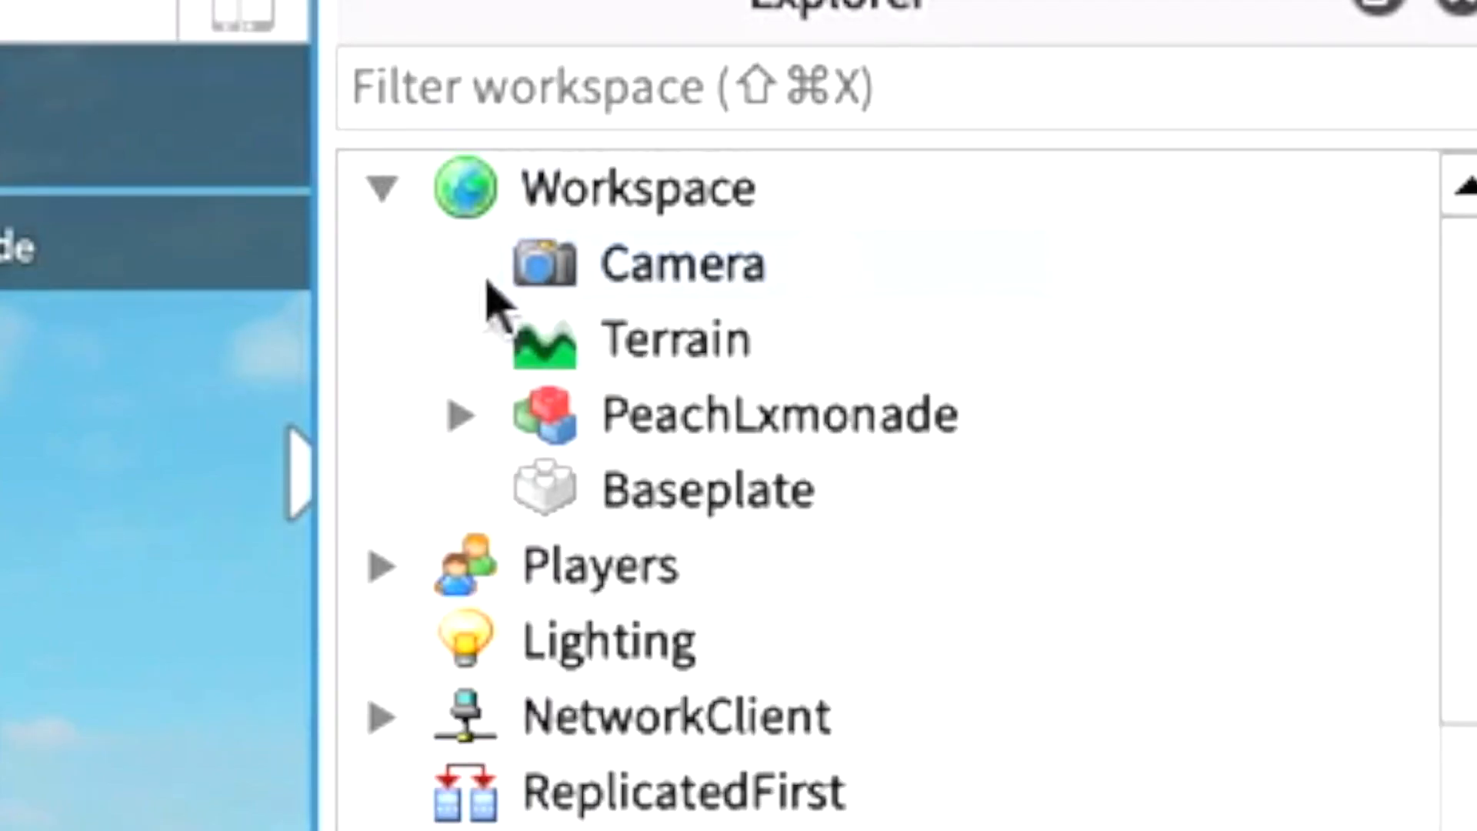
mouse_move(537, 433)
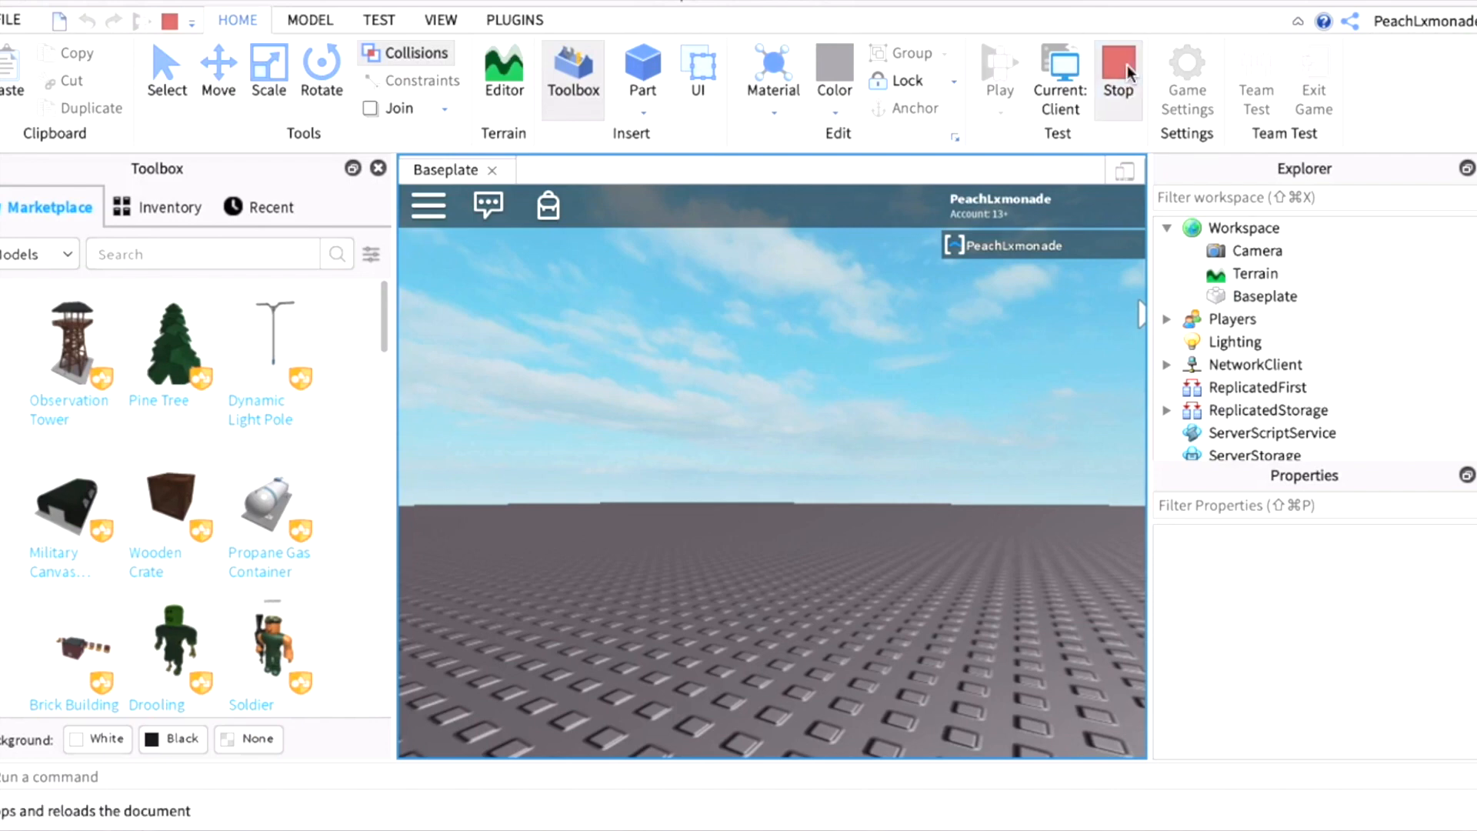
left_click(1116, 71)
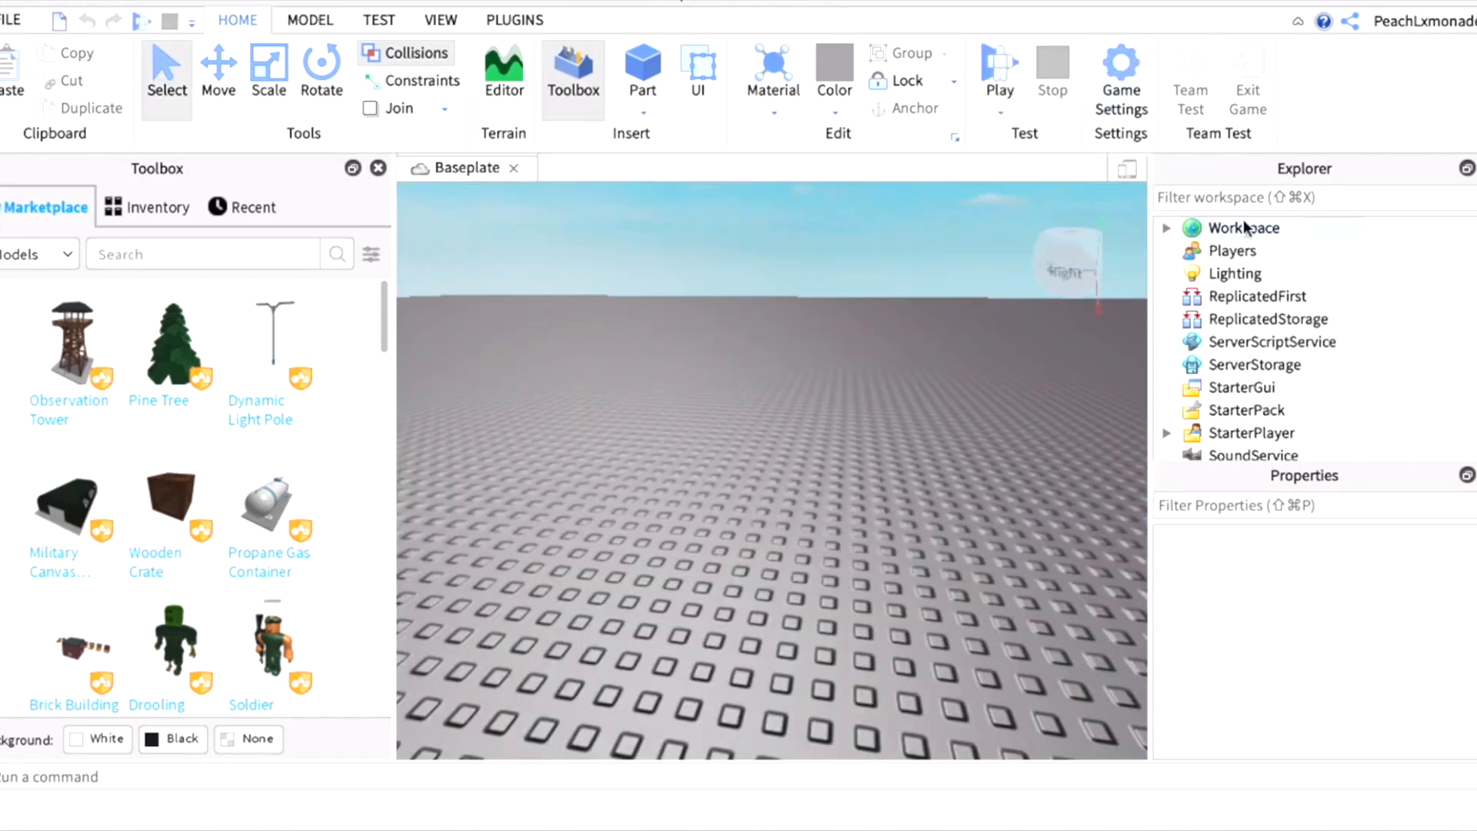
Paste the avatar model into Workspace and delete its beret, tail, headphones and hair.
right_click(1242, 227)
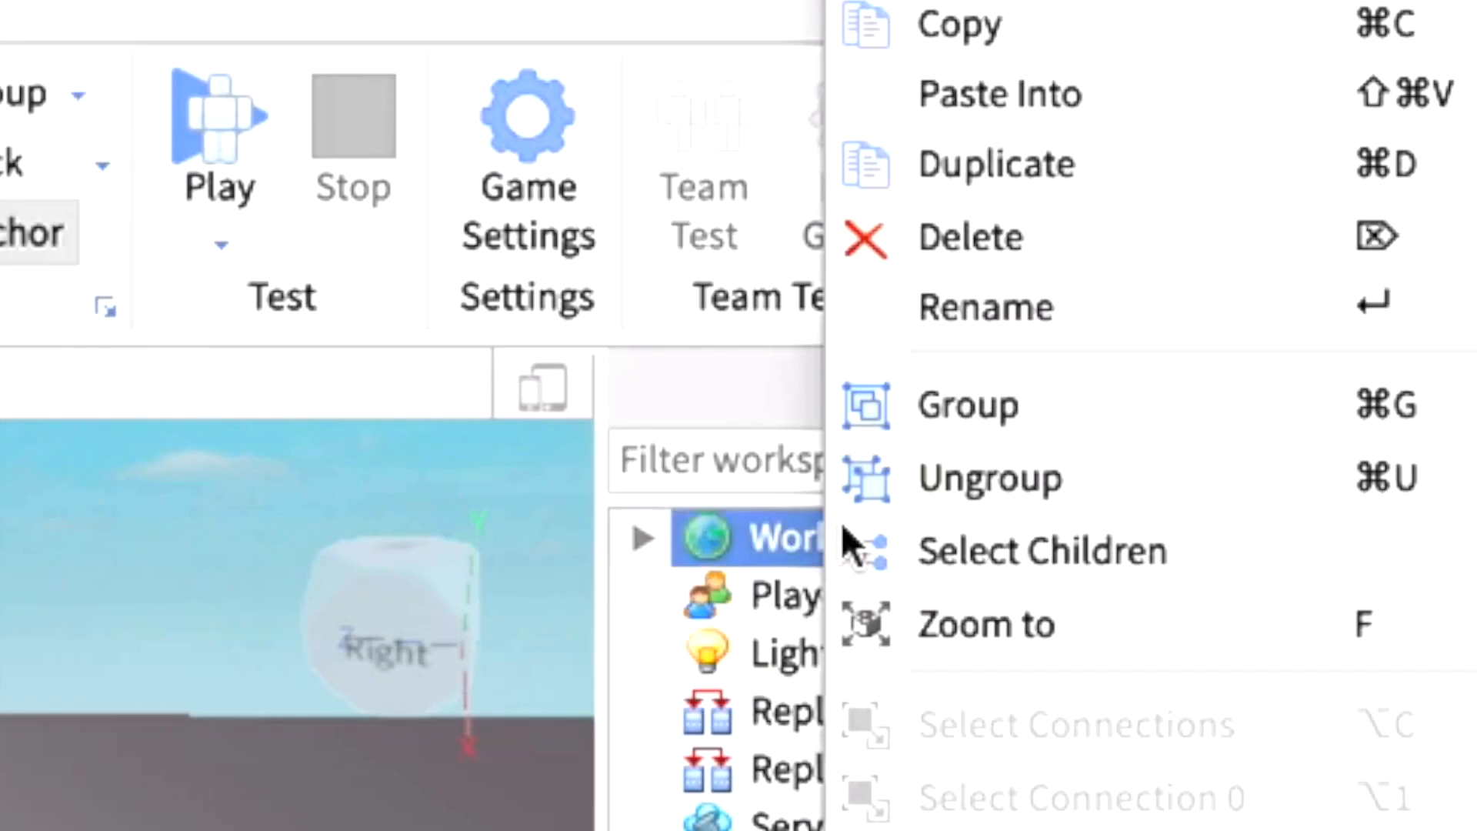
mouse_move(941, 99)
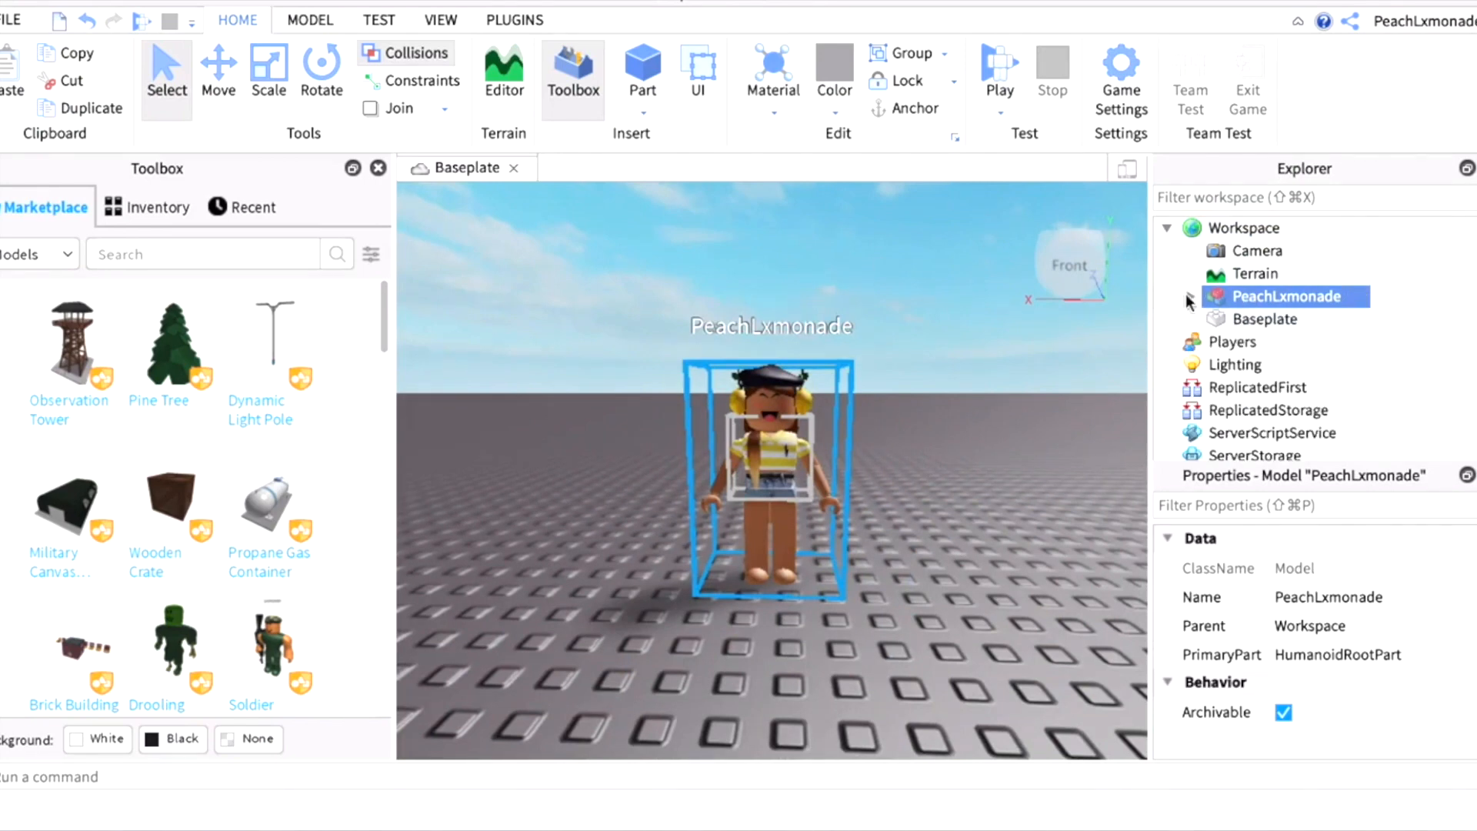
left_click(1165, 295)
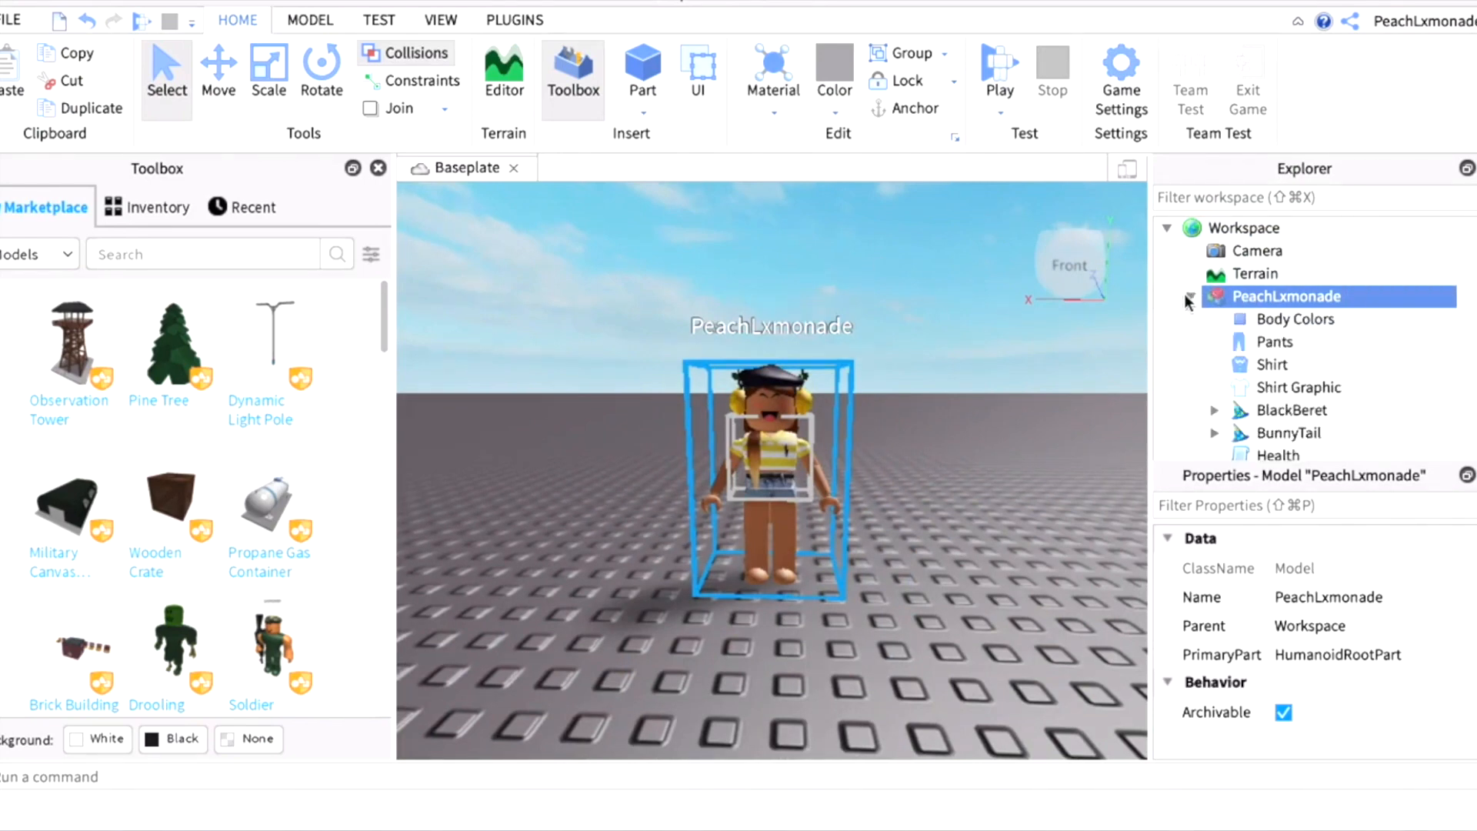
scroll("down", 3)
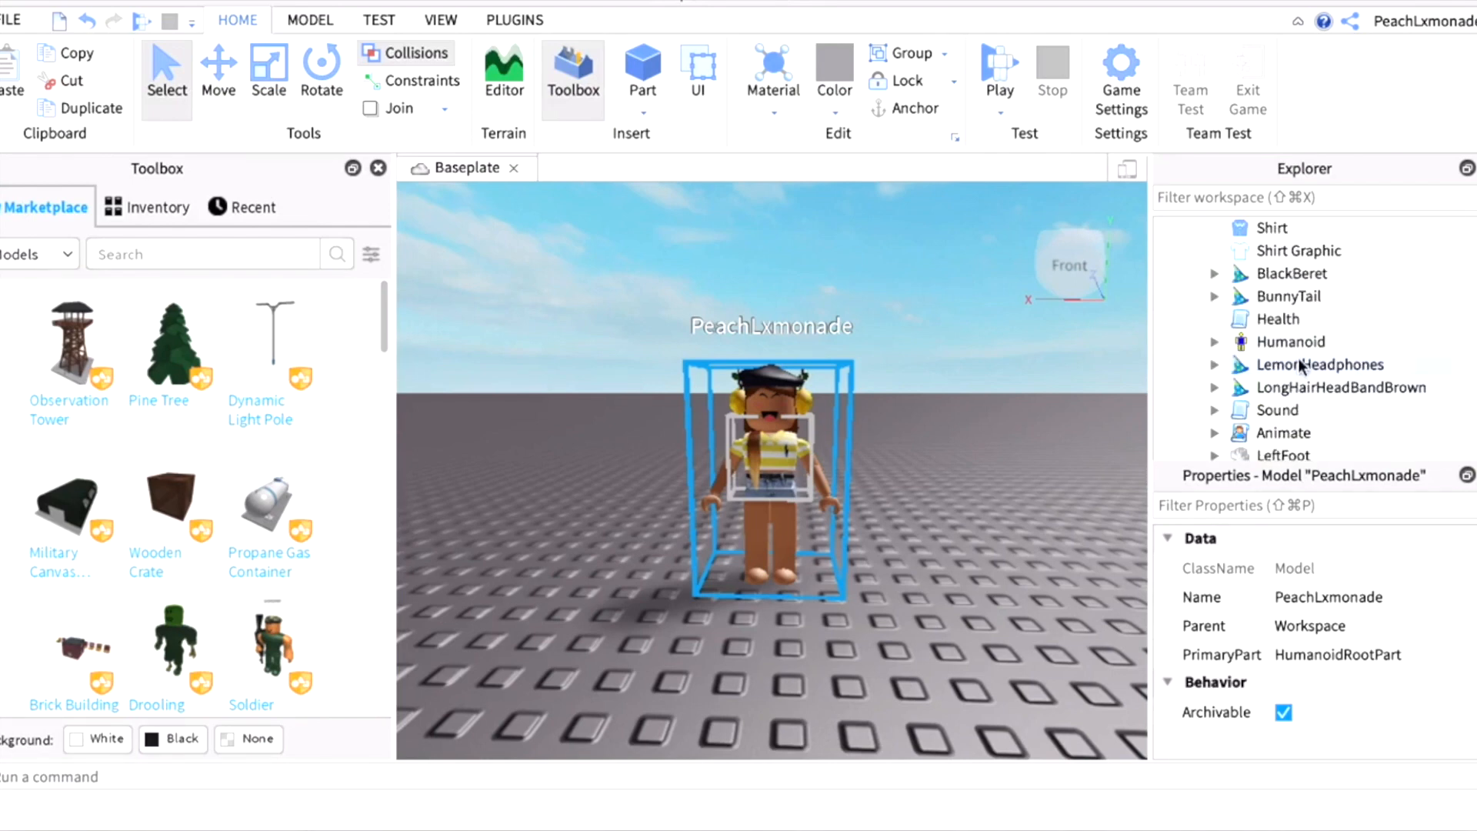
right_click(1321, 364)
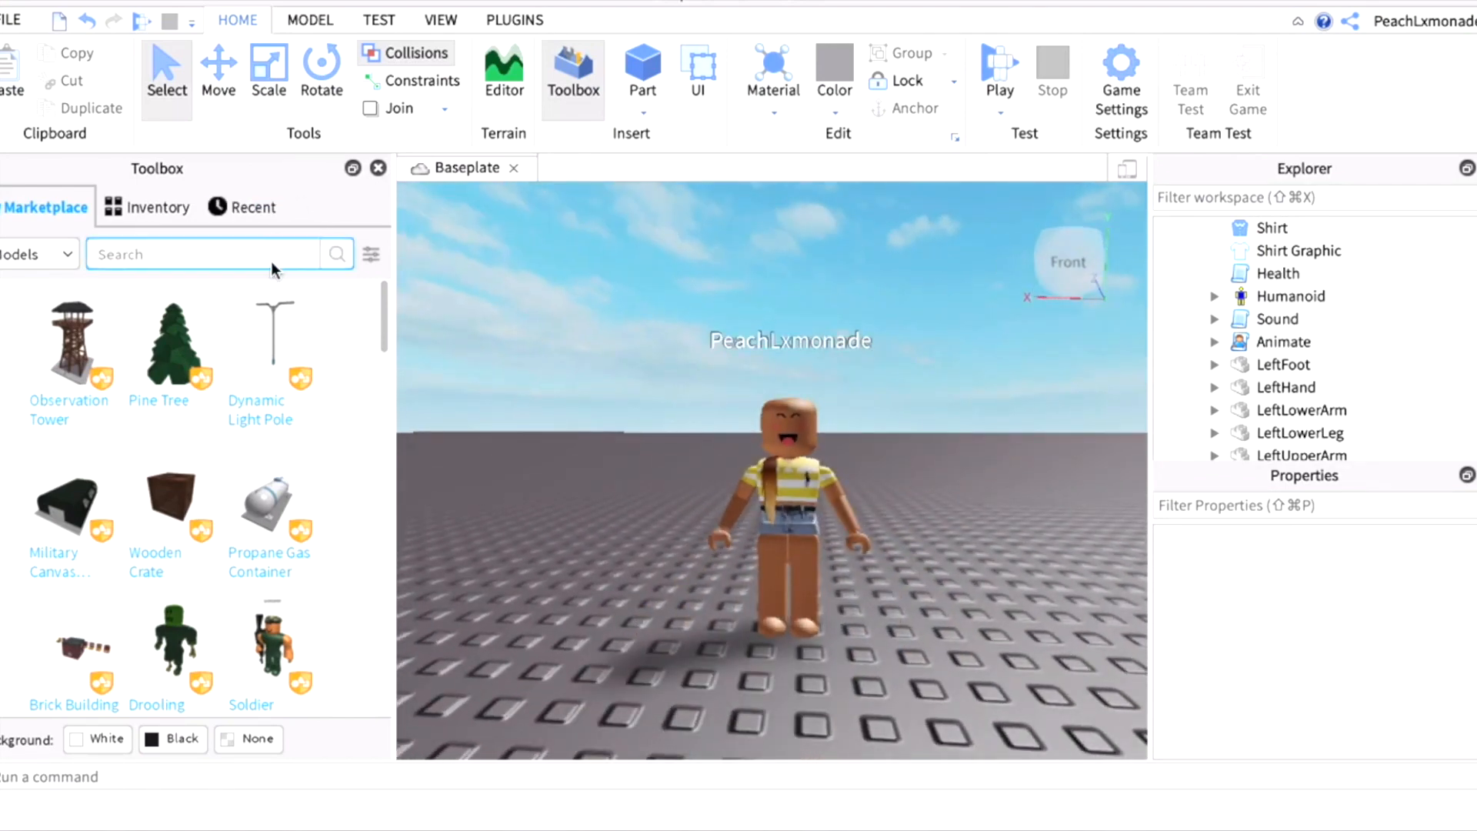
Search the marketplace for 'hair' and insert the girl hair bun model.
type("h")
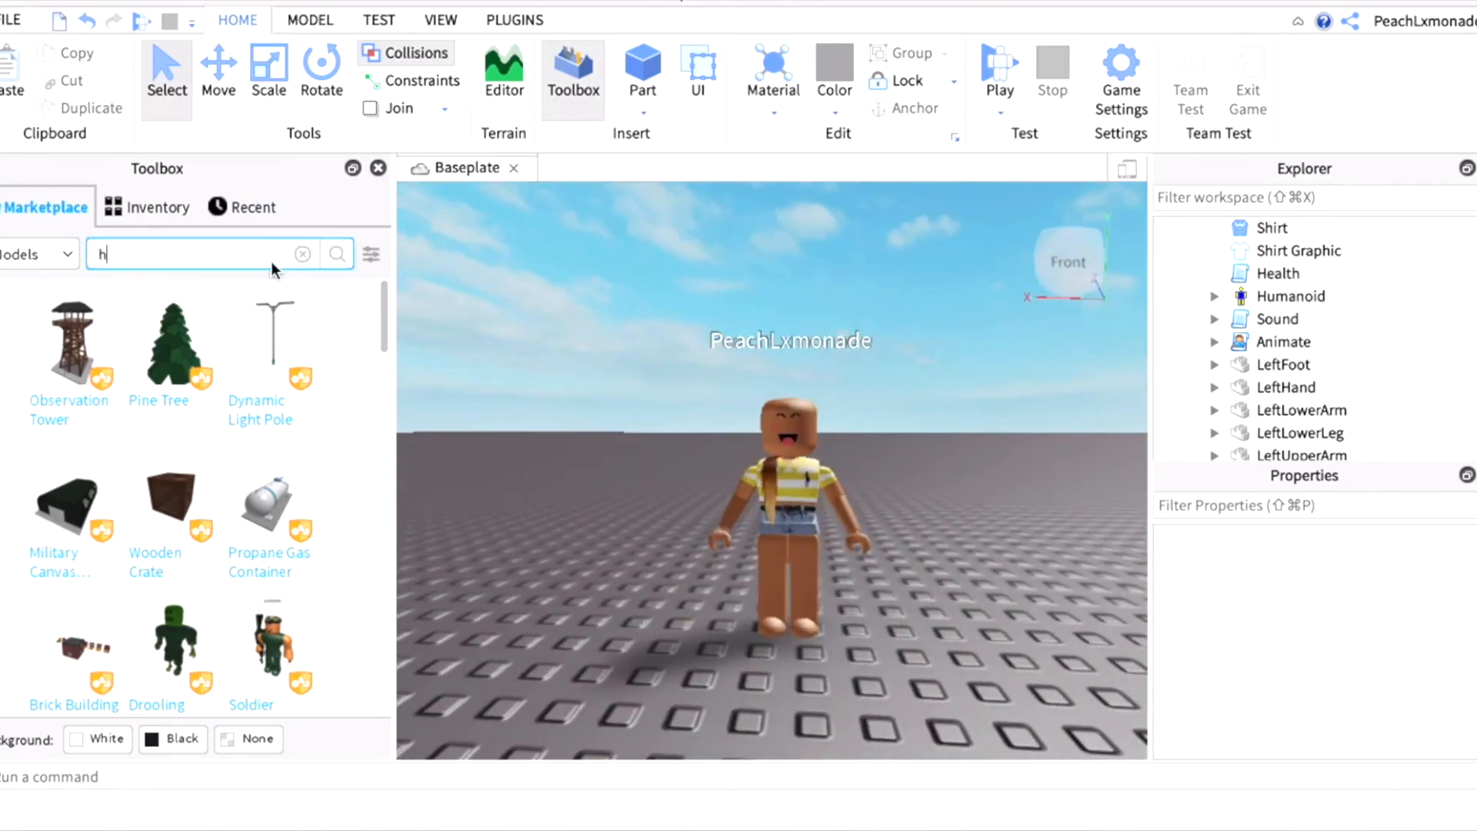
type("air")
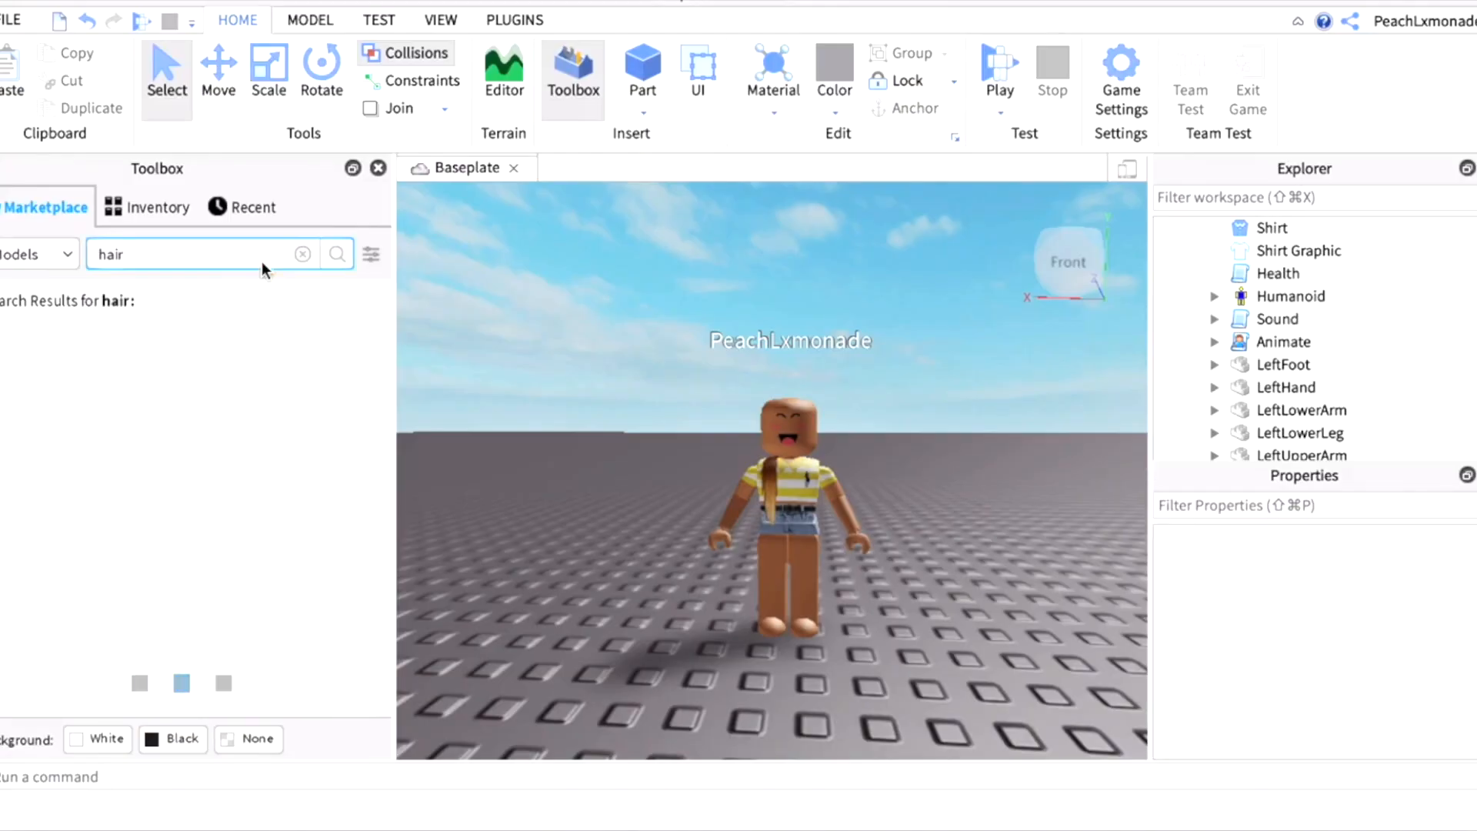
left_click(336, 253)
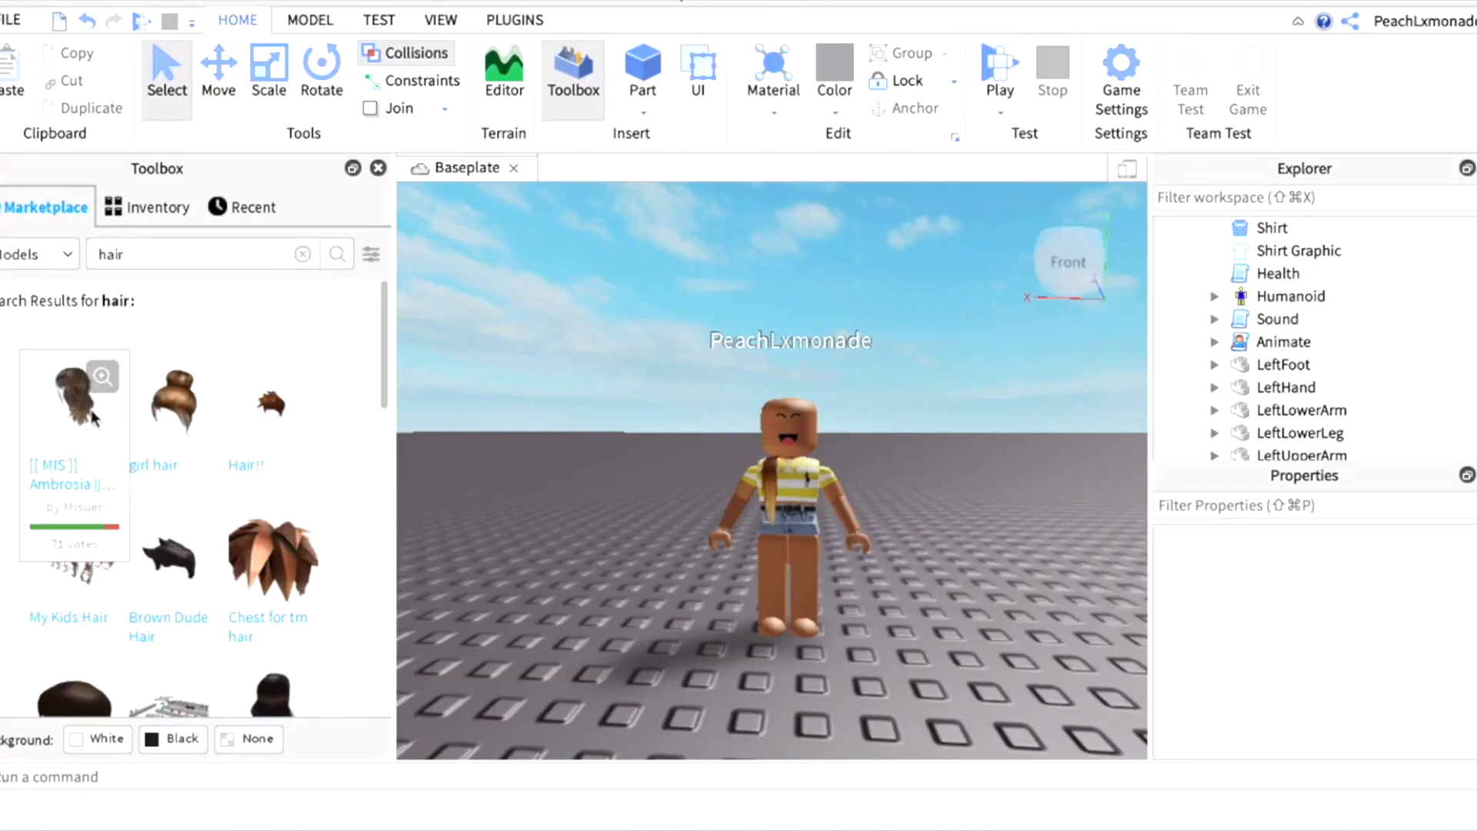
left_click(73, 396)
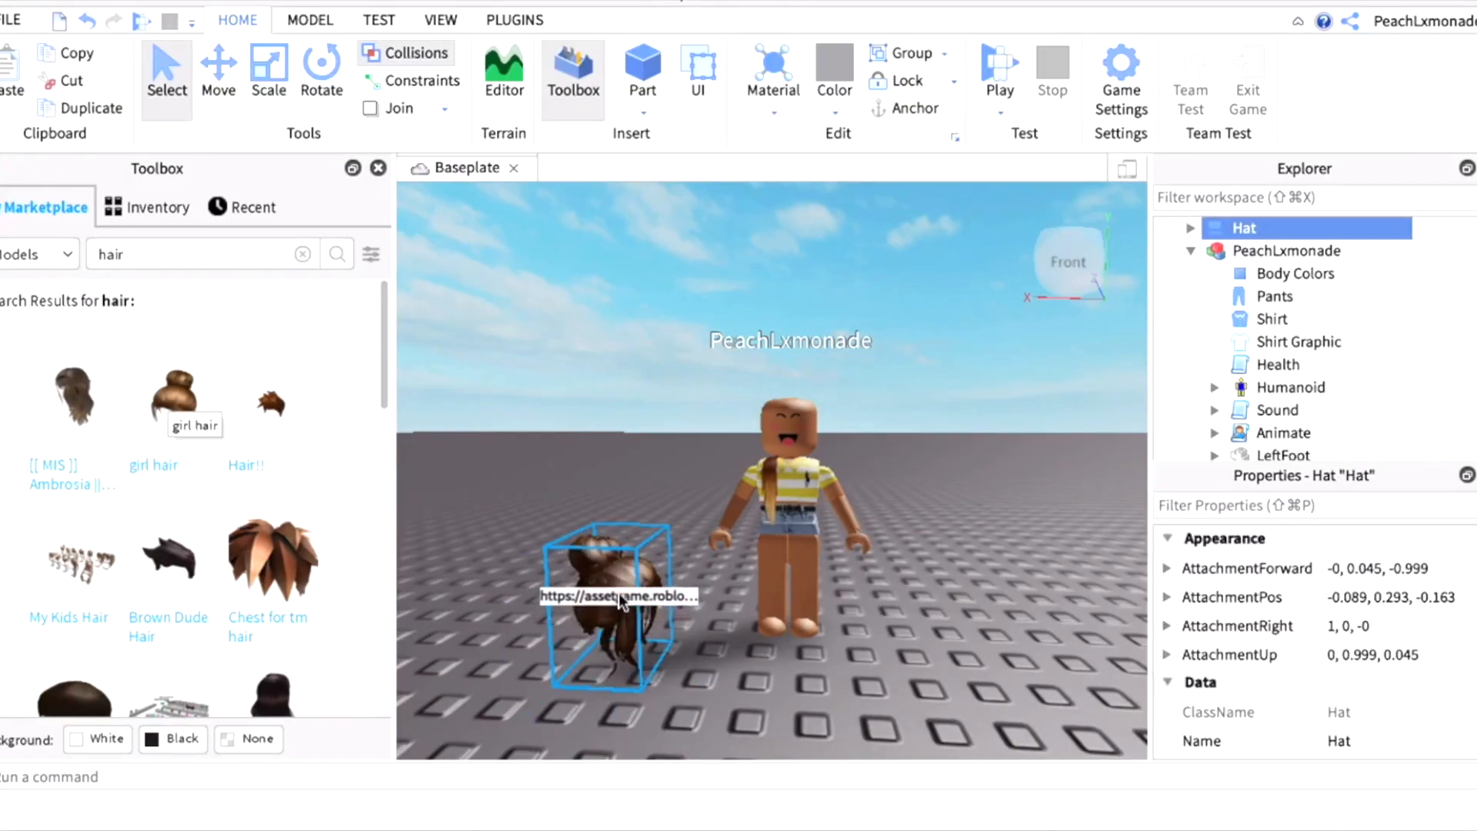
left_click(320, 66)
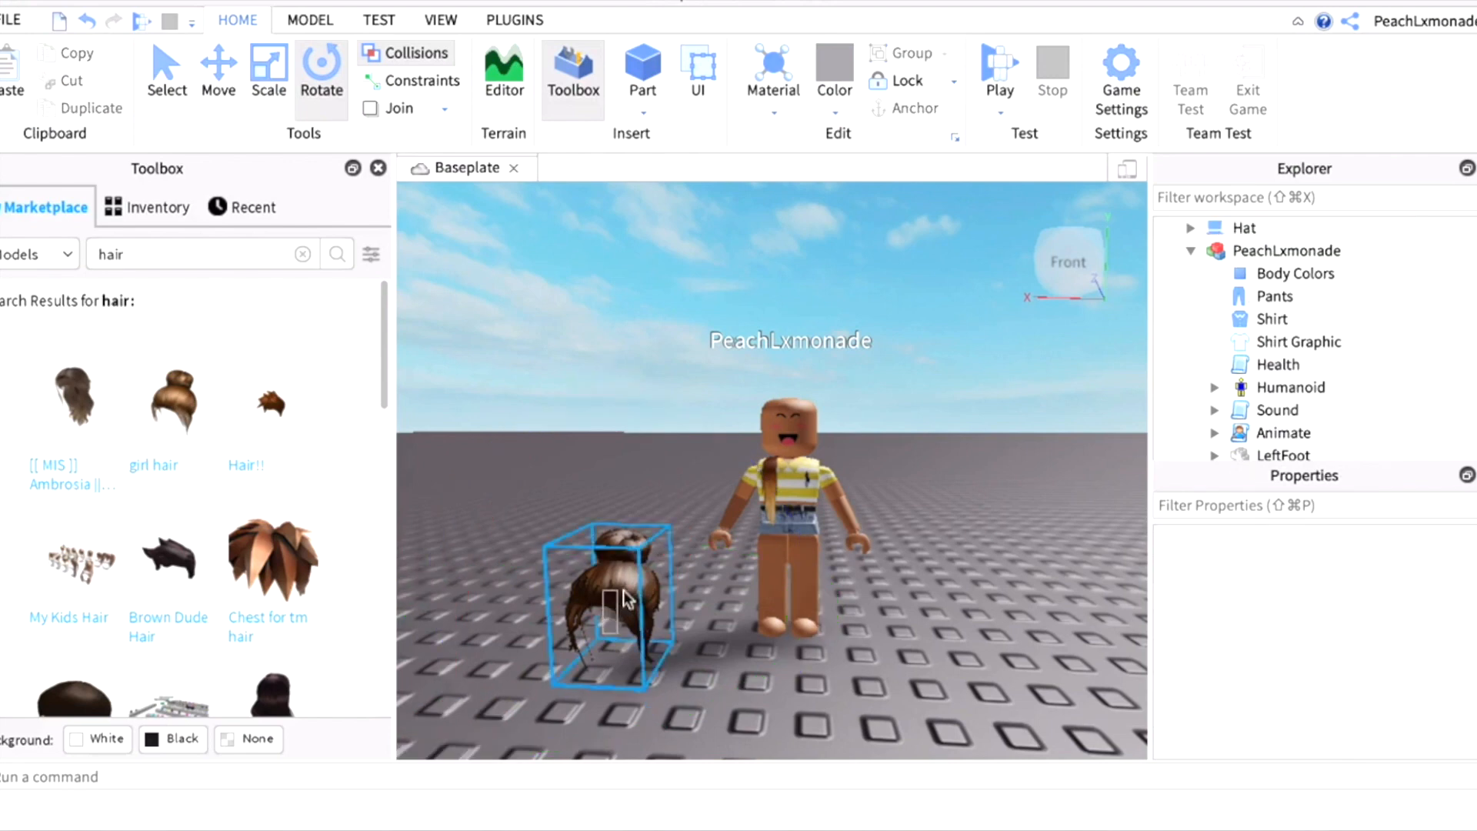
left_click(617, 593)
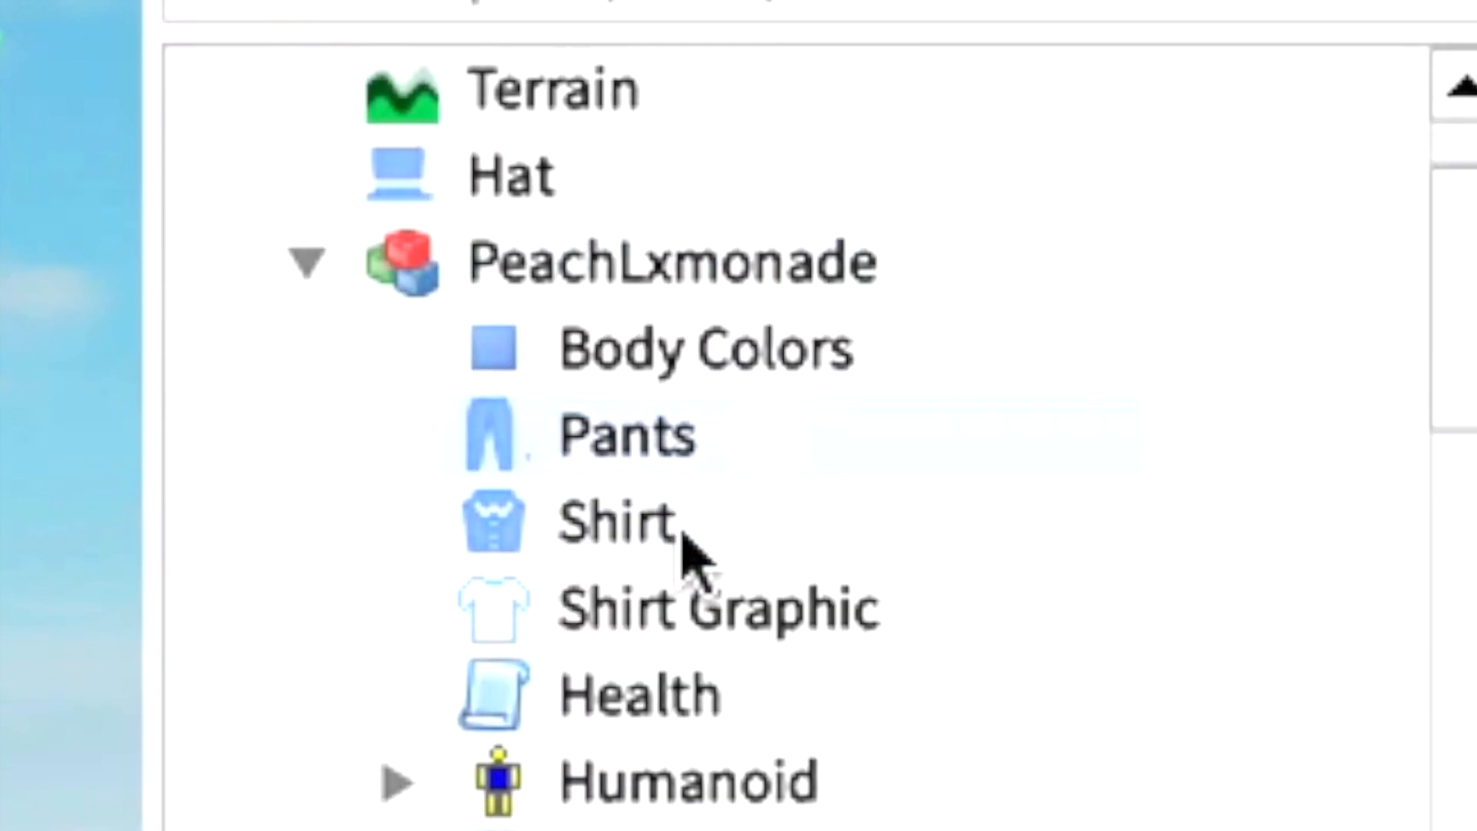
scroll("up", 3)
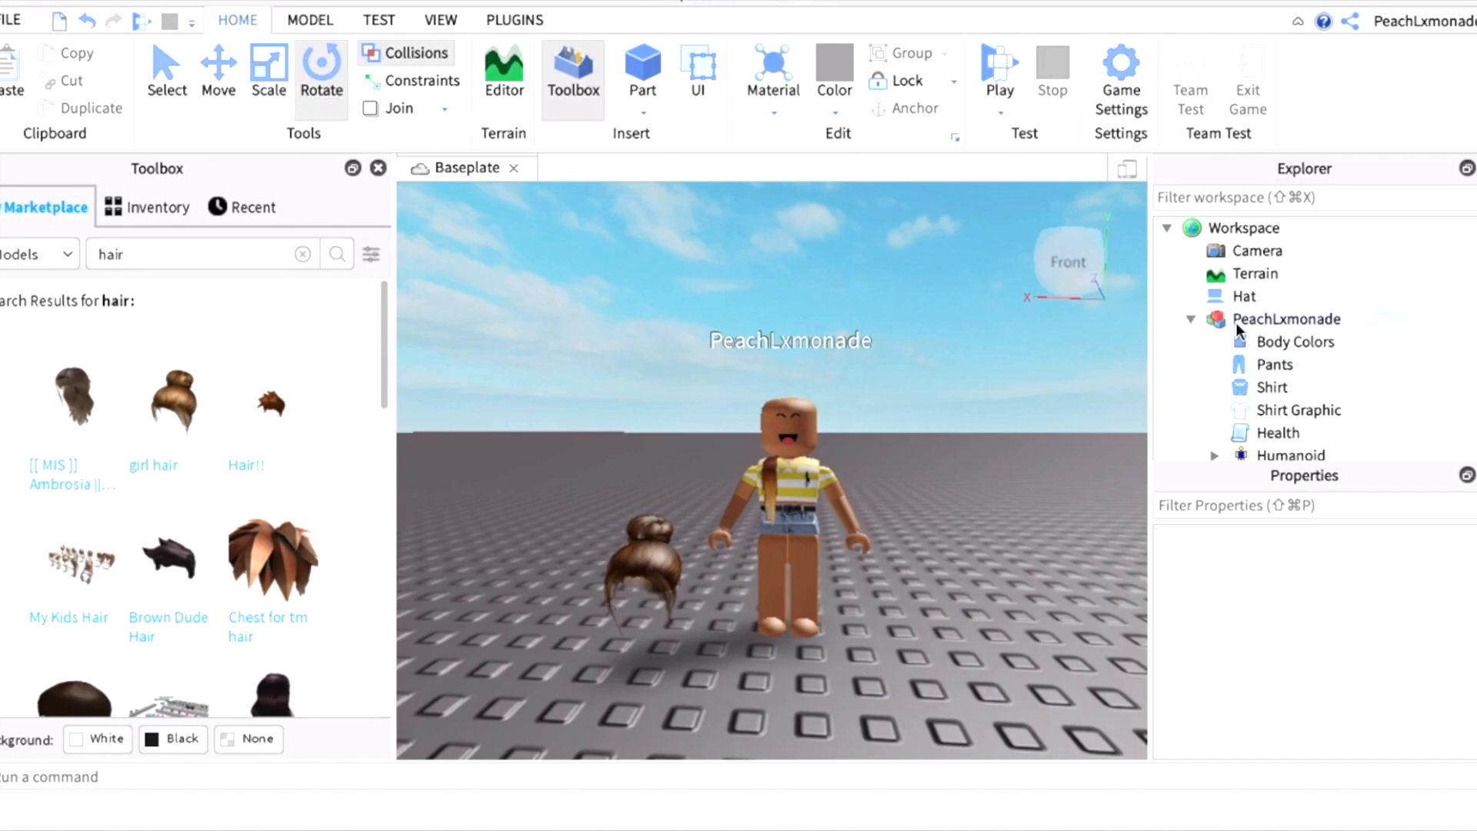
mouse_move(1243, 330)
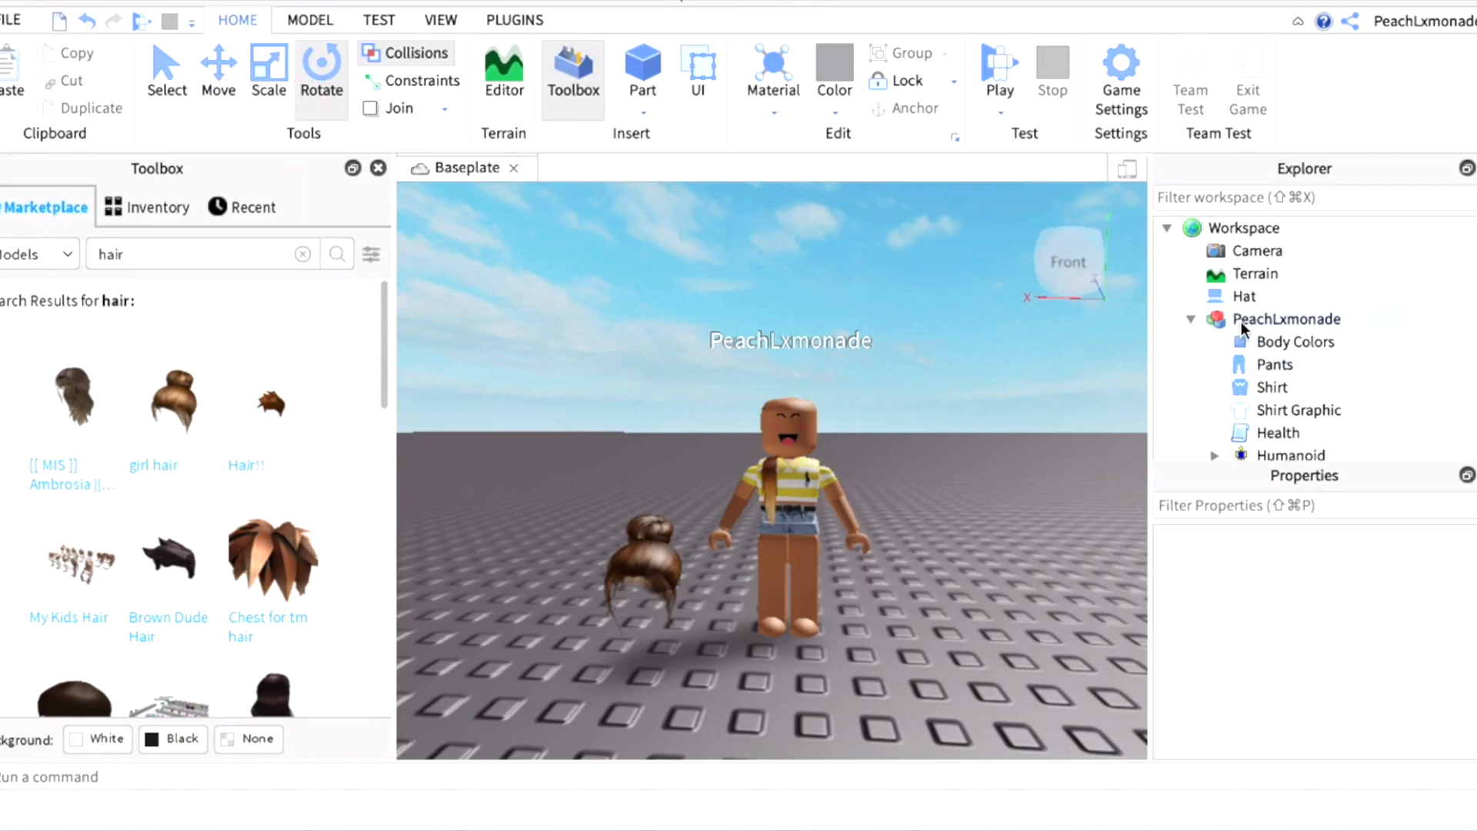
Export the avatar to Downloads as 'PeachLxmonades, Hair GFX', then launch Blender.
right_click(1285, 318)
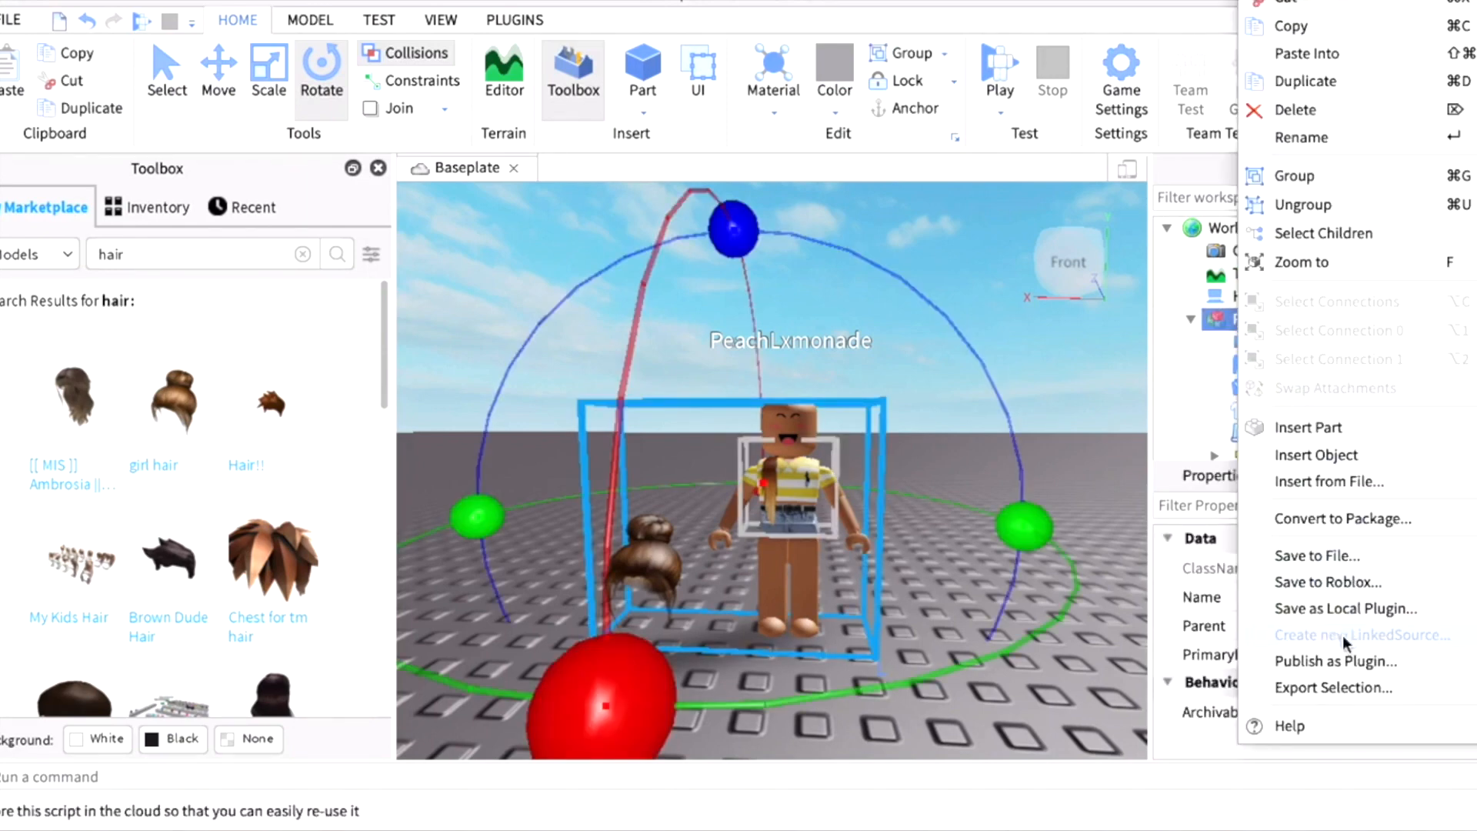
mouse_move(1331, 687)
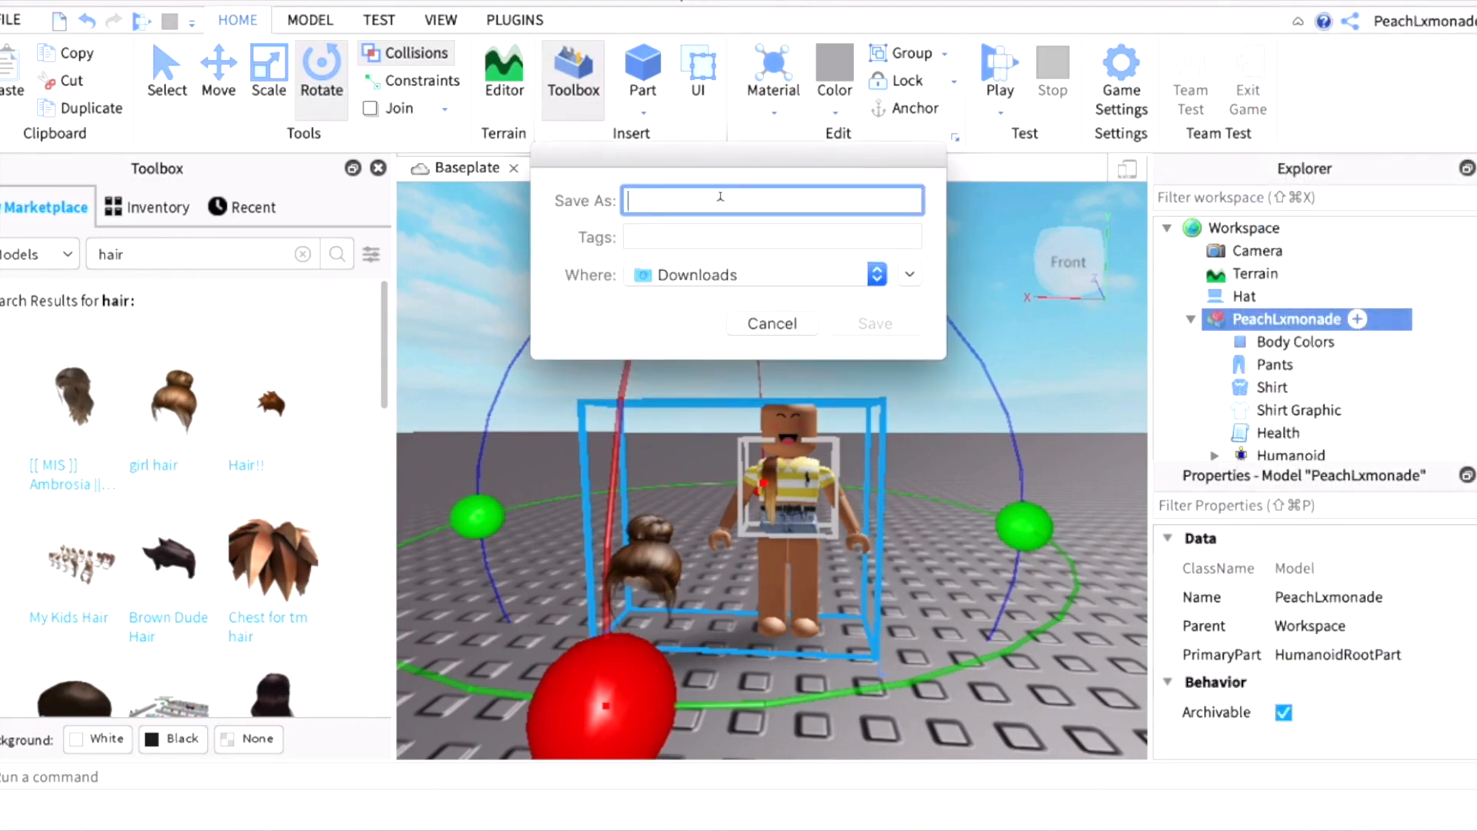
type("PeachLx")
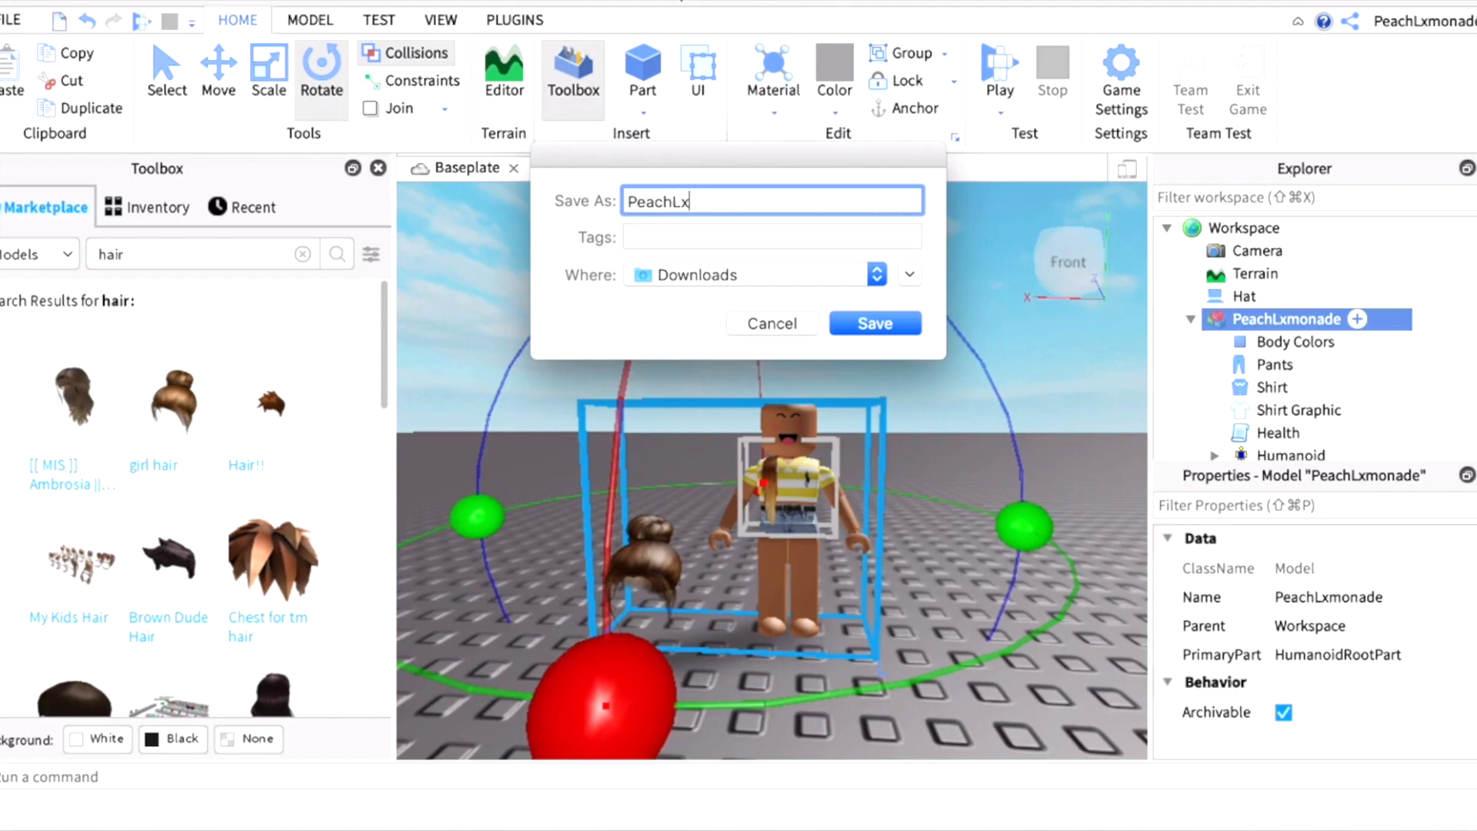
type("monades,")
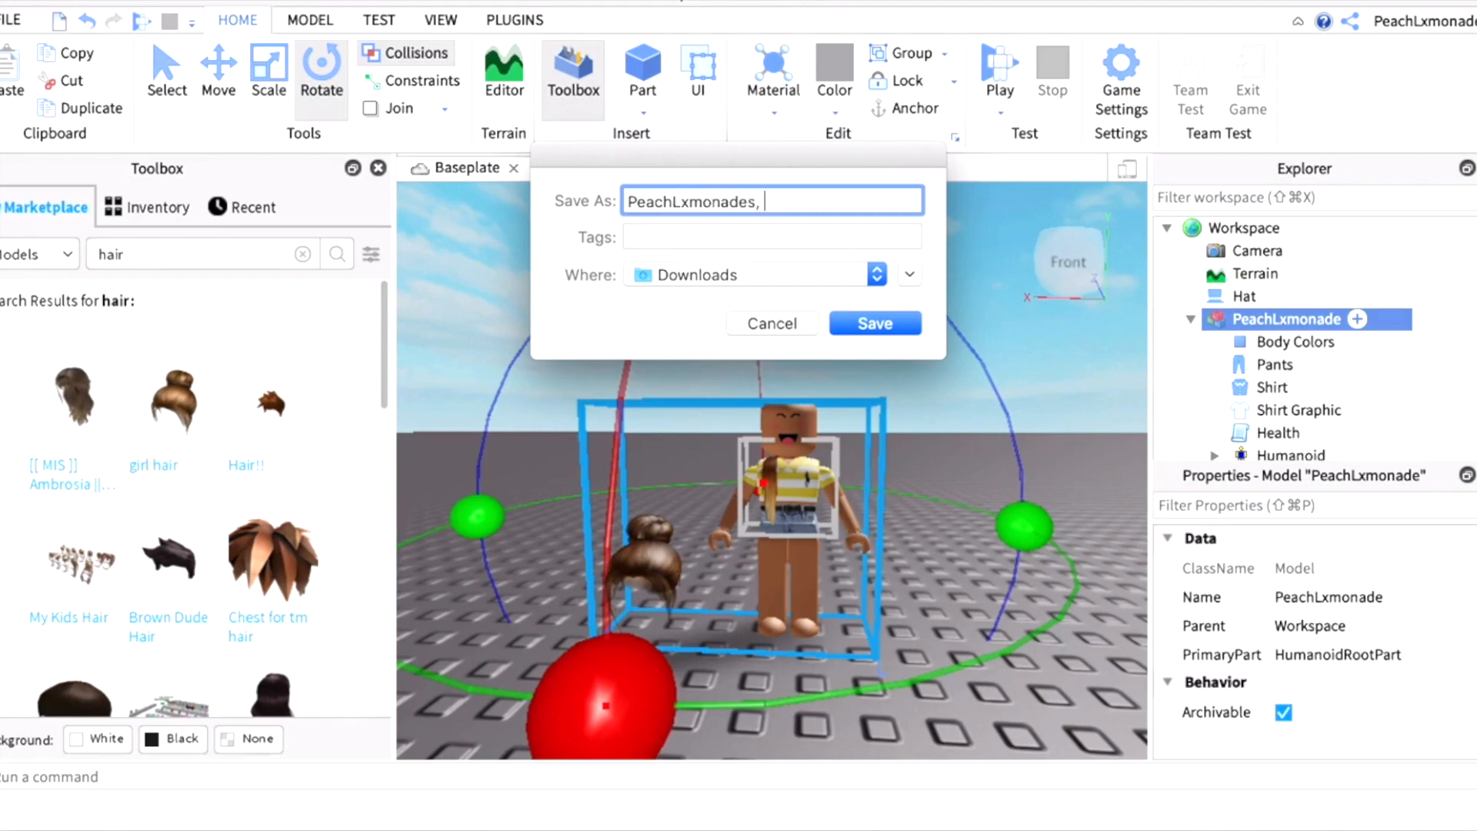
type("Hair GFX")
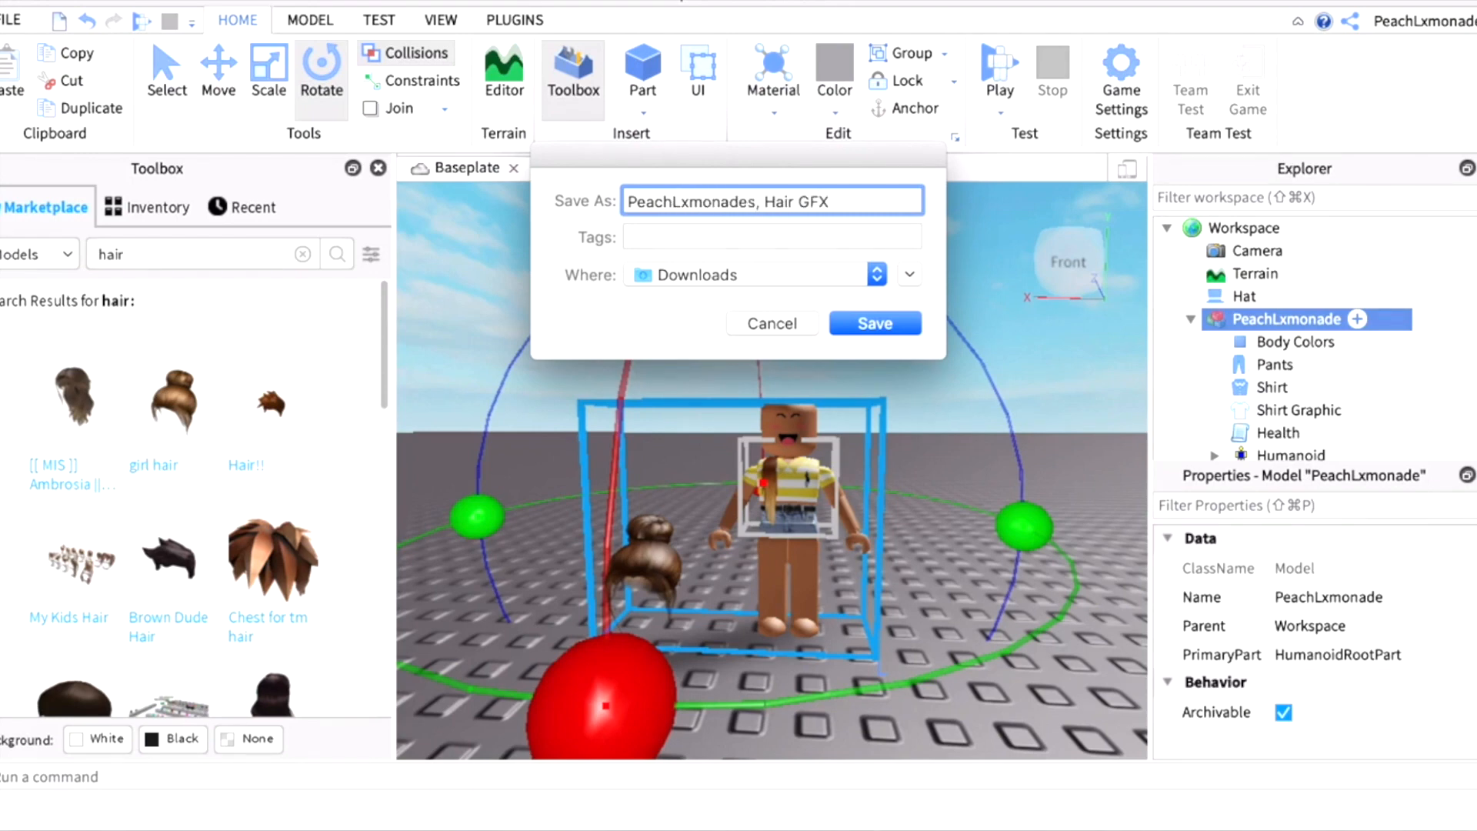
left_click(873, 323)
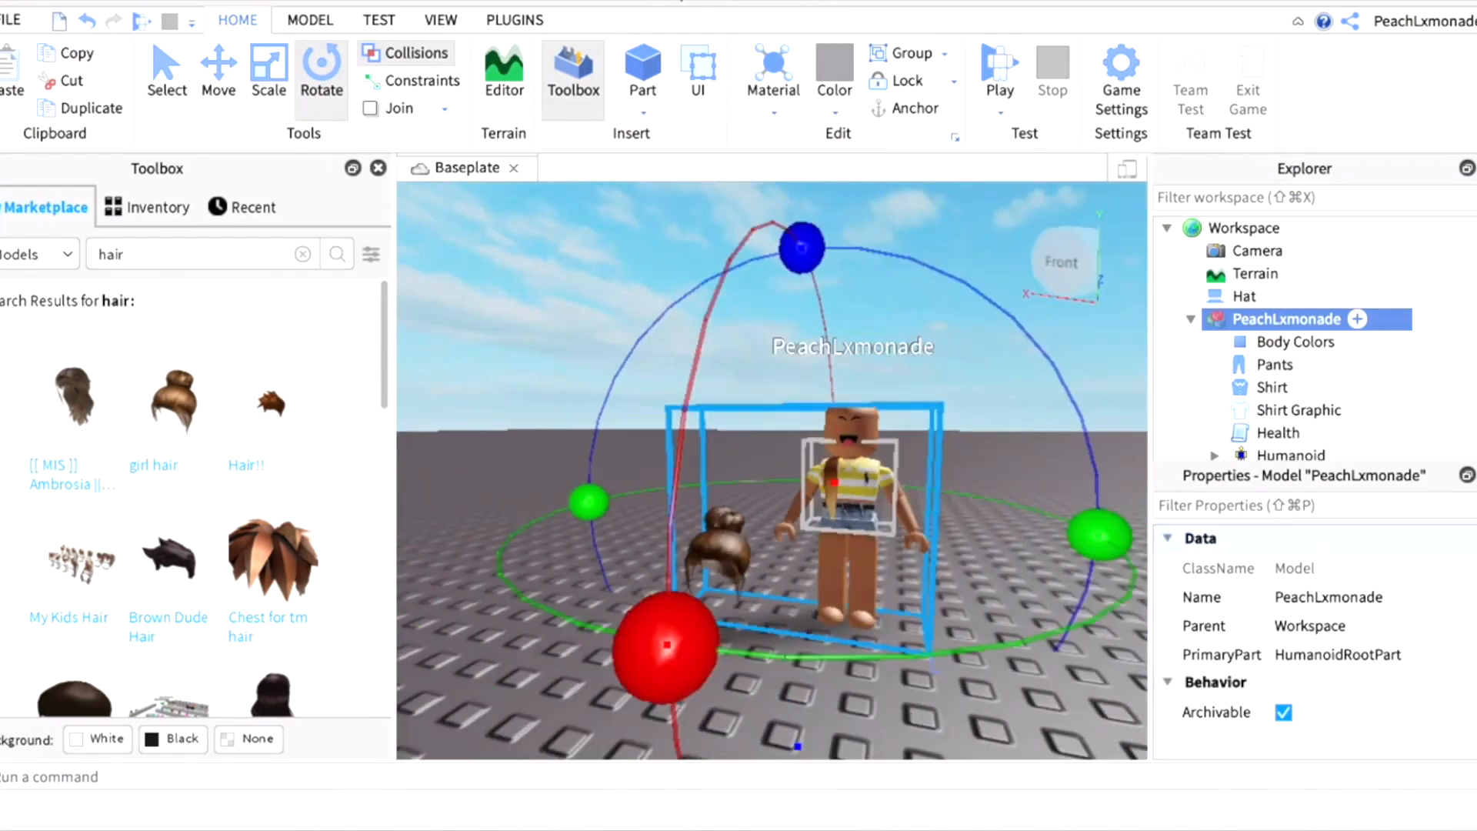
type("blender")
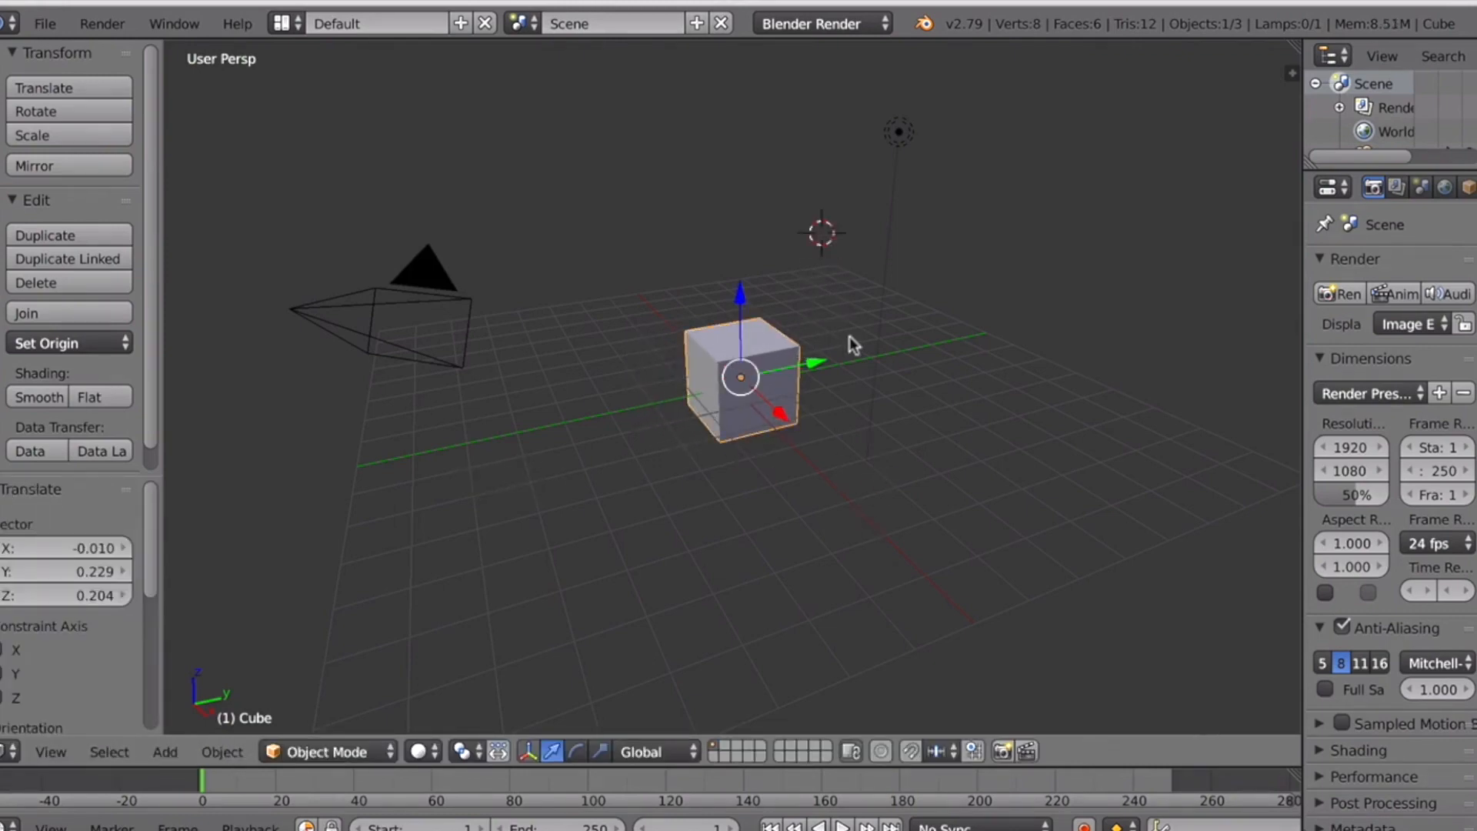
mouse_move(763, 353)
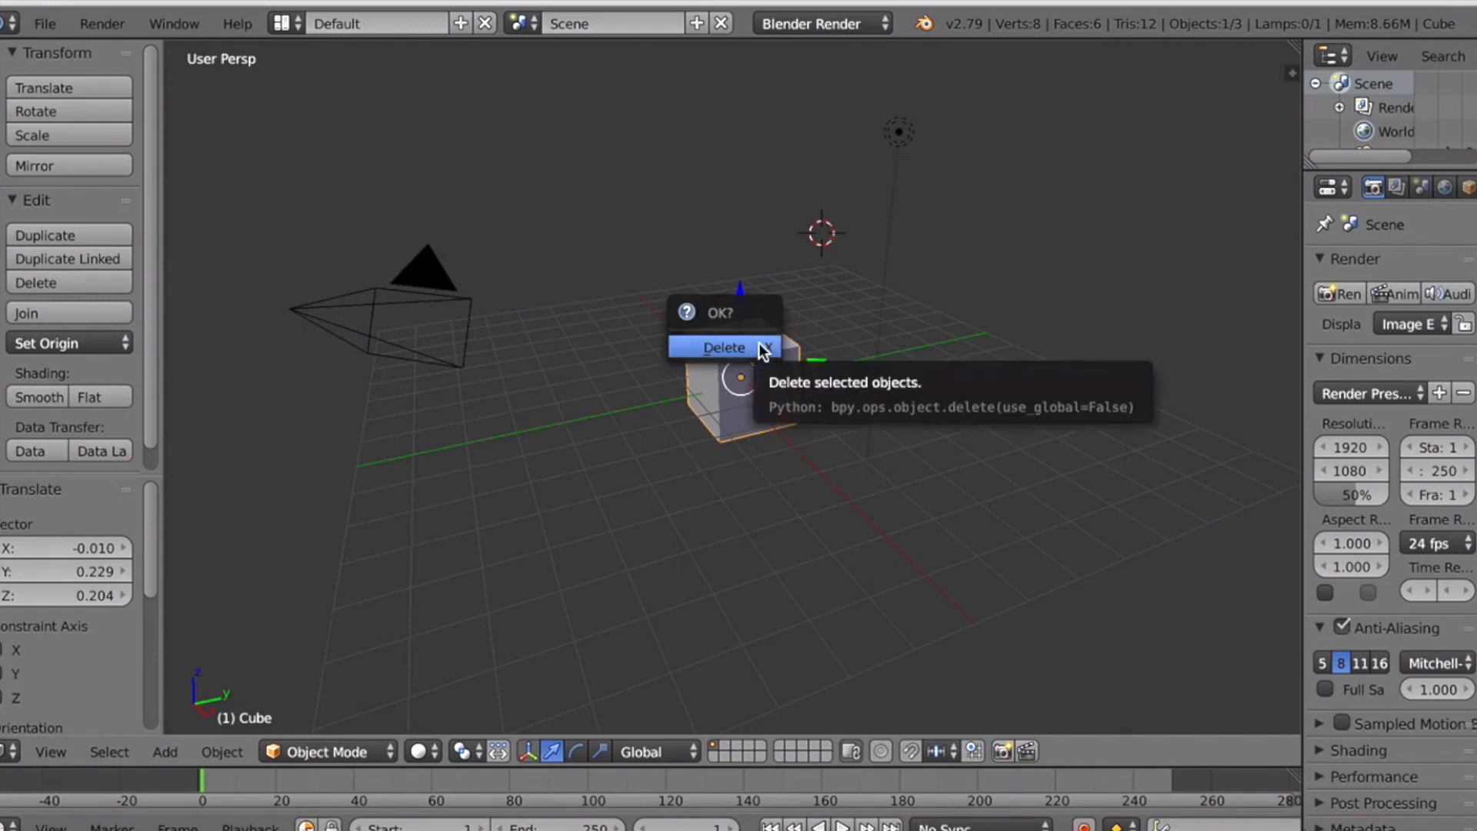
Confirm deleting the default cube and pick Cycles Render as the render engine.
left_click(723, 347)
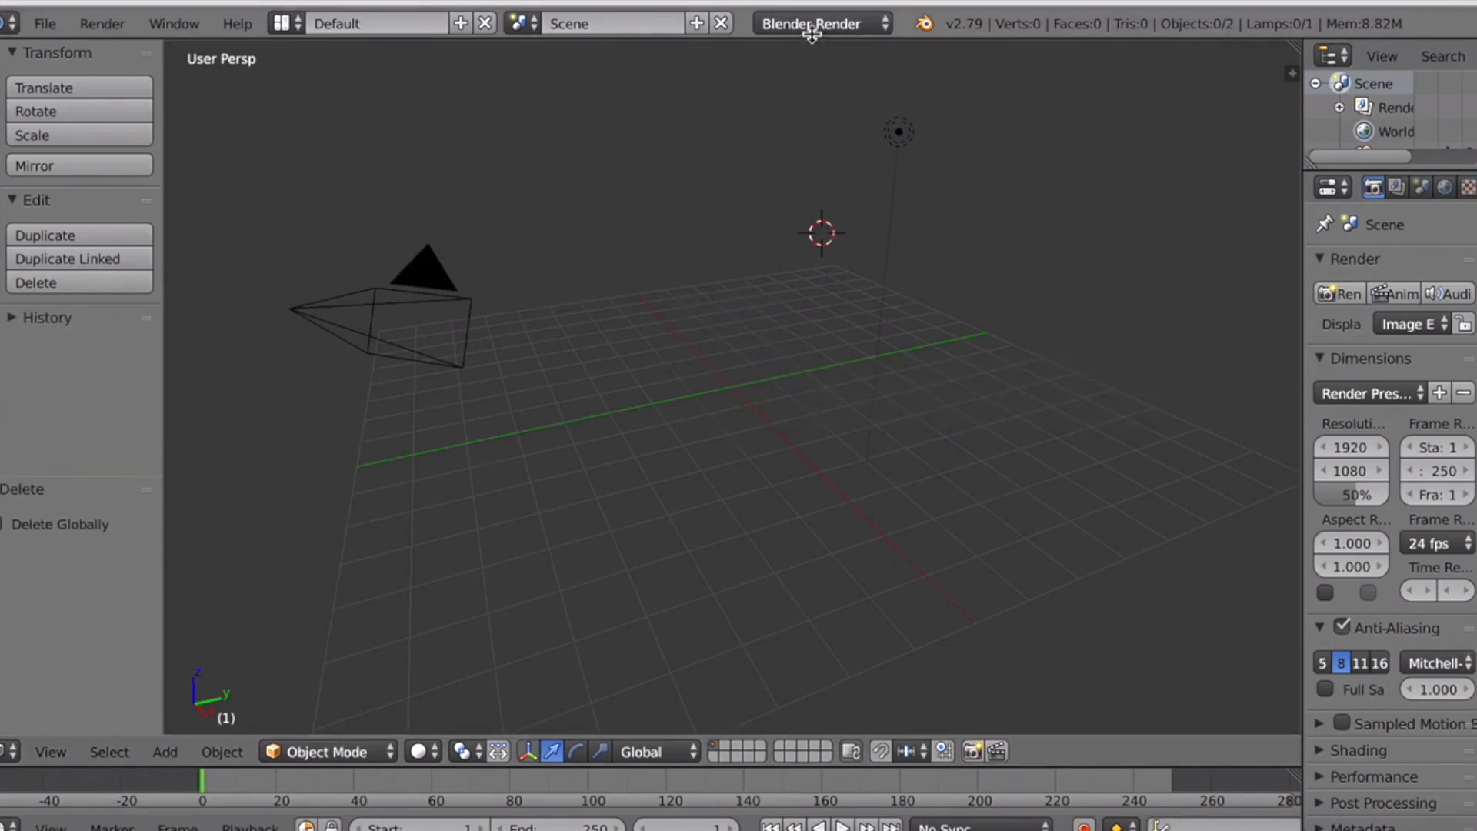
mouse_move(814, 23)
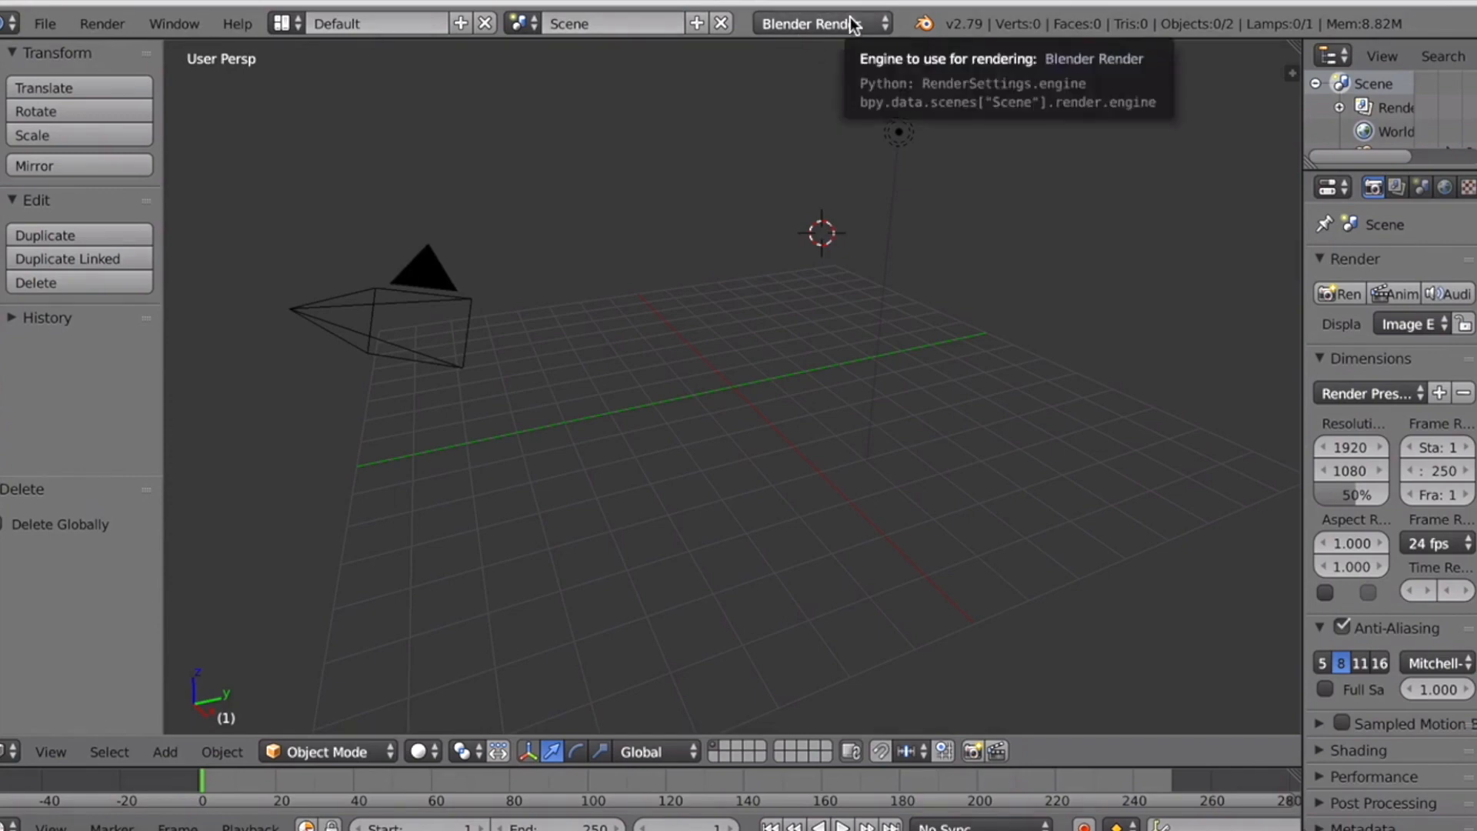
left_click(815, 22)
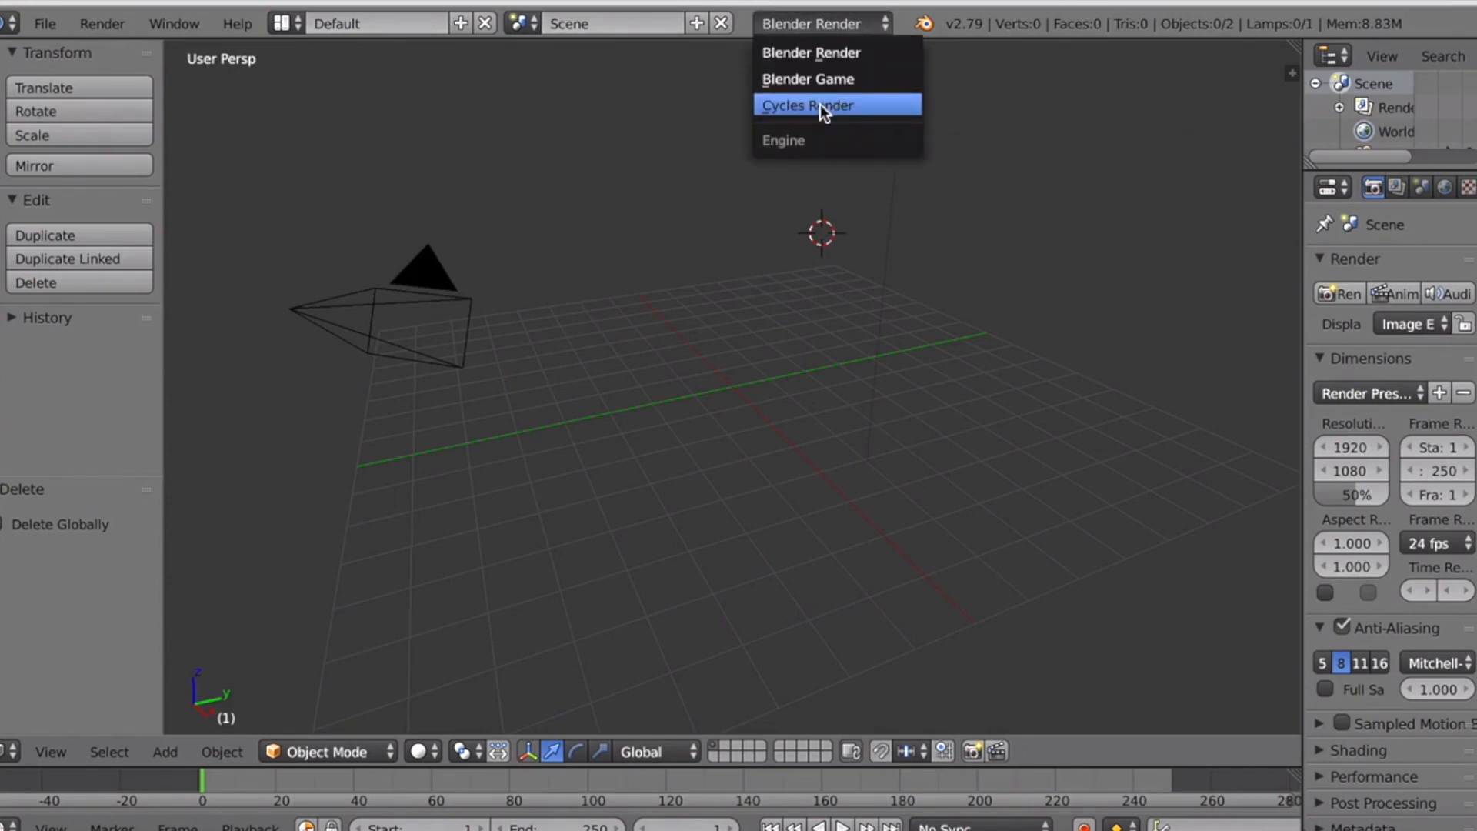
left_click(805, 104)
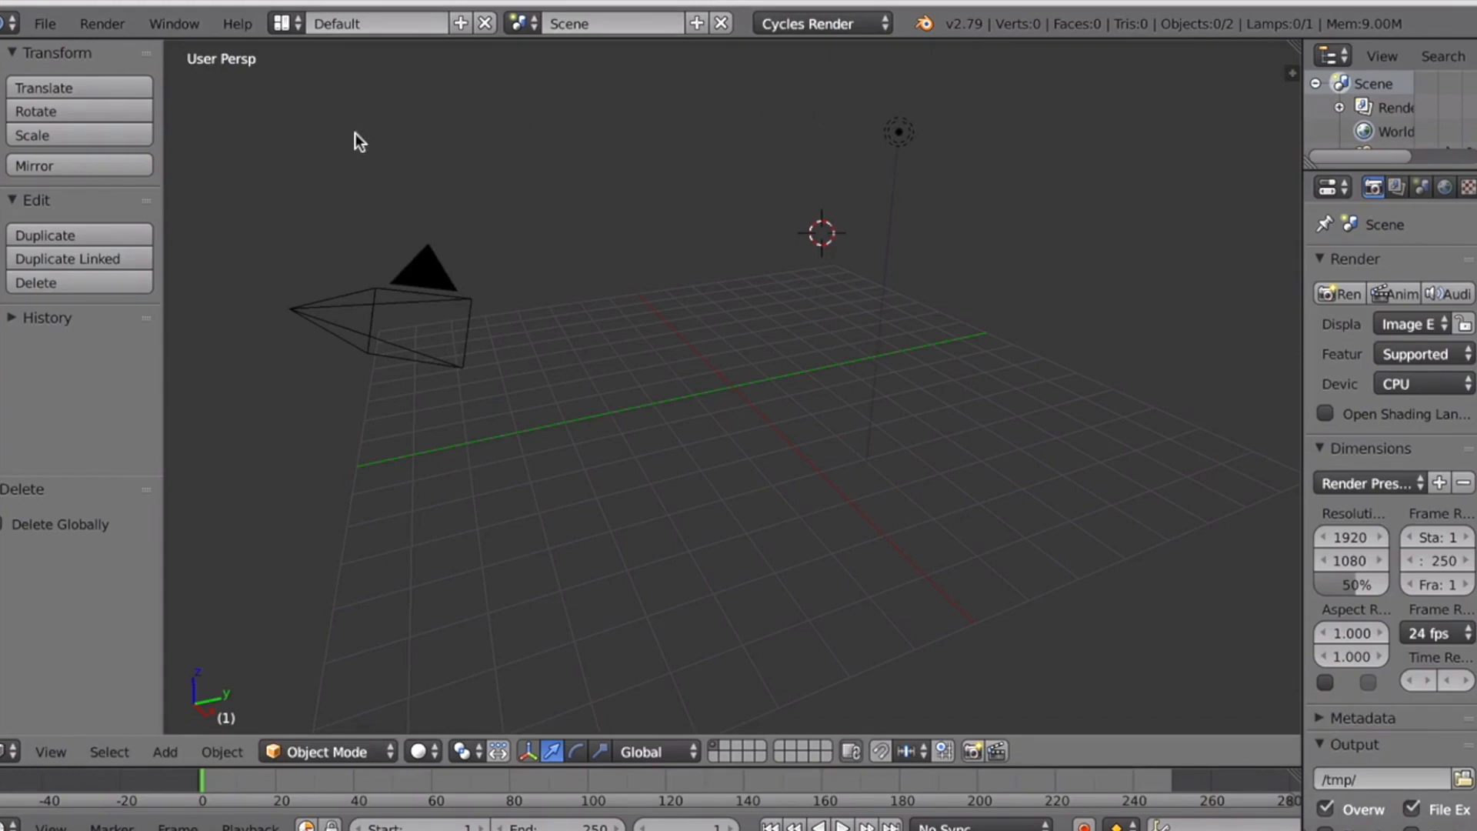
mouse_move(9, 21)
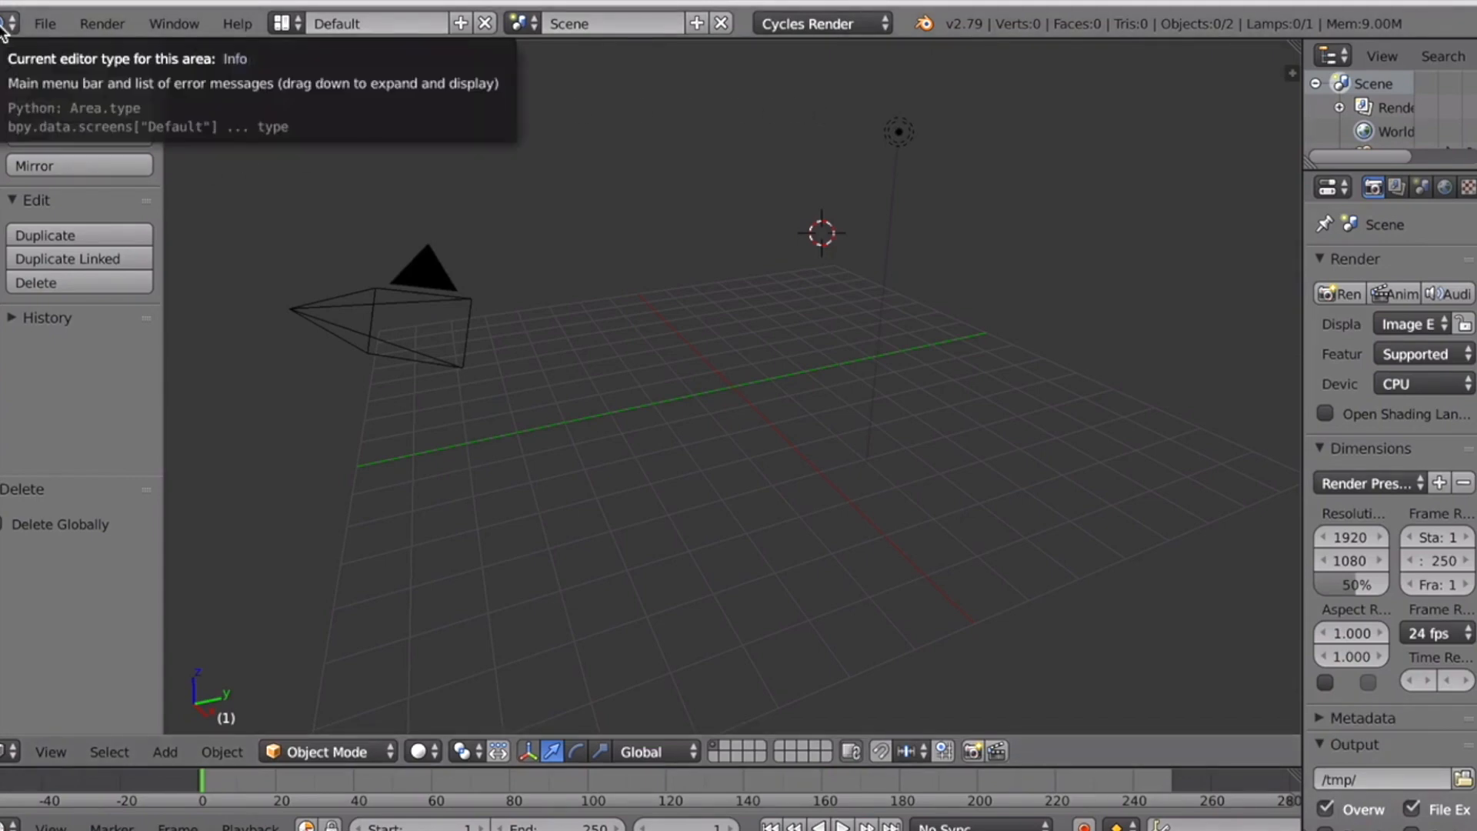
Import 'PeachLxmonades, Hair GFX.obj' from Downloads as a Wavefront OBJ.
left_click(43, 22)
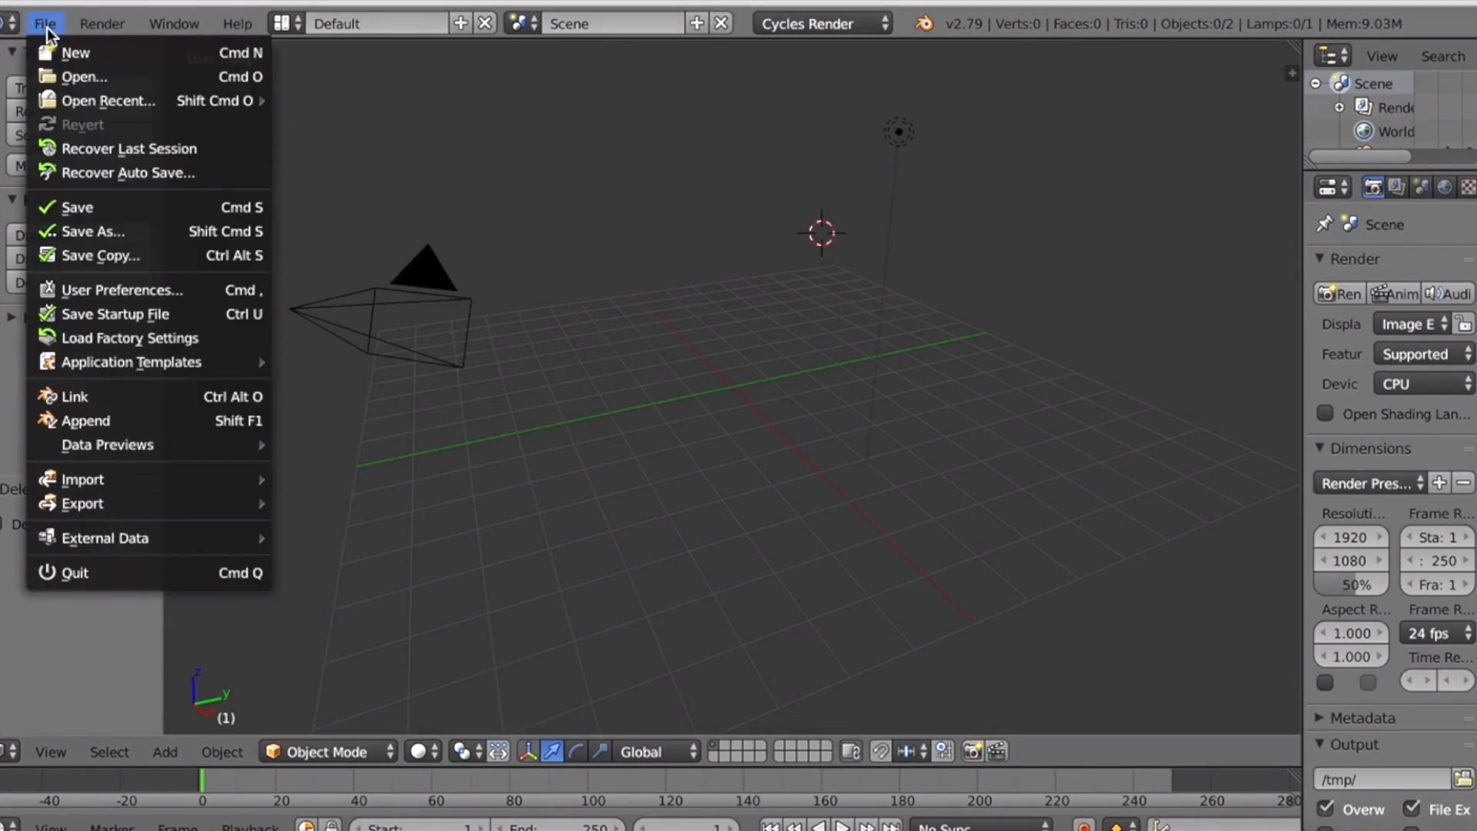
mouse_move(83, 478)
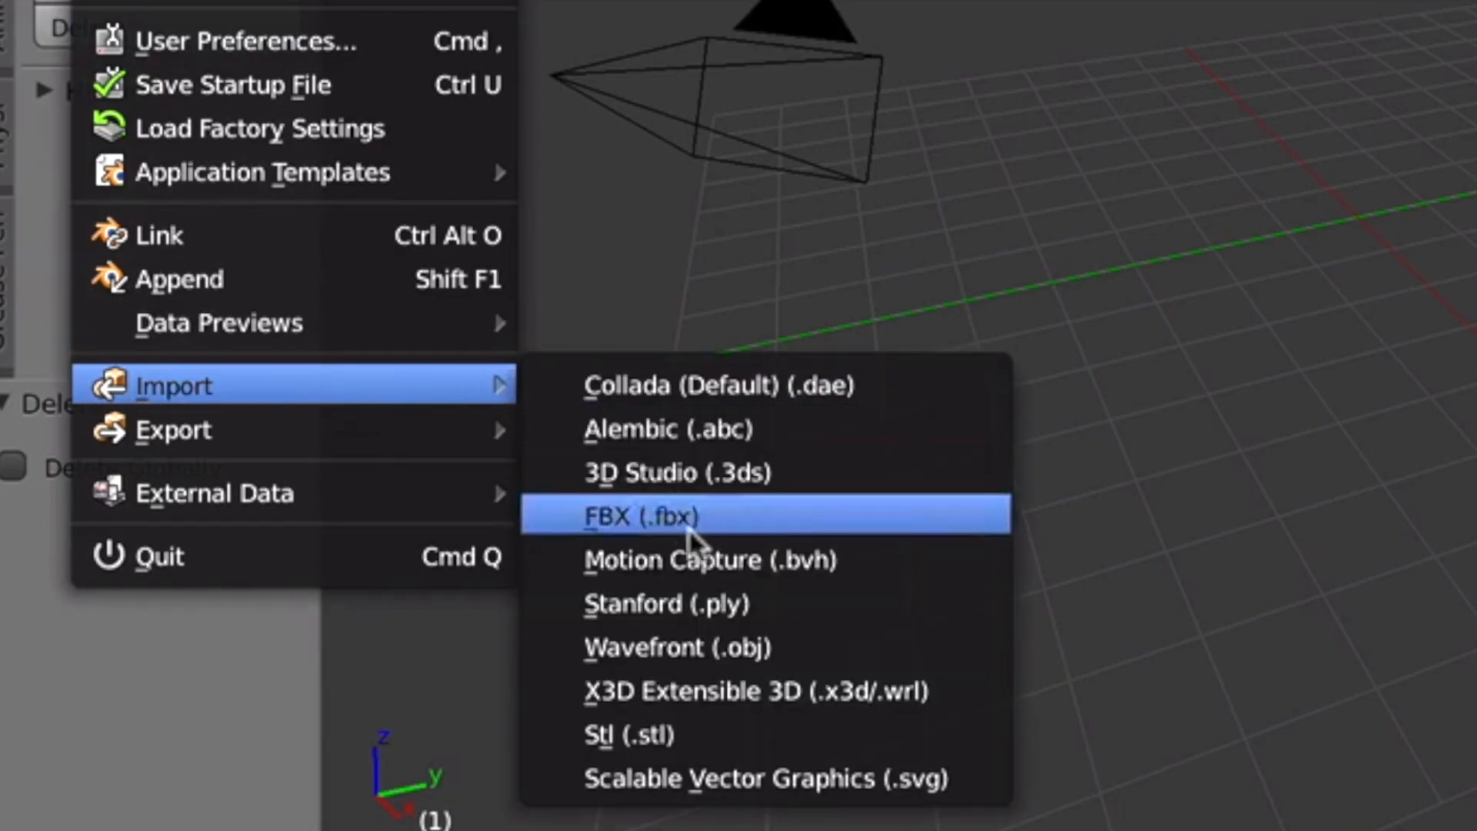
left_click(674, 647)
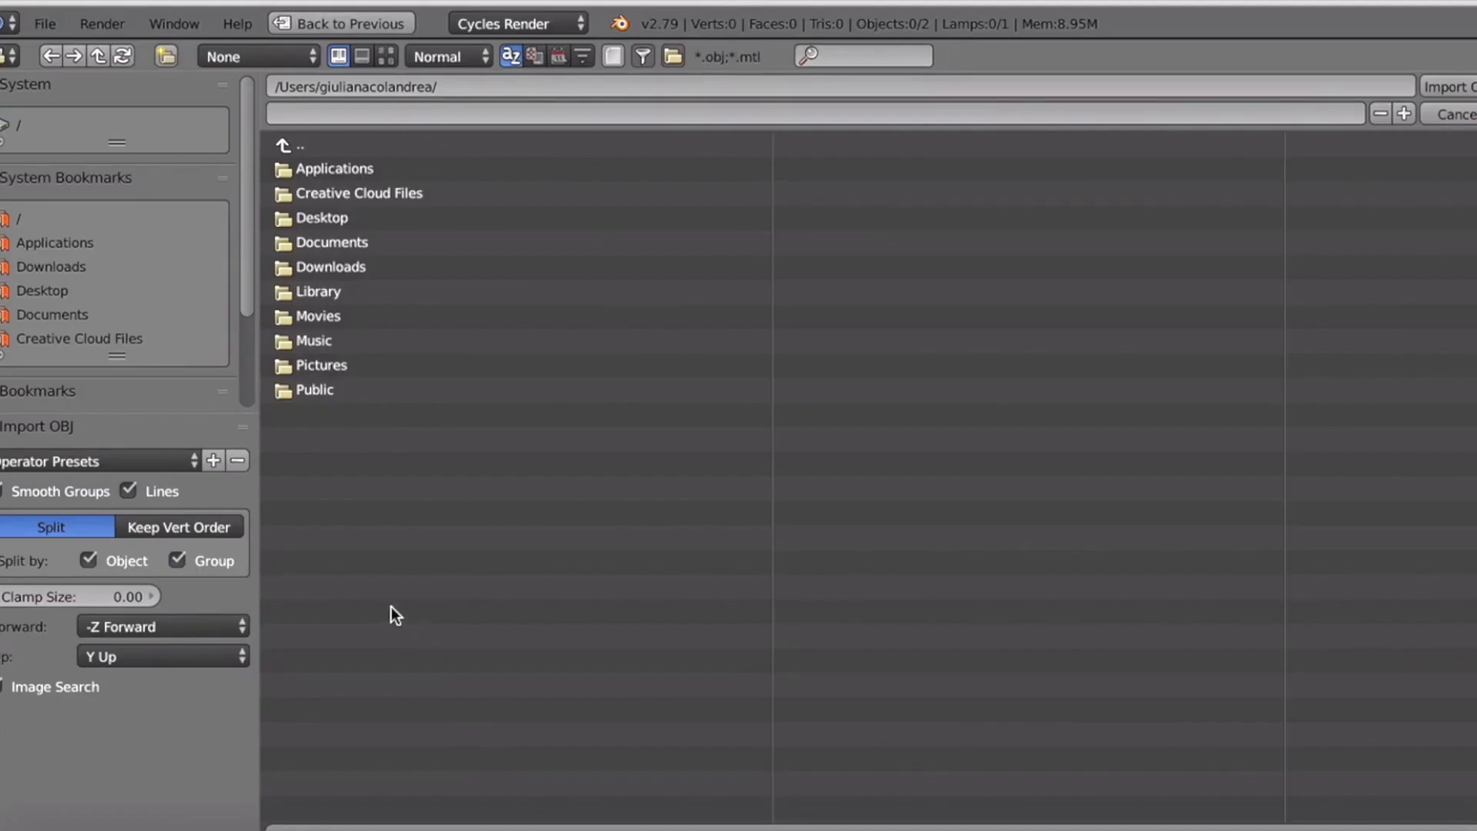
mouse_move(26, 416)
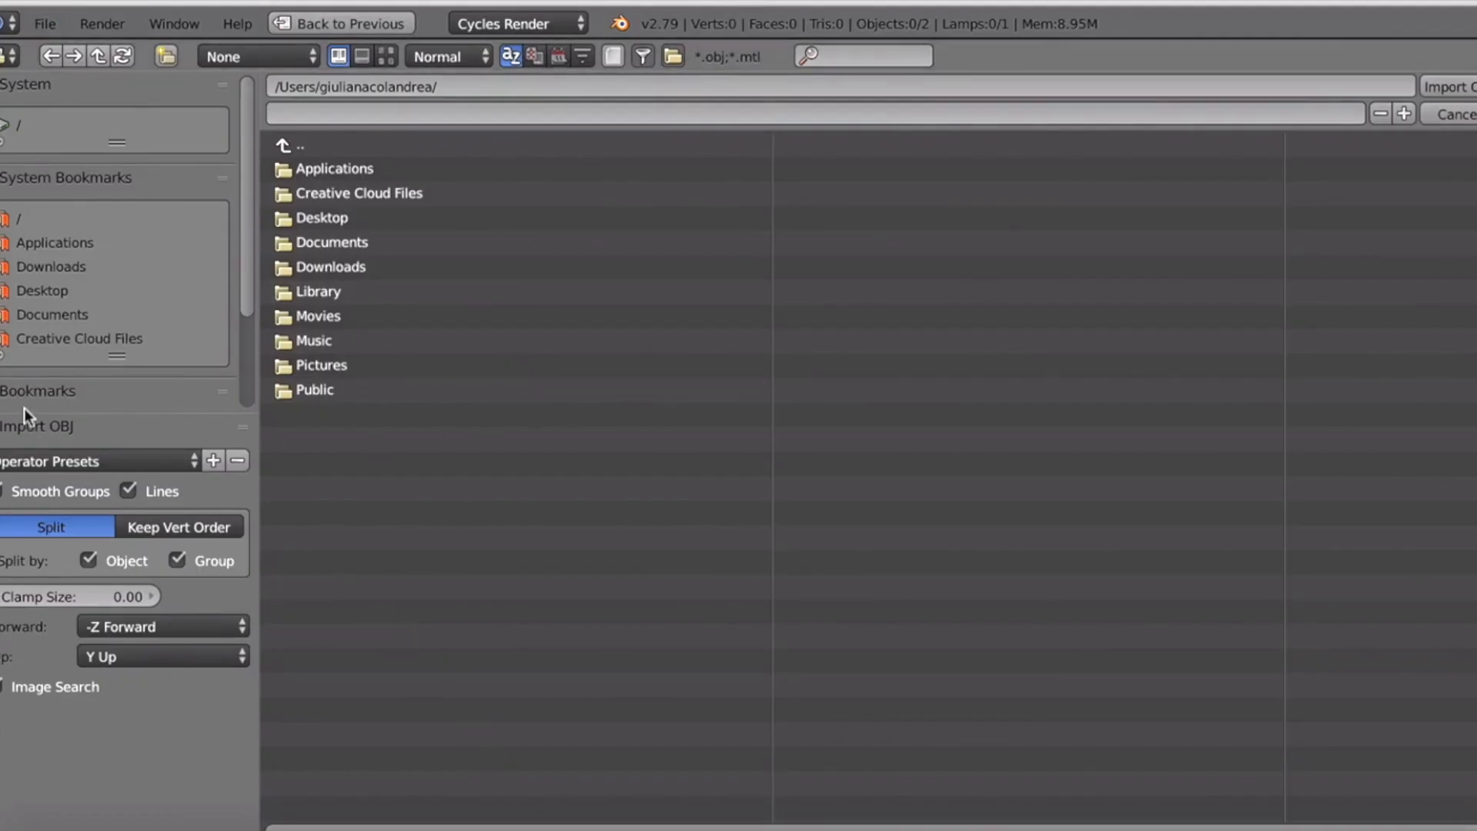
mouse_move(160, 344)
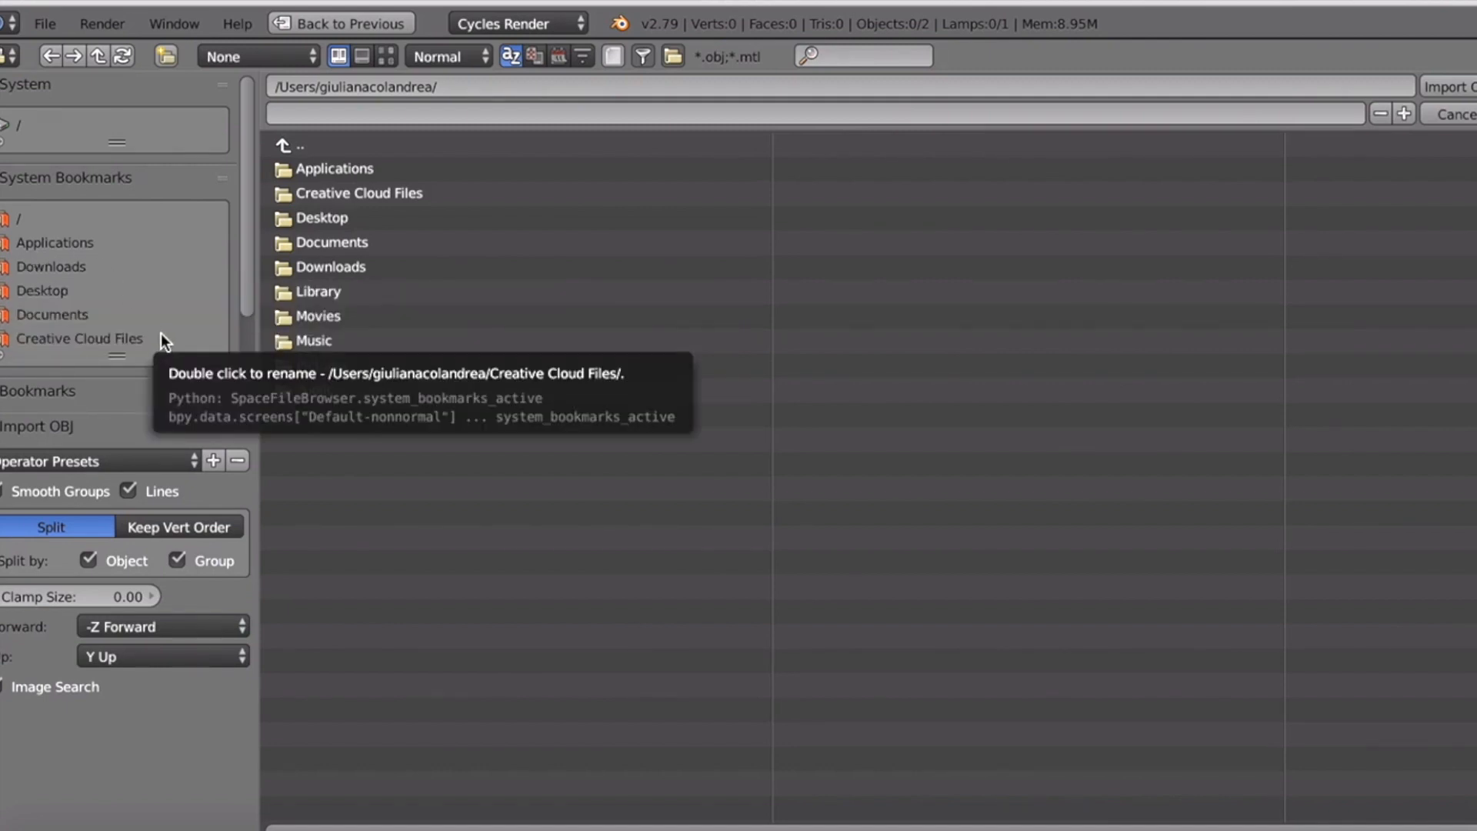
mouse_move(61, 243)
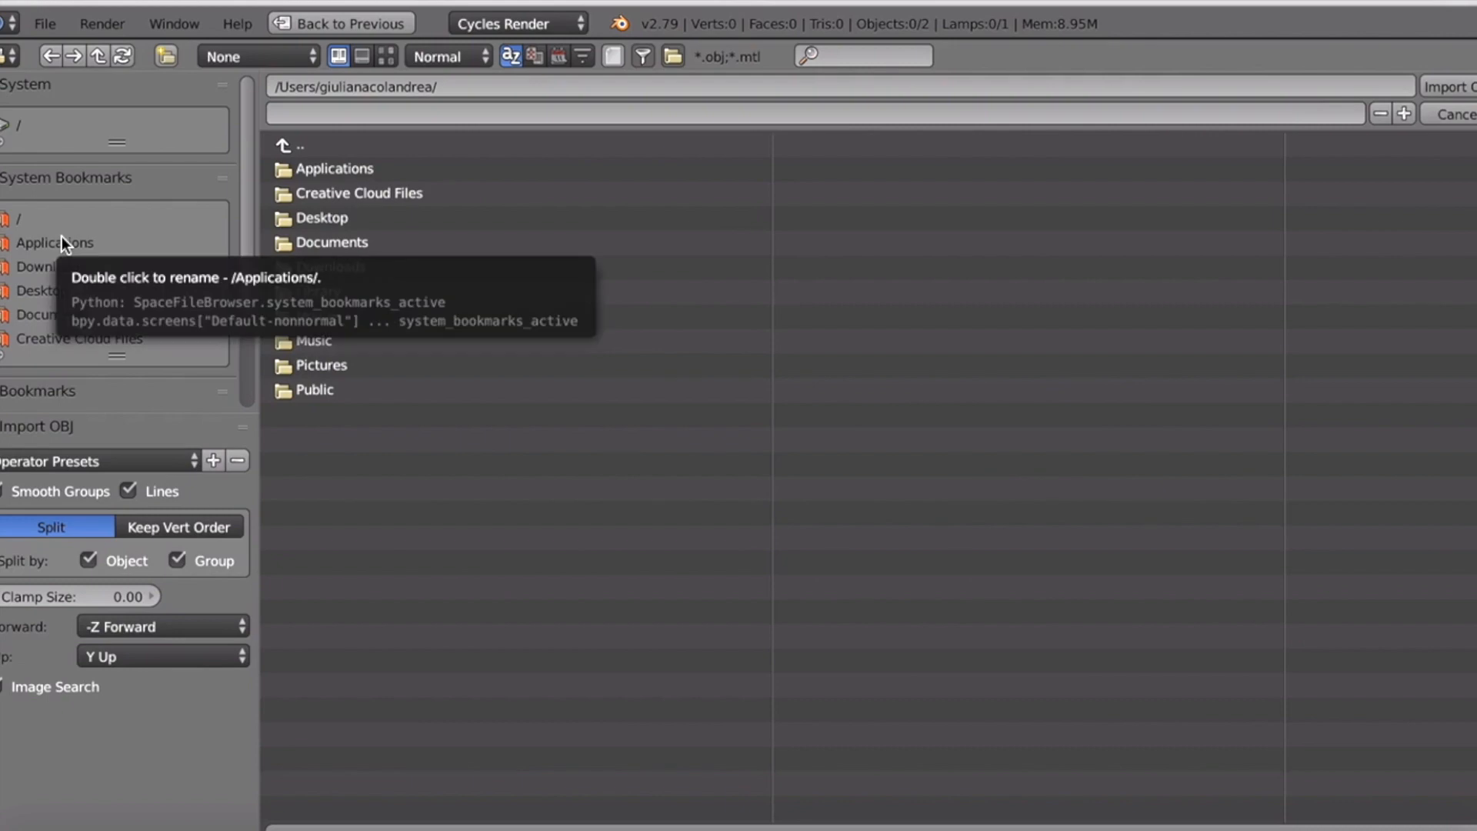
mouse_move(70, 277)
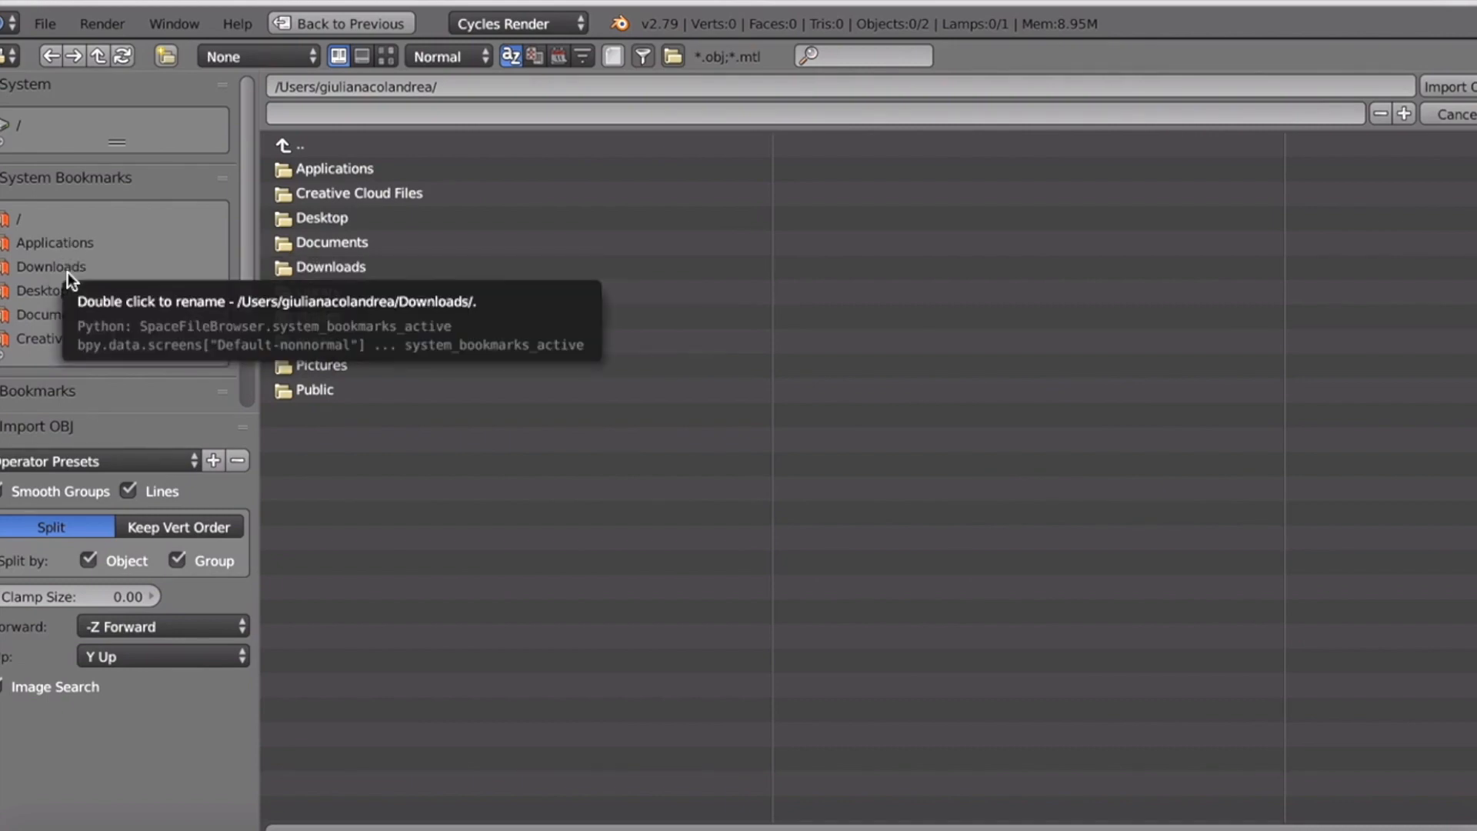
double_click(51, 266)
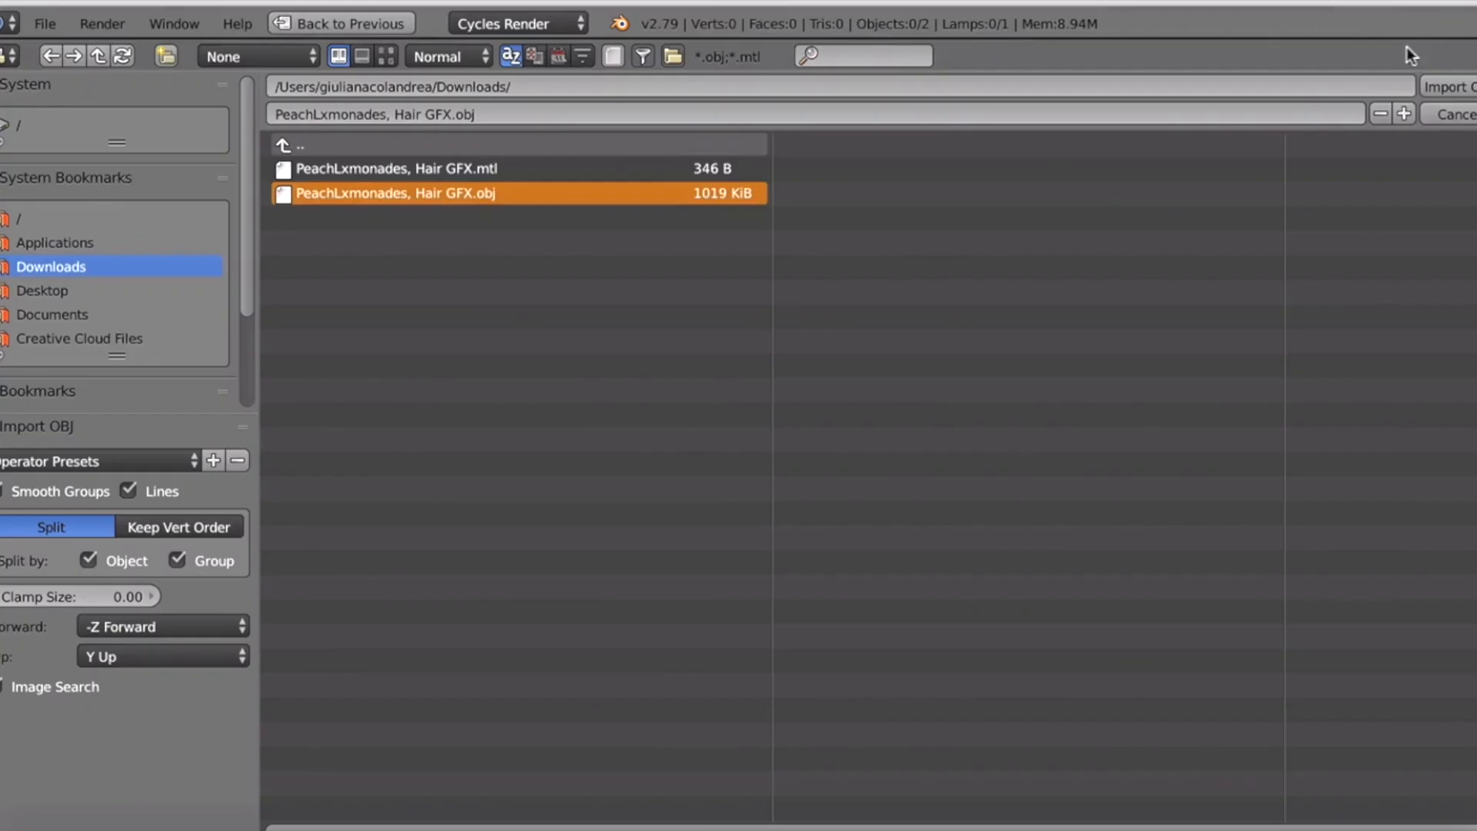
left_click(1456, 85)
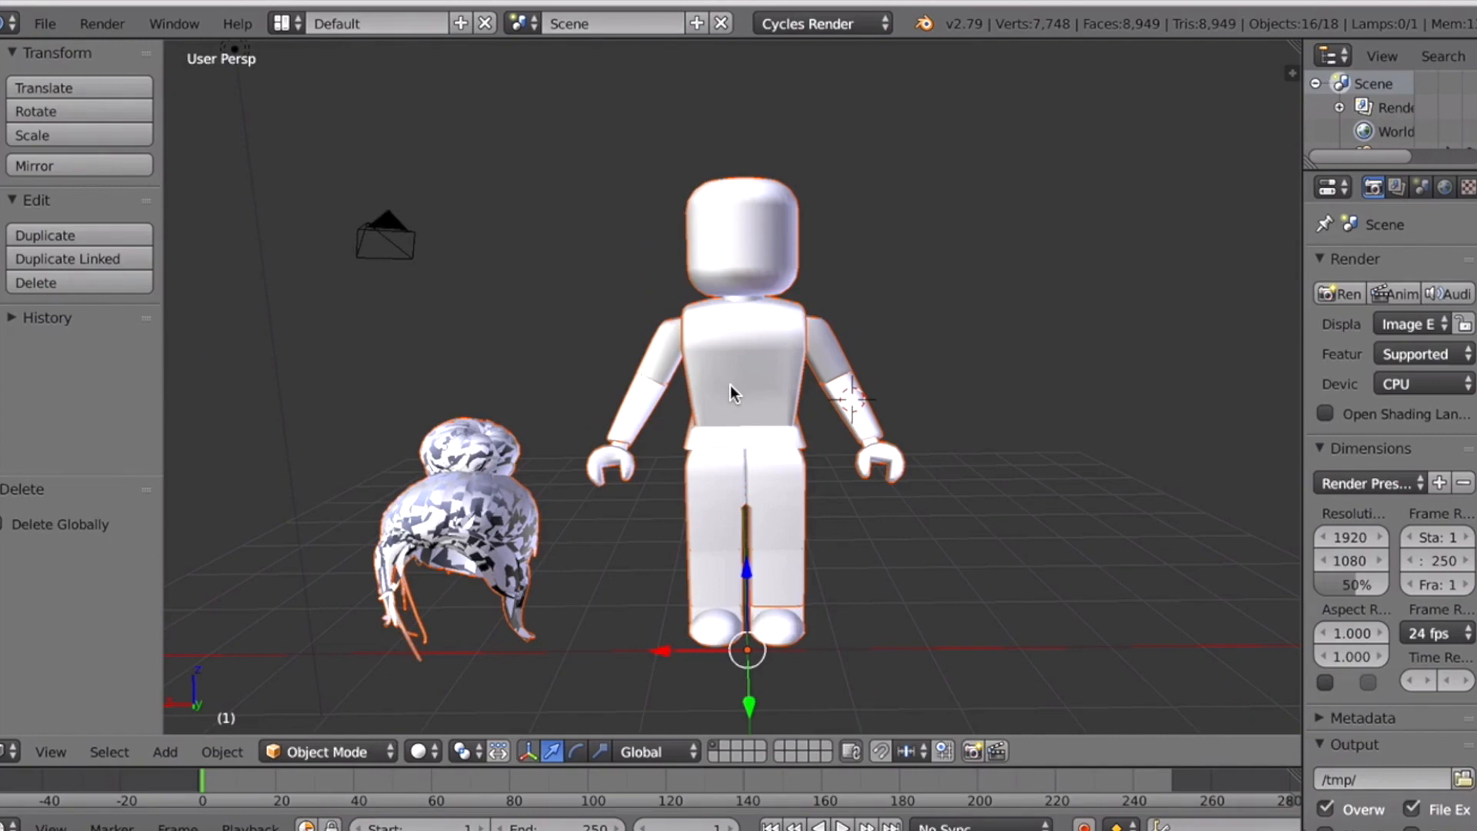
mouse_move(916, 180)
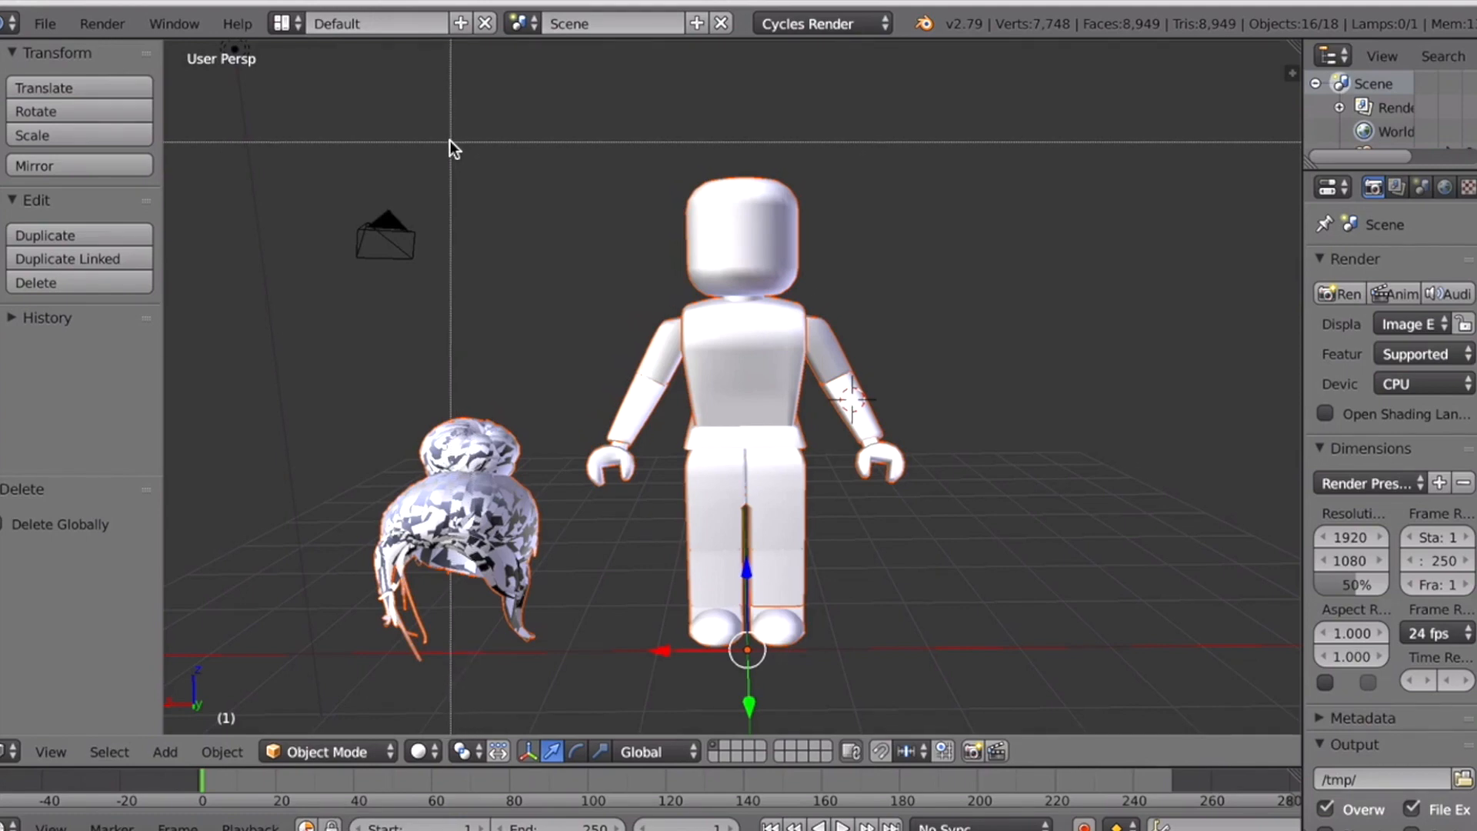
mouse_move(460, 159)
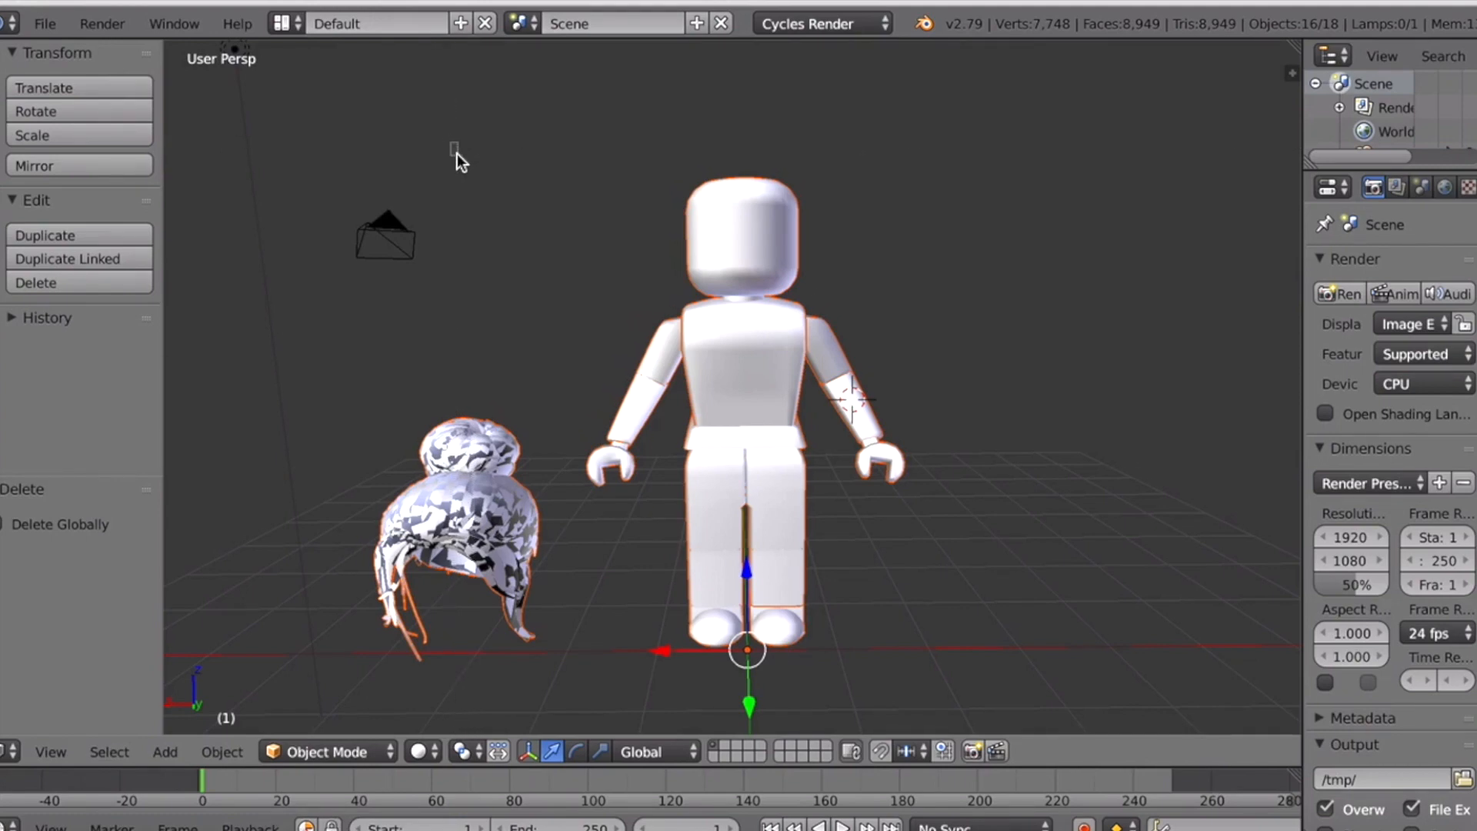
Box-select the imported avatar figure and bun hair in the viewport.
left_click_drag(454, 151, 537, 311)
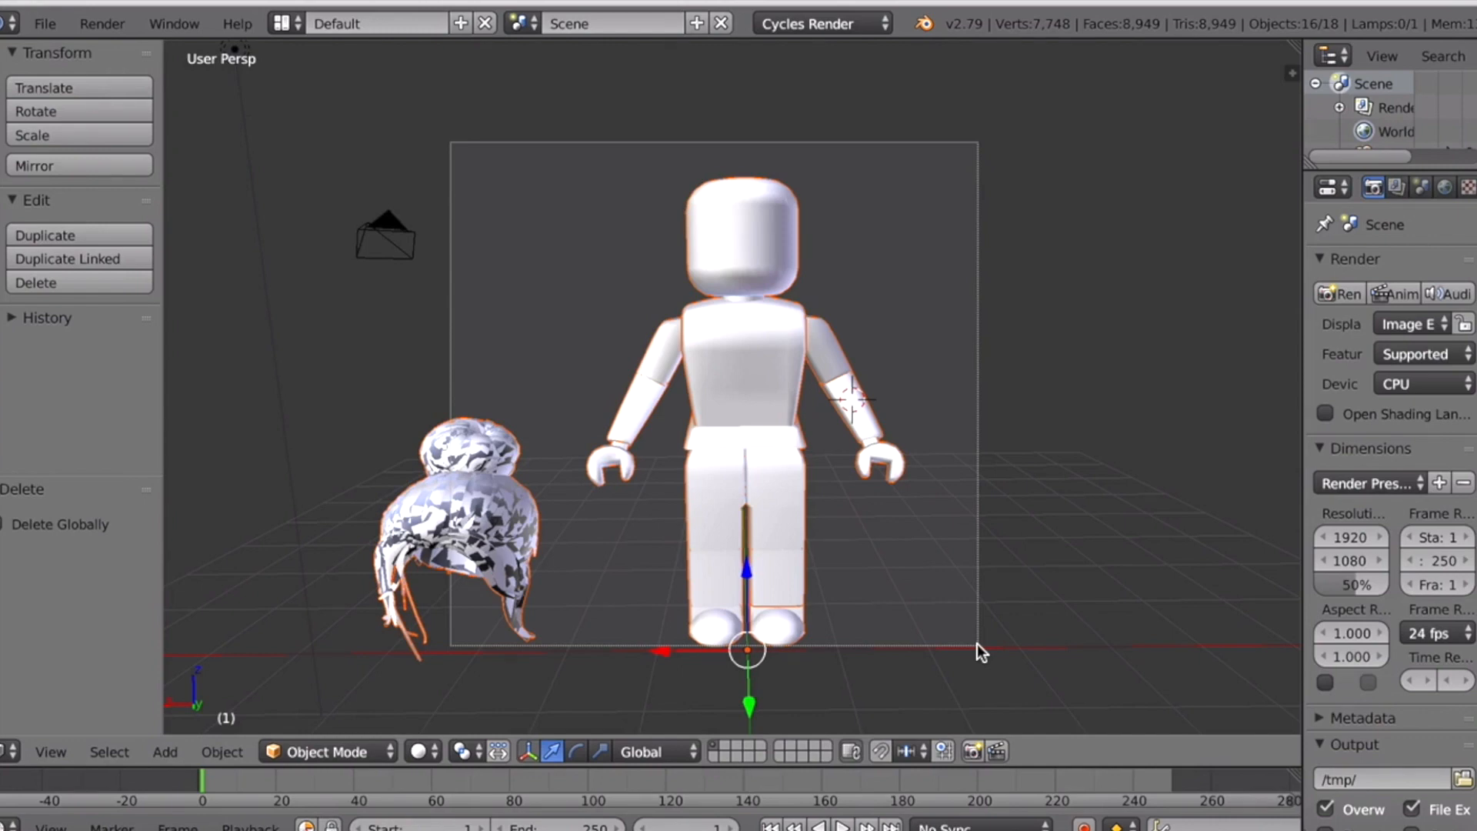
mouse_move(1288, 317)
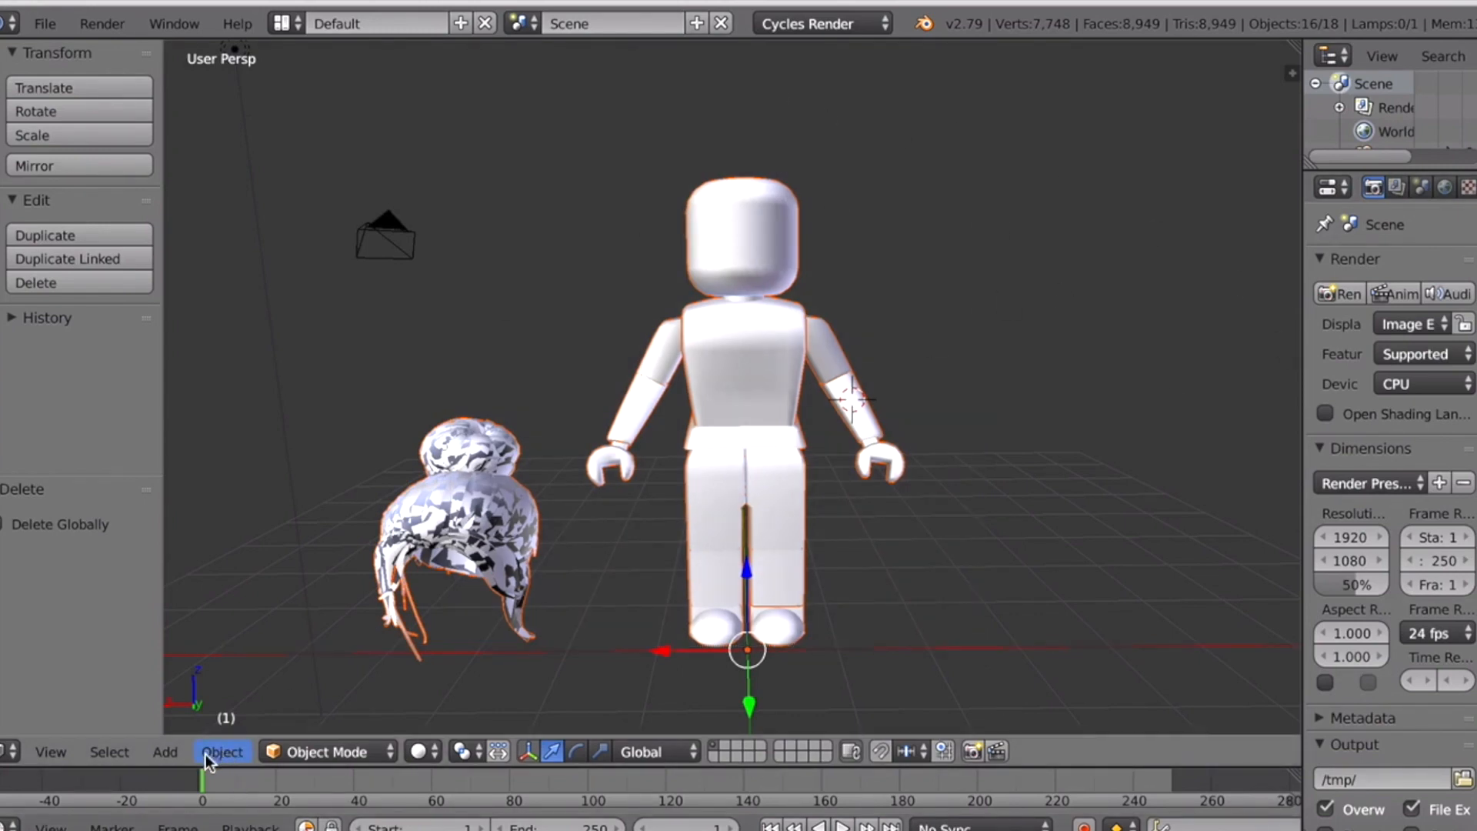
Apply Origin to Geometry to the selected parts and switch shading to show textures.
left_click(222, 751)
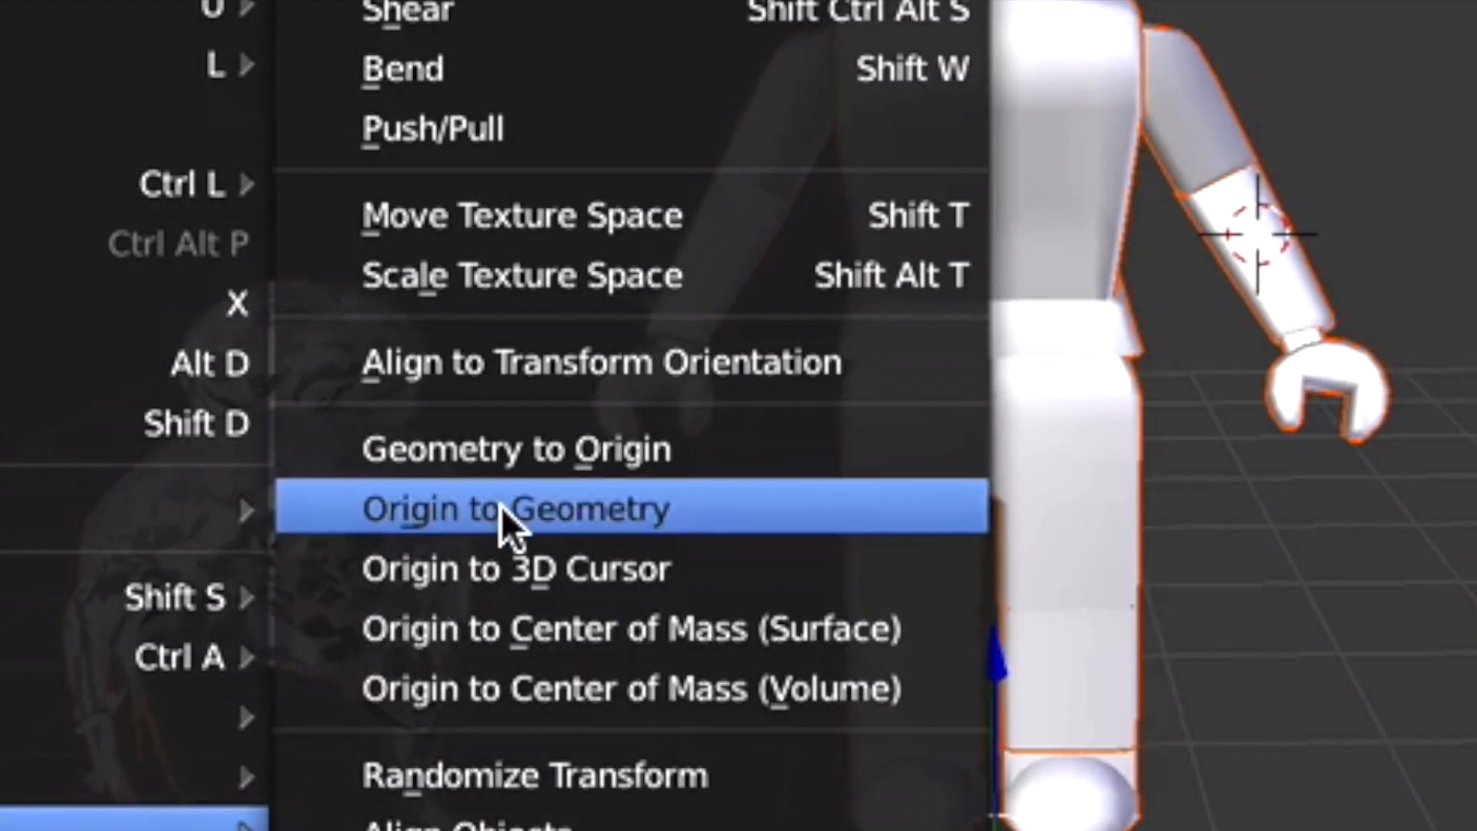
left_click(513, 508)
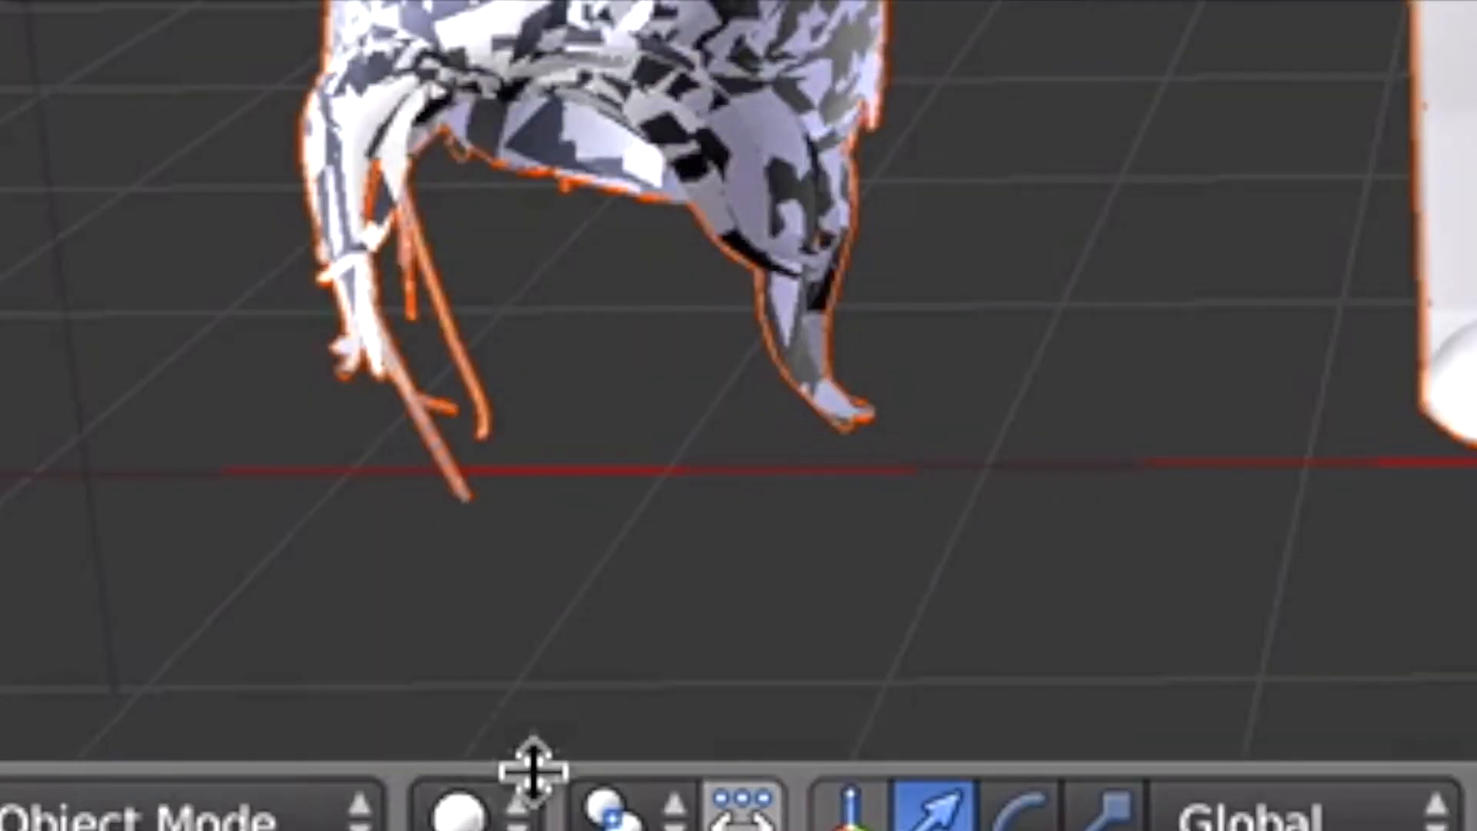
left_click(528, 806)
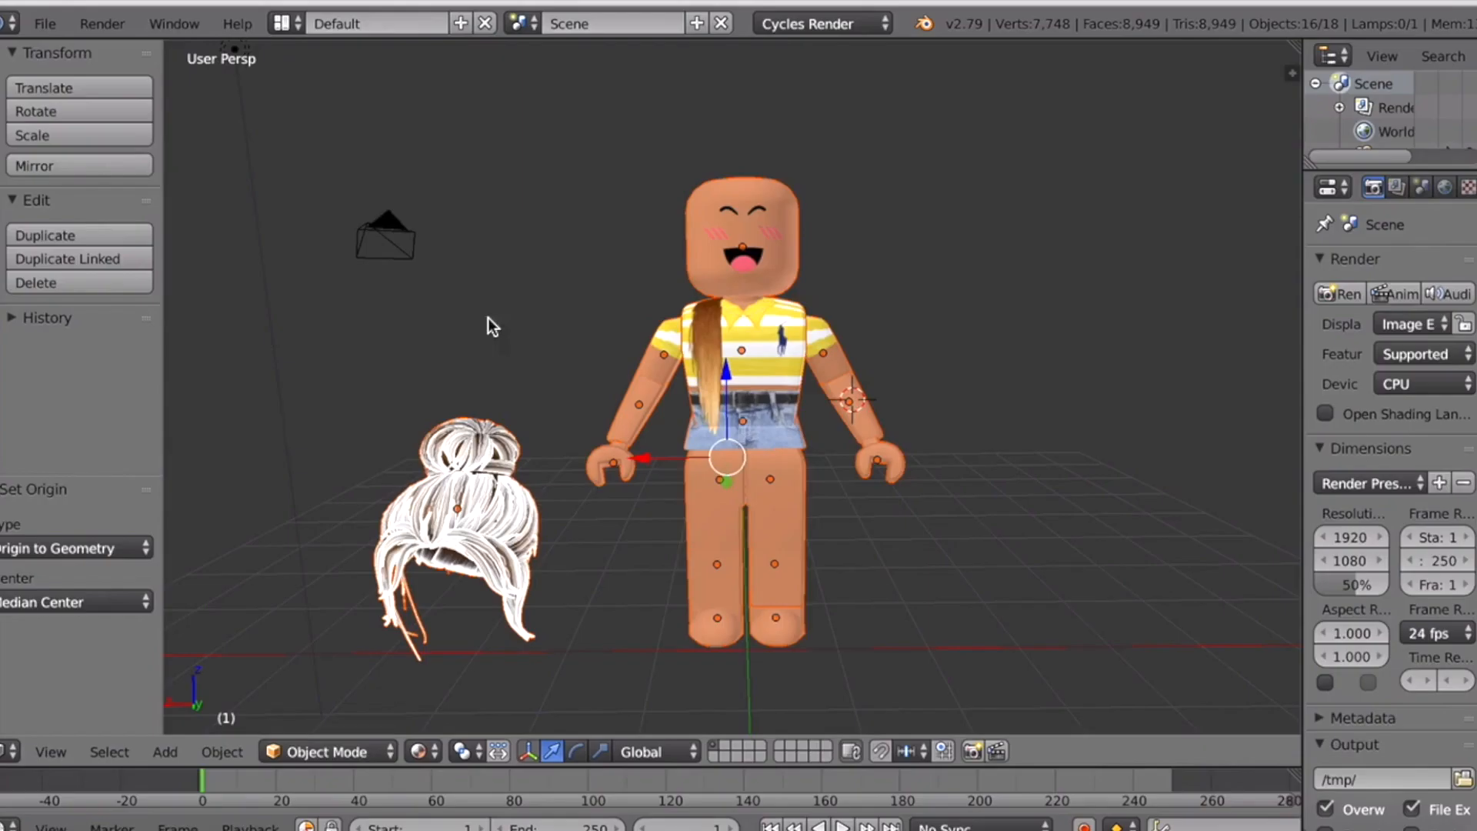
mouse_move(422, 747)
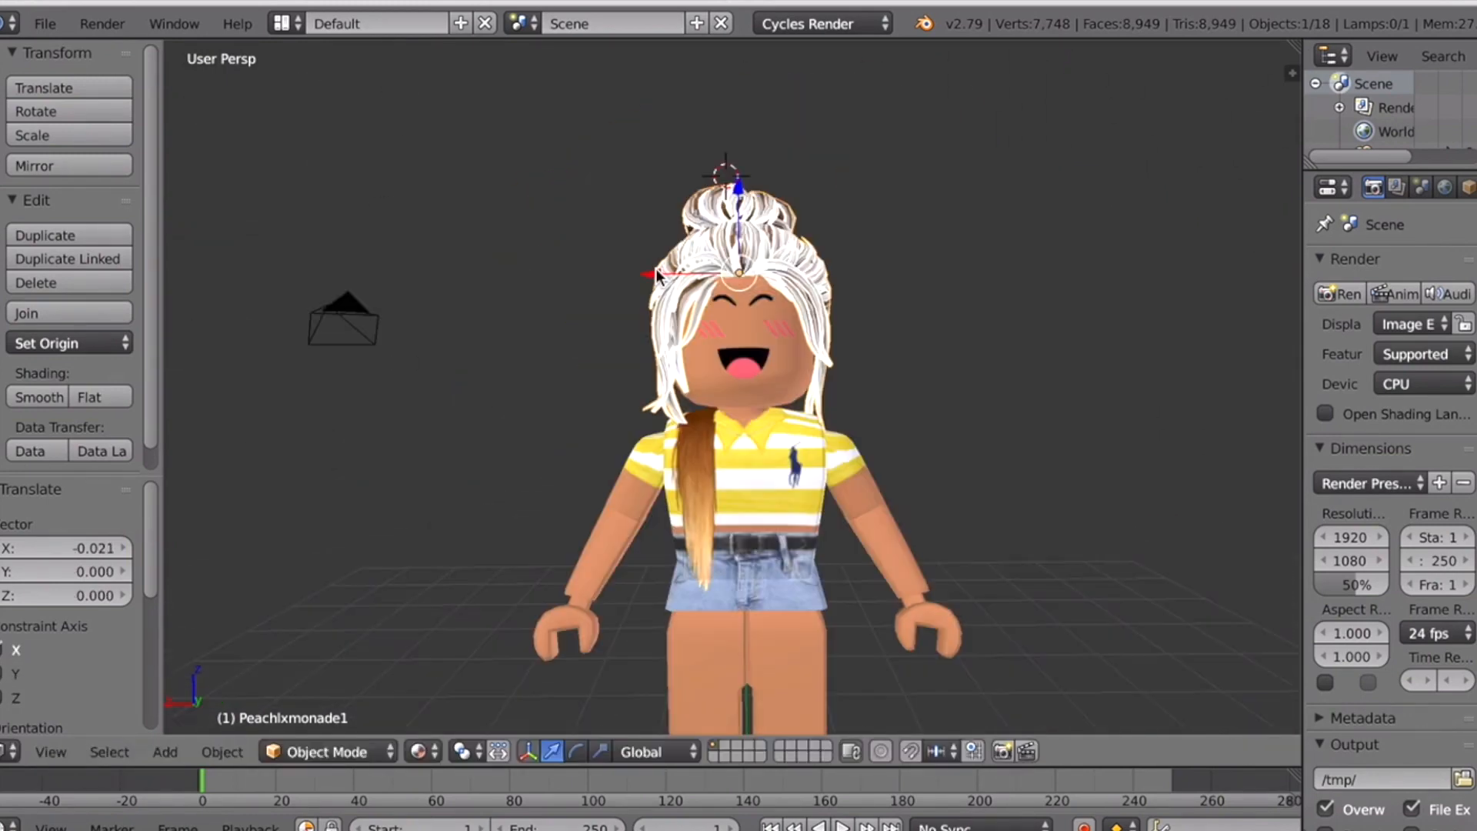
mouse_move(1077, 370)
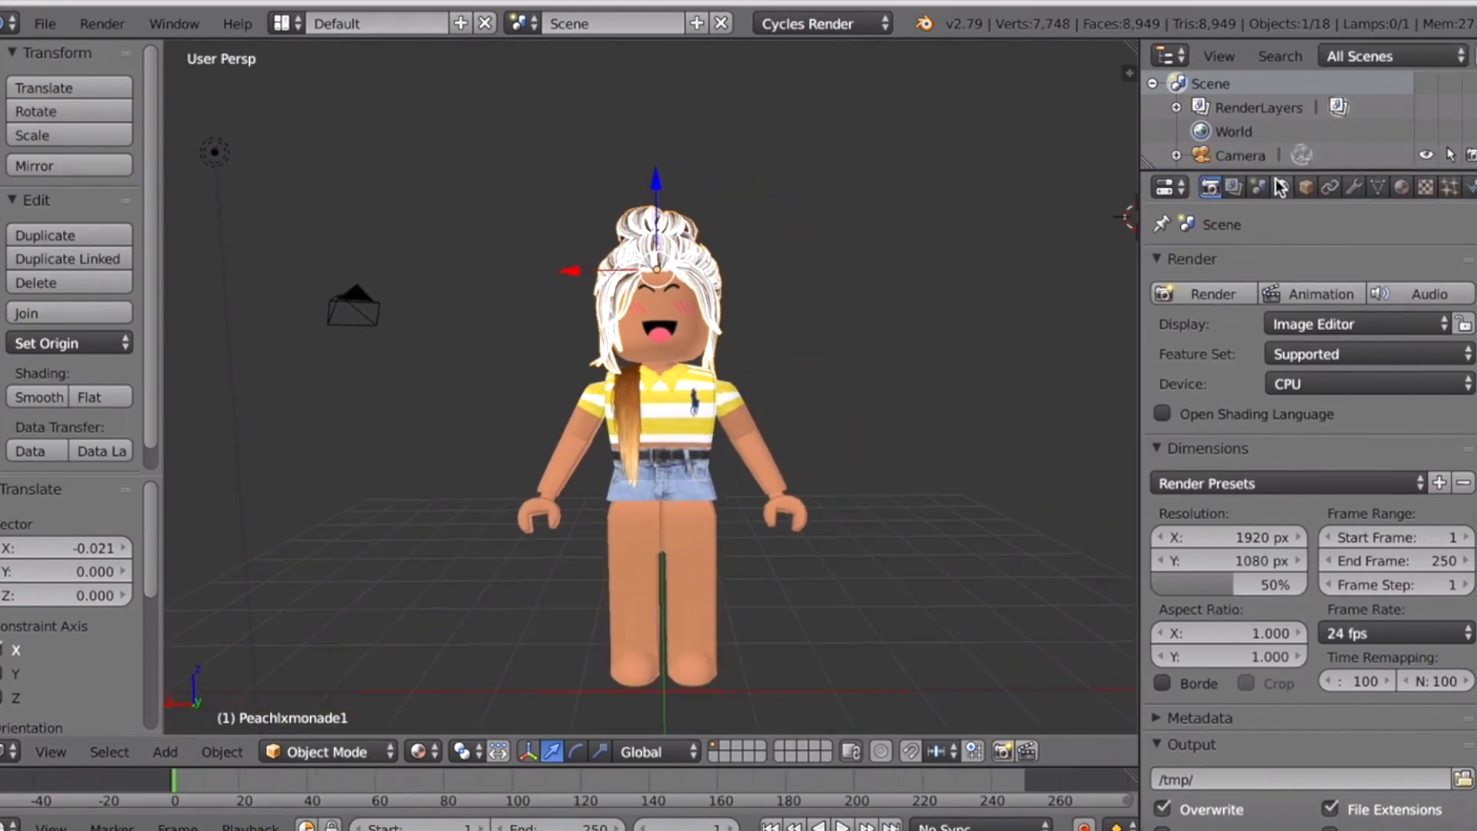
Enable world ambient occlusion and set the world colour to yellow.
left_click(1280, 185)
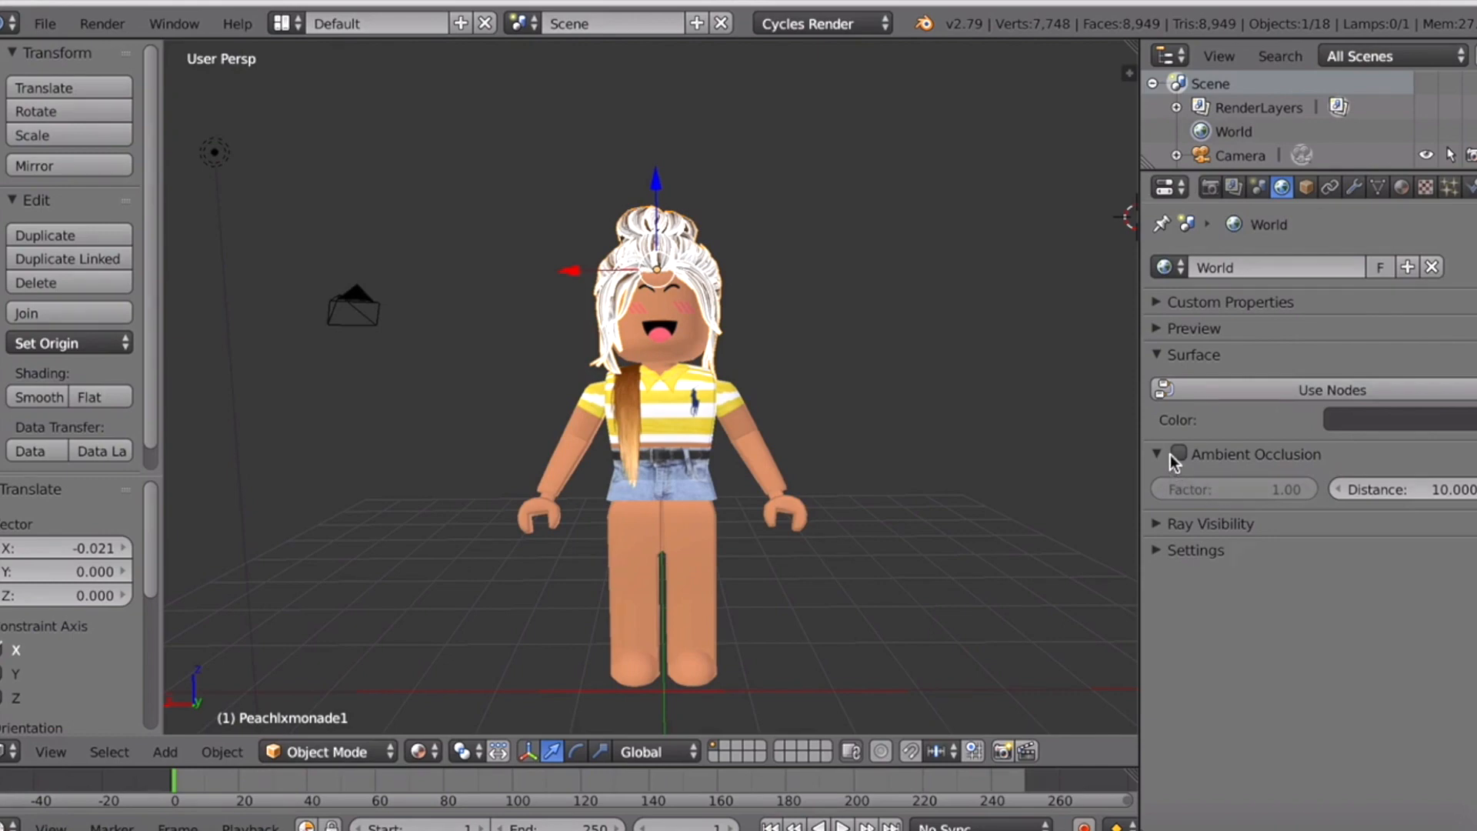
left_click(1178, 454)
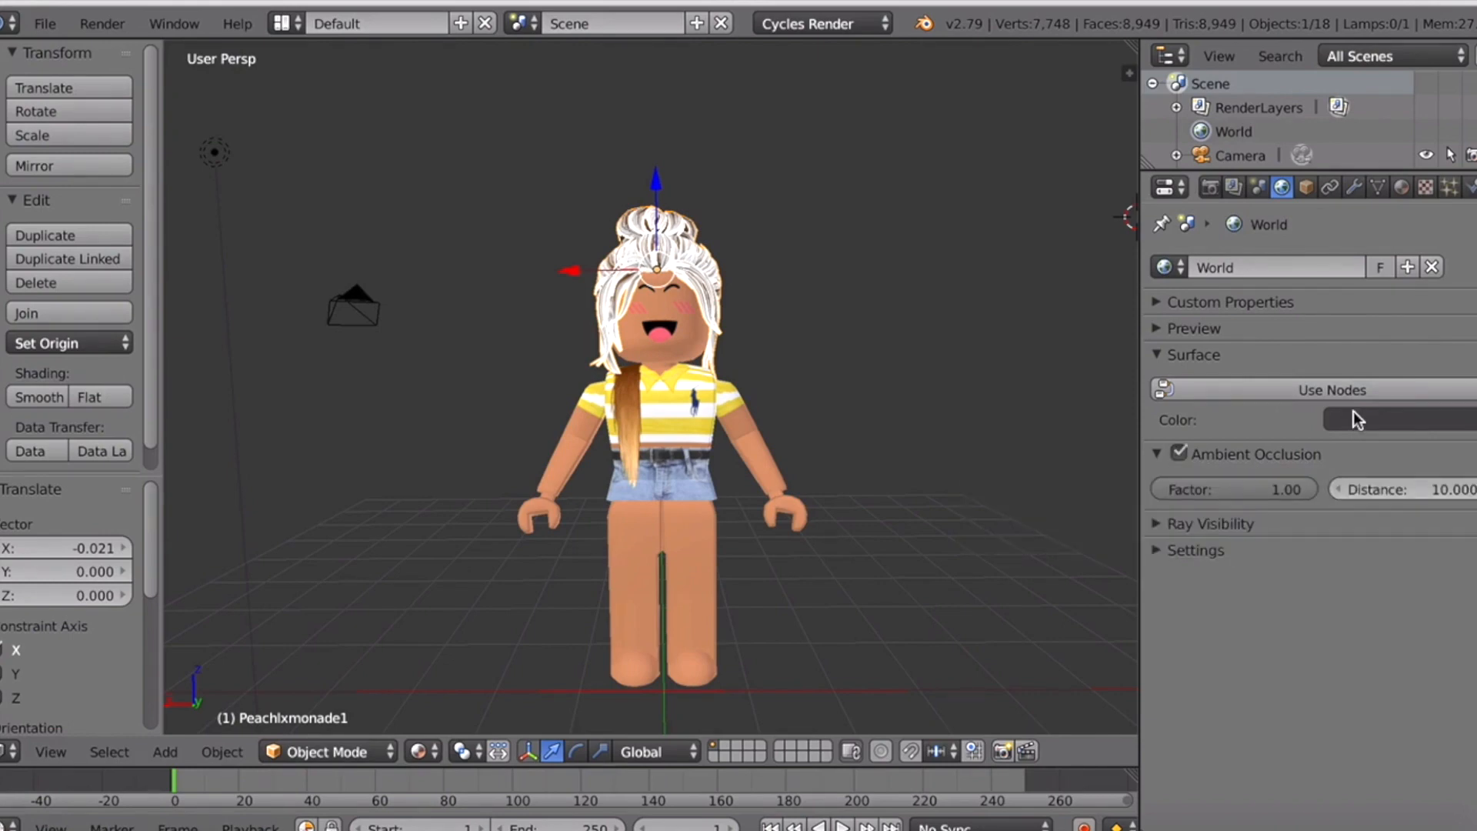
left_click(1375, 419)
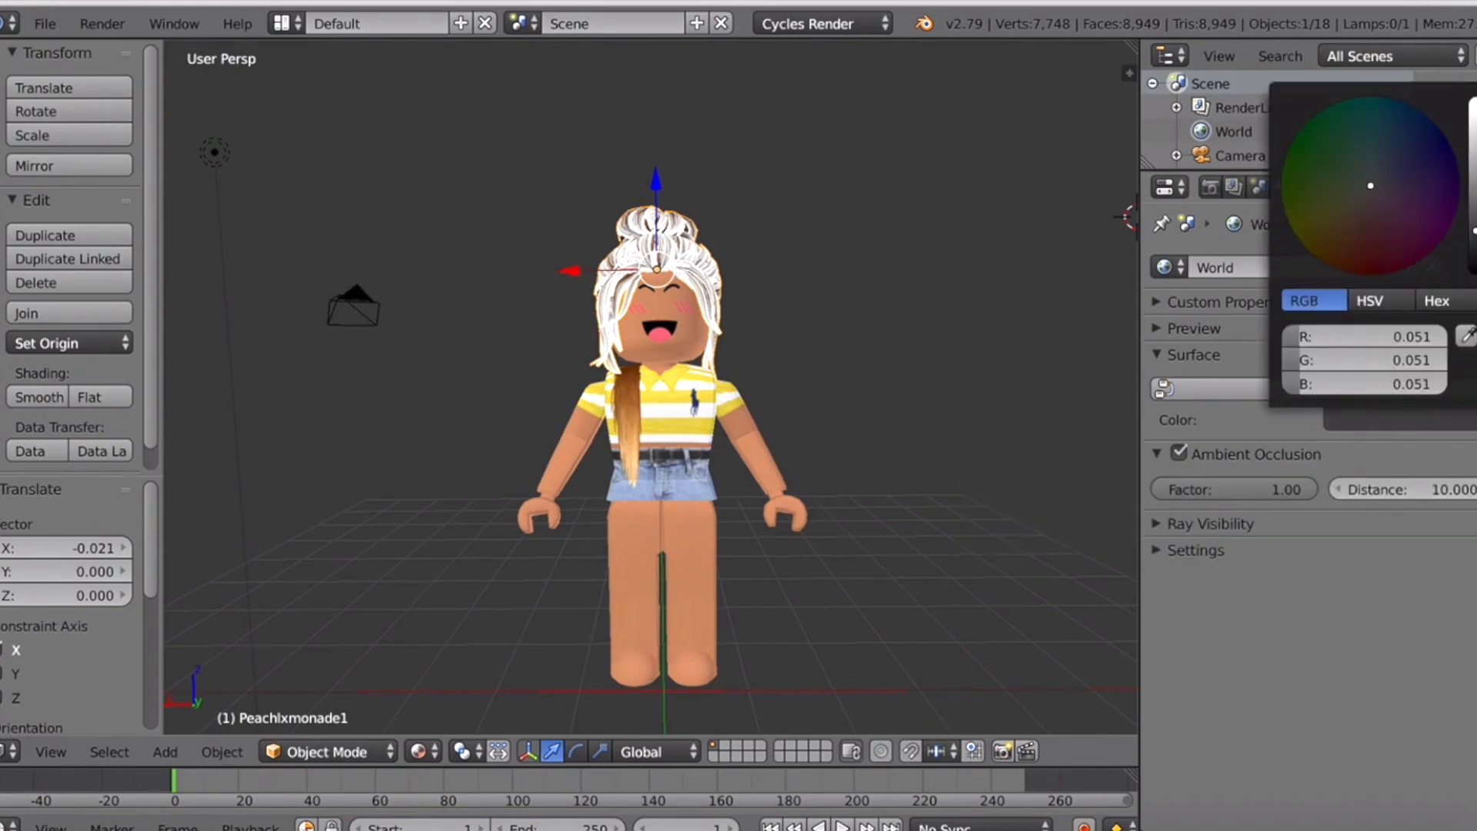
left_click(1370, 185)
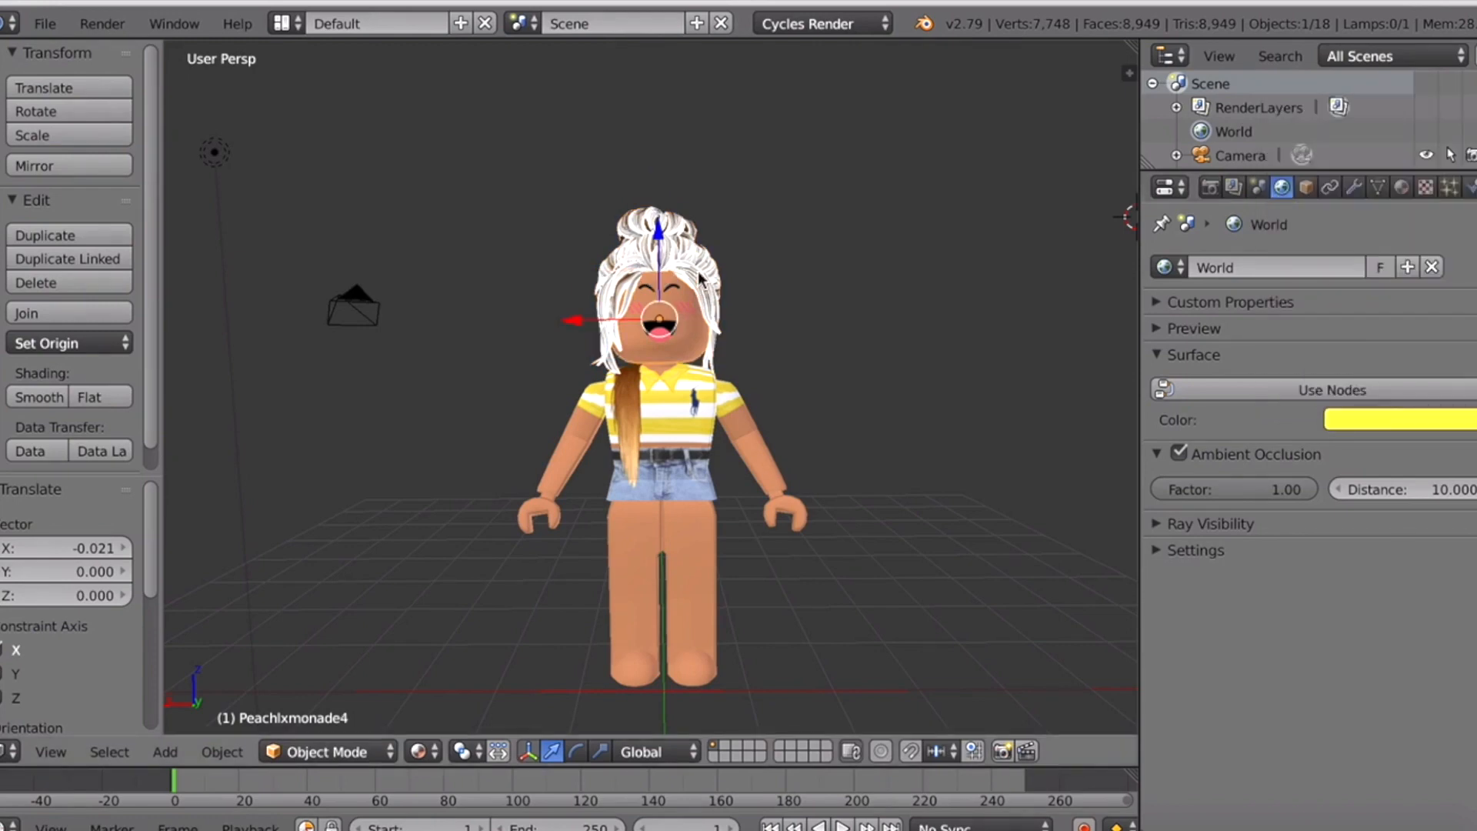
left_click(660, 282)
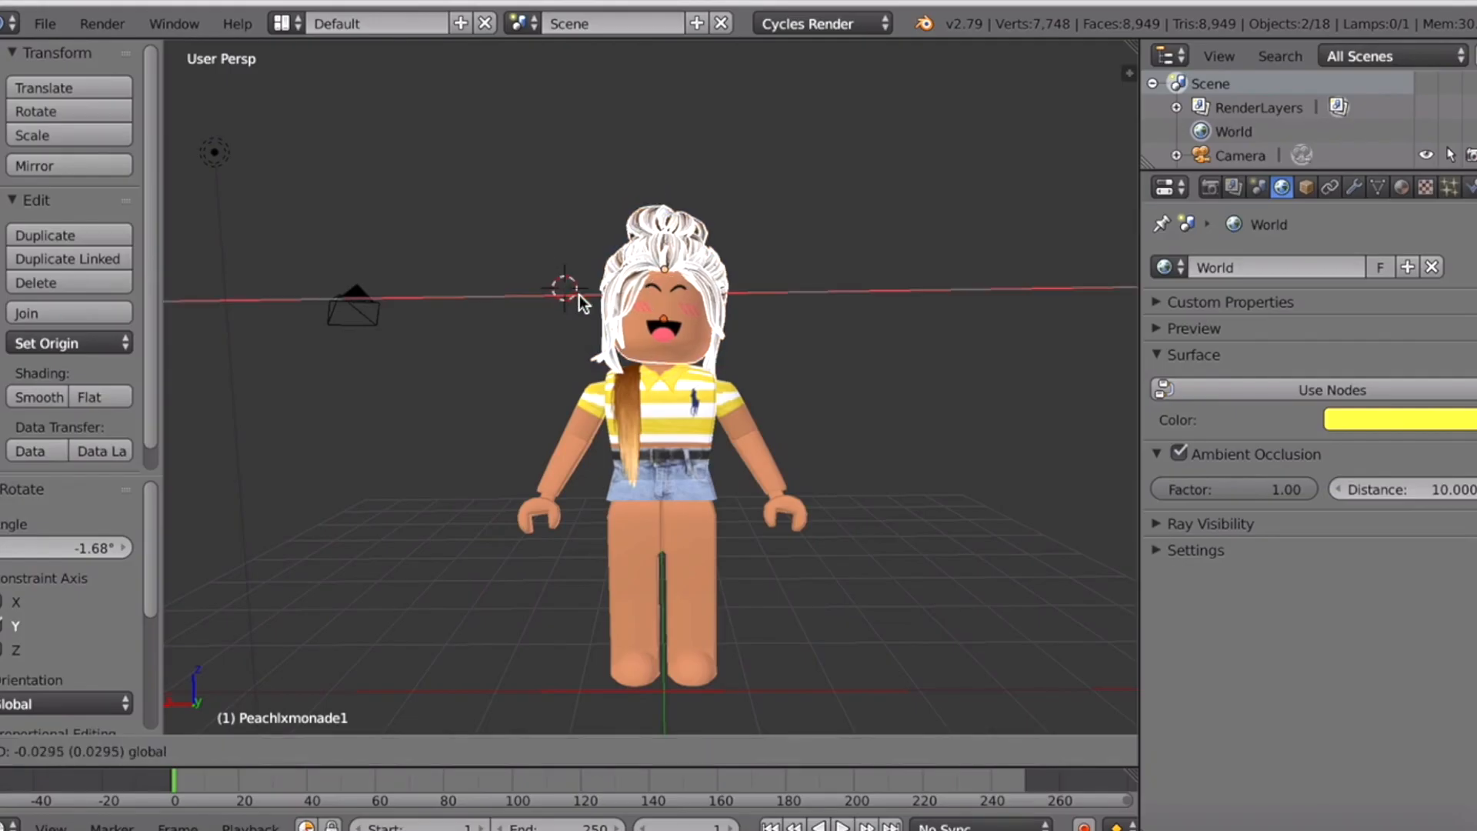
Nudge the hair for a closer fit and open the Render properties.
left_click(1210, 186)
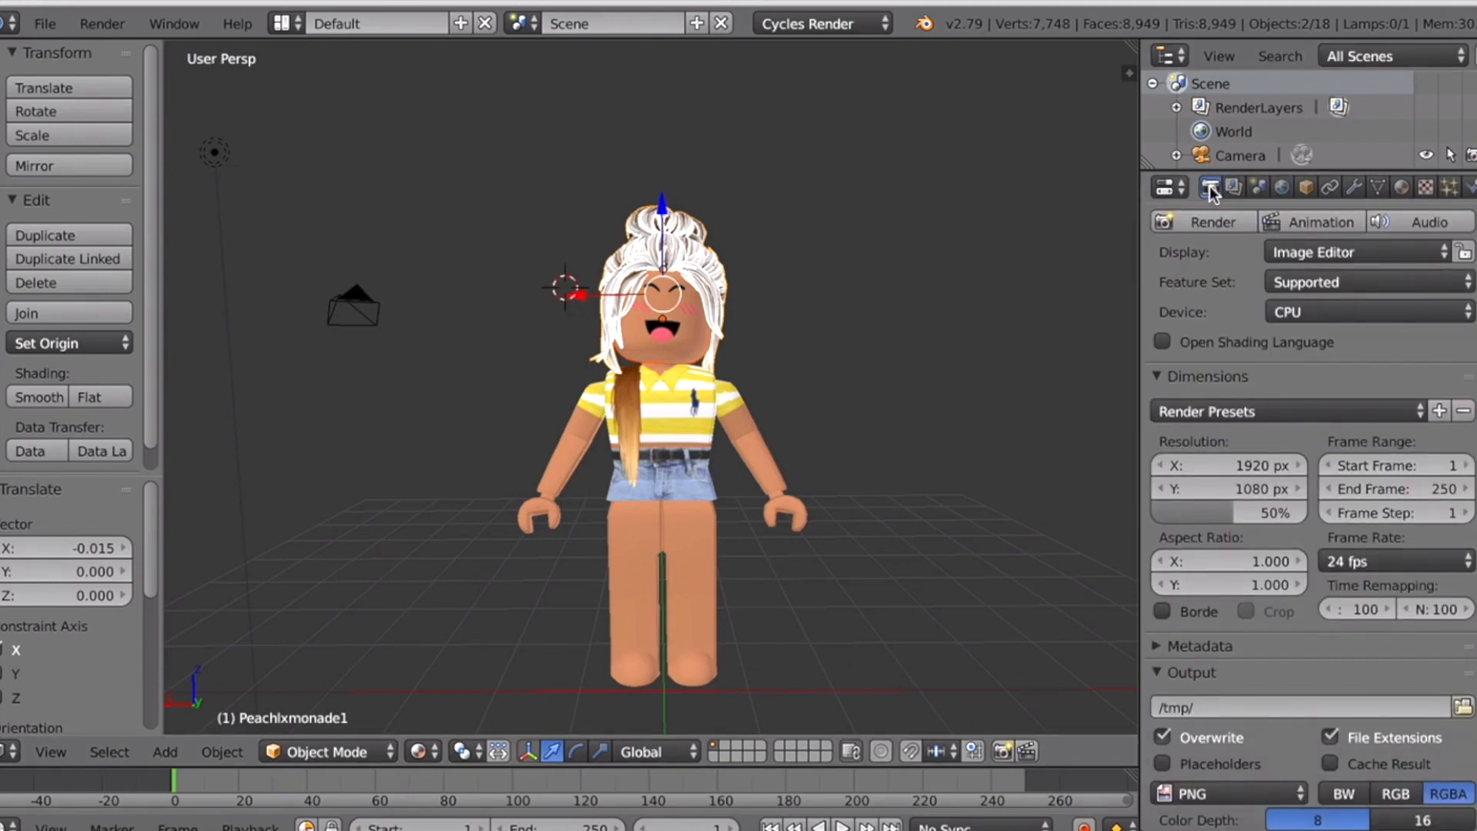
Set the render resolution to 10000 px and choose GPU Compute as the device.
left_click(1227, 465)
type("1")
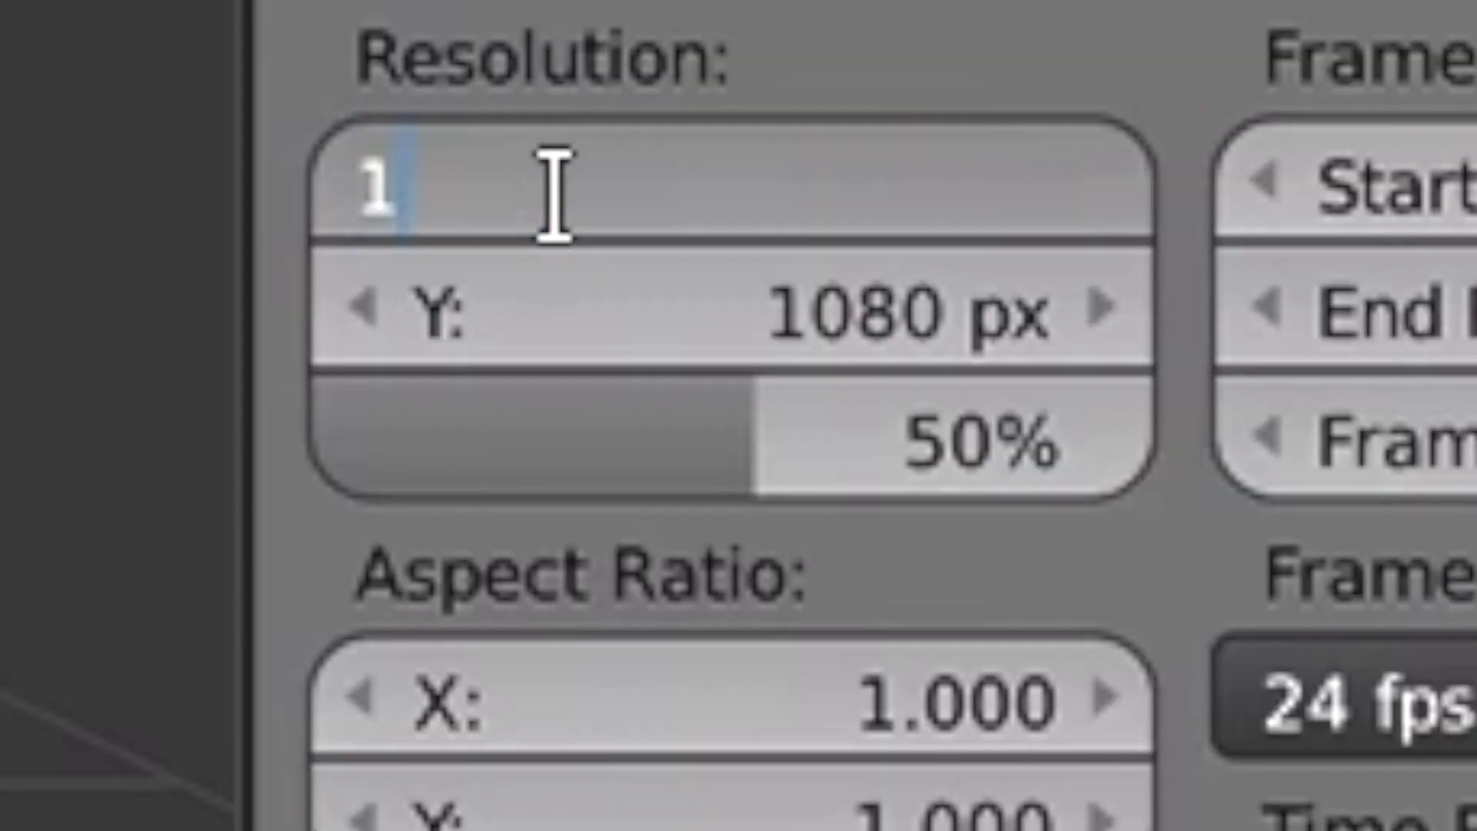
type("0000 px")
left_click(732, 309)
type("1")
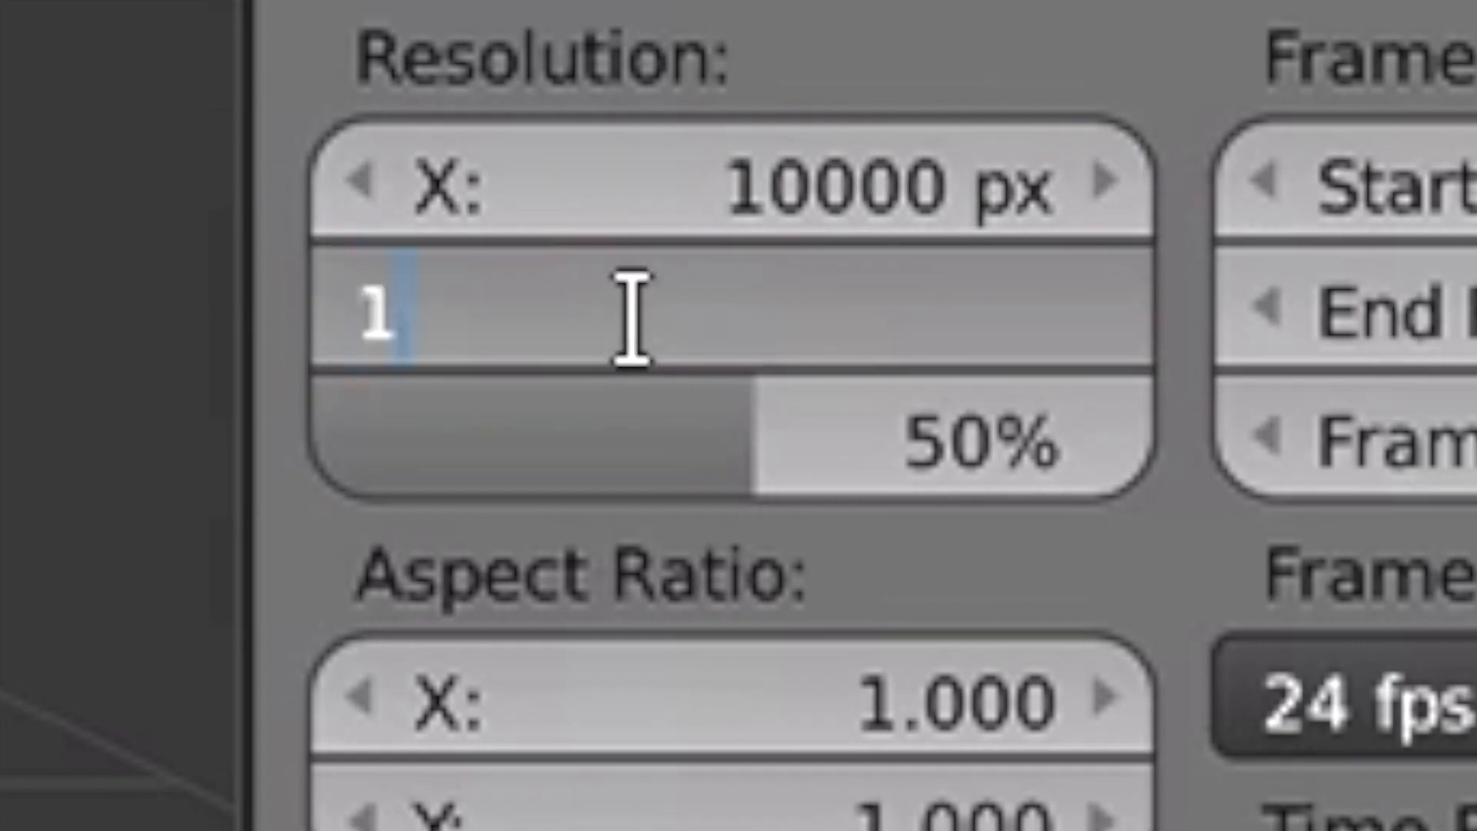
type("00000")
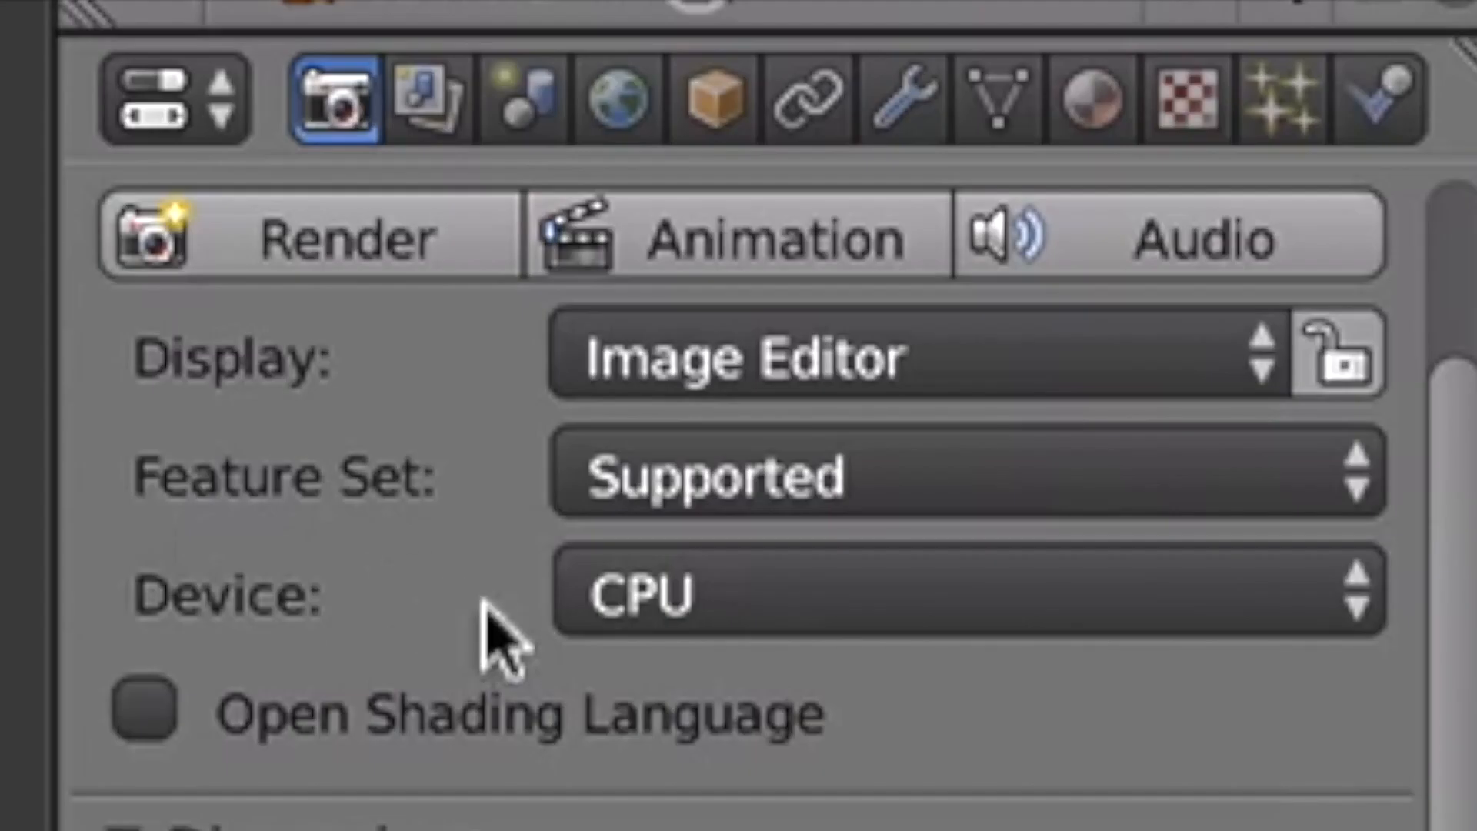
left_click(941, 590)
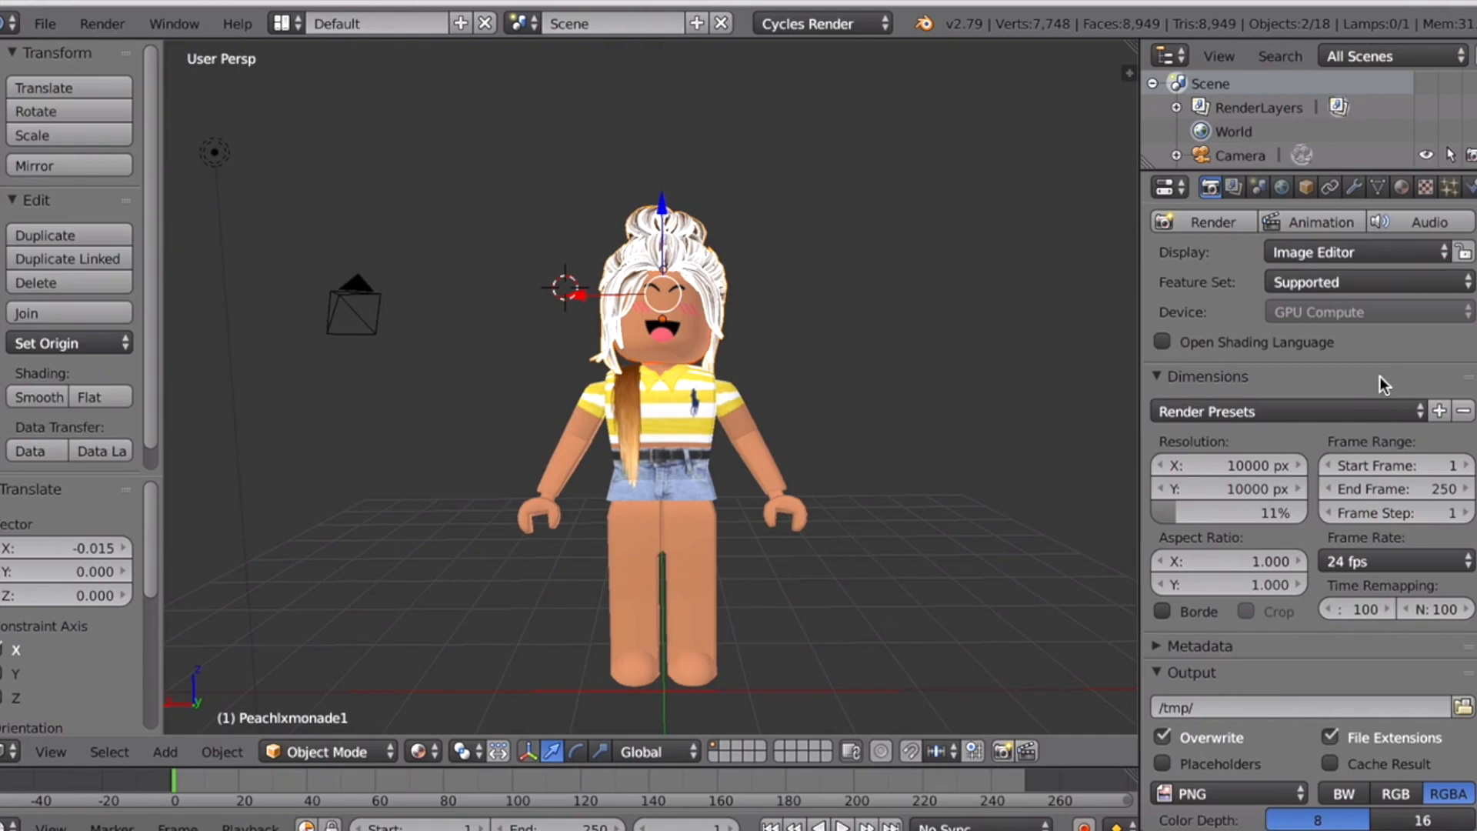
scroll("down", 3)
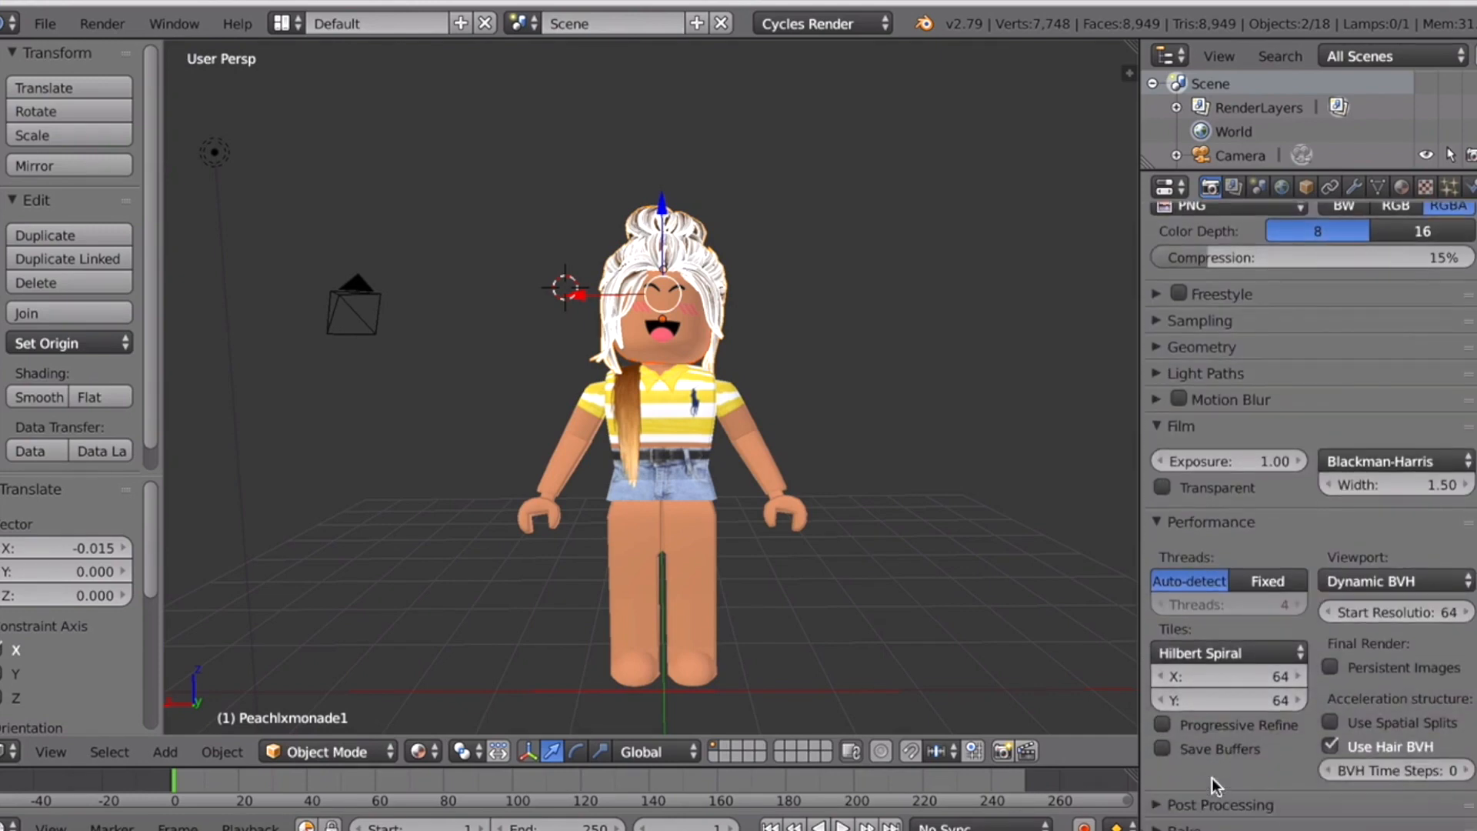
mouse_move(1220, 682)
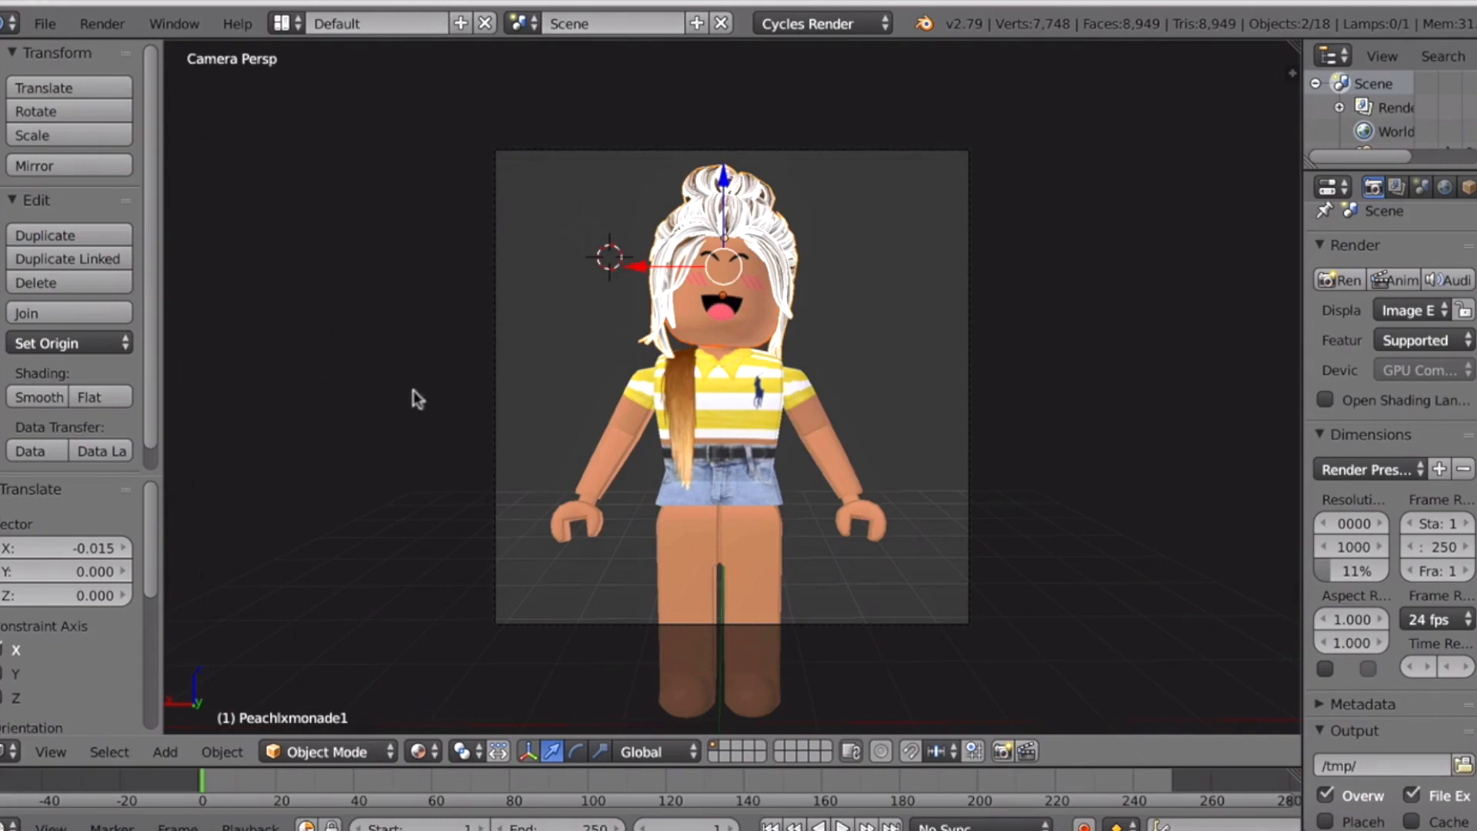
Render the avatar with bun hair through the camera against the yellow background.
left_click(102, 24)
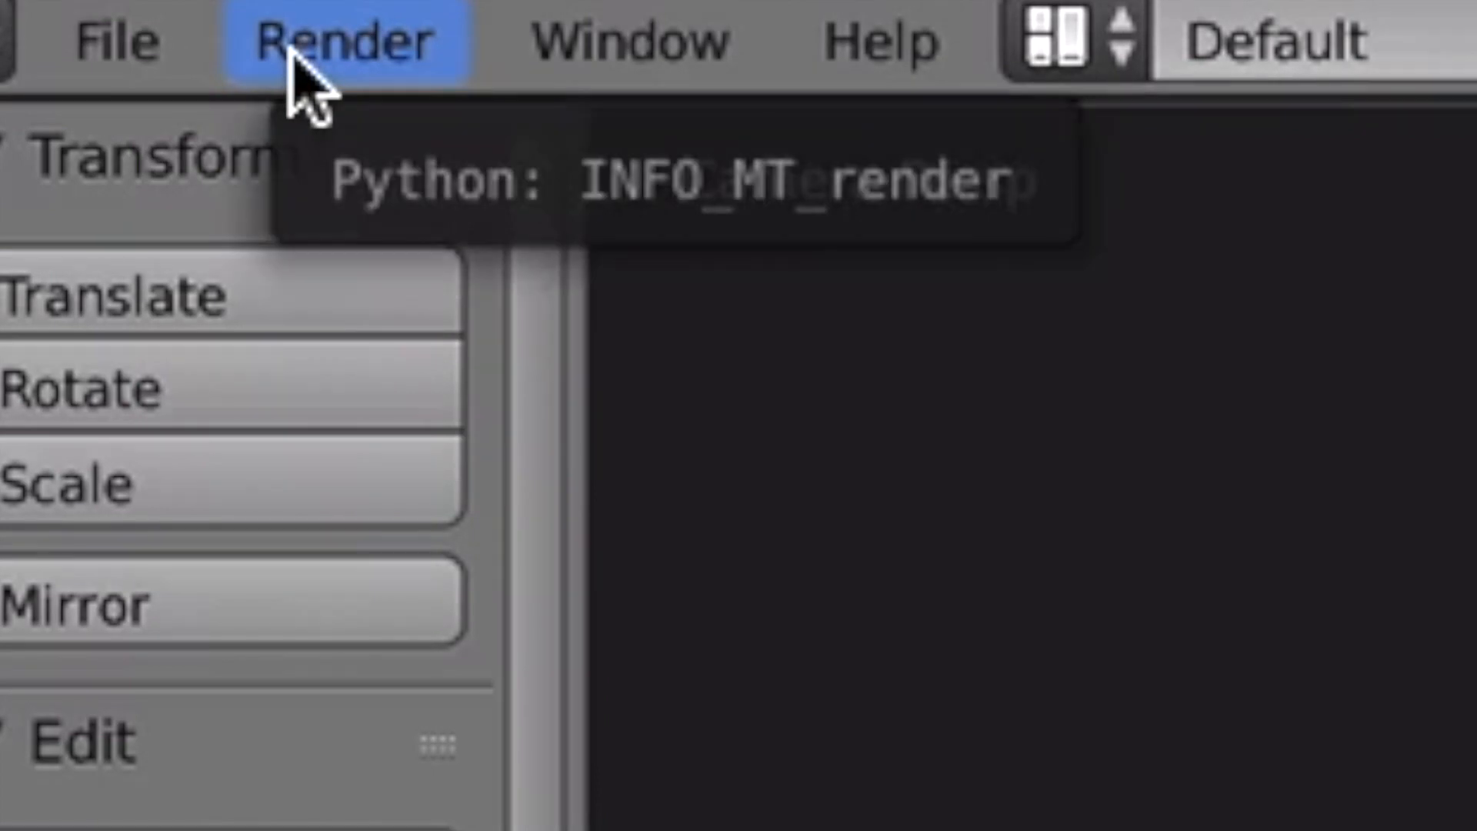
left_click(343, 41)
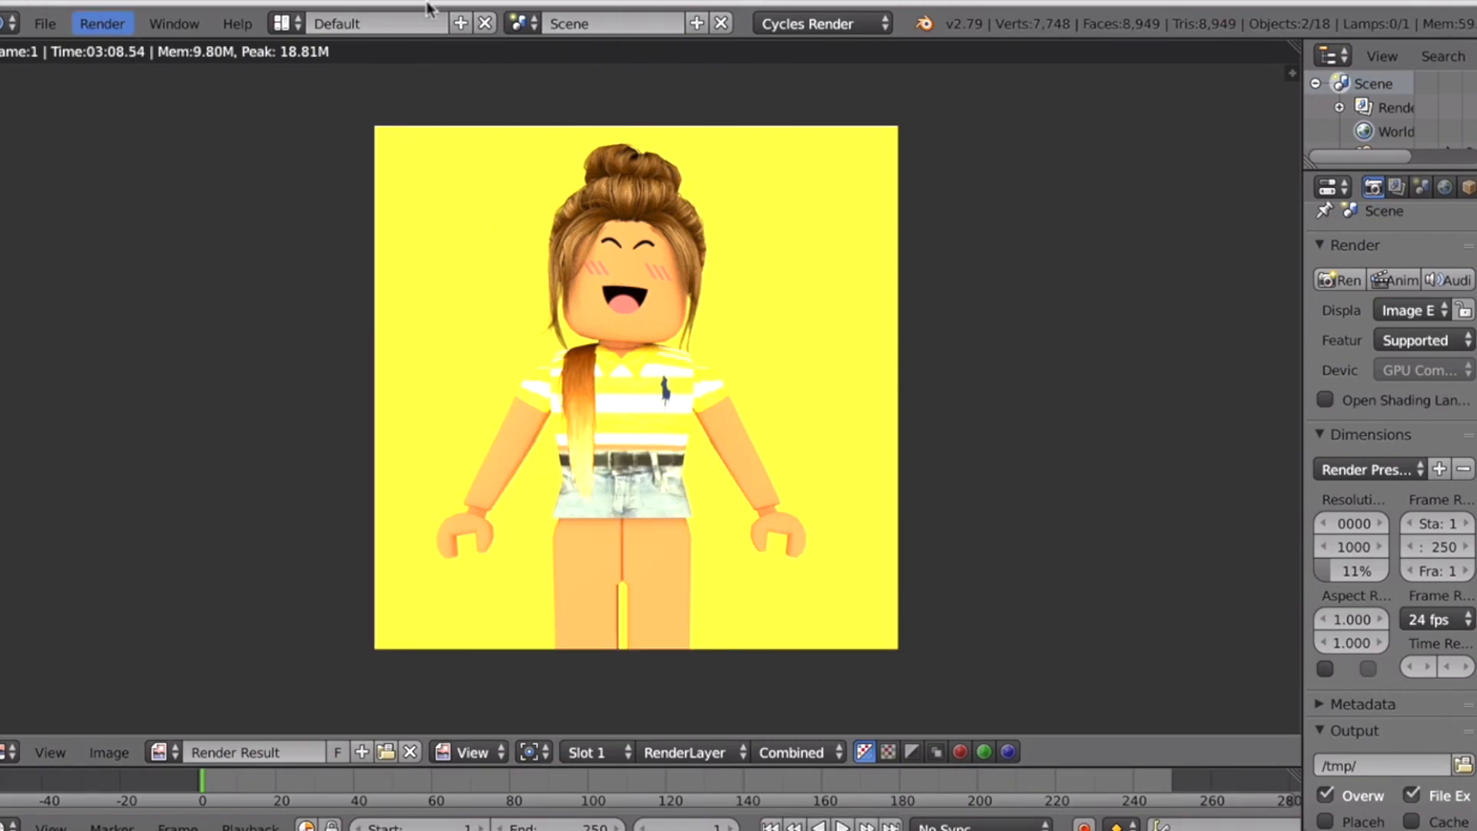
mouse_move(739, 209)
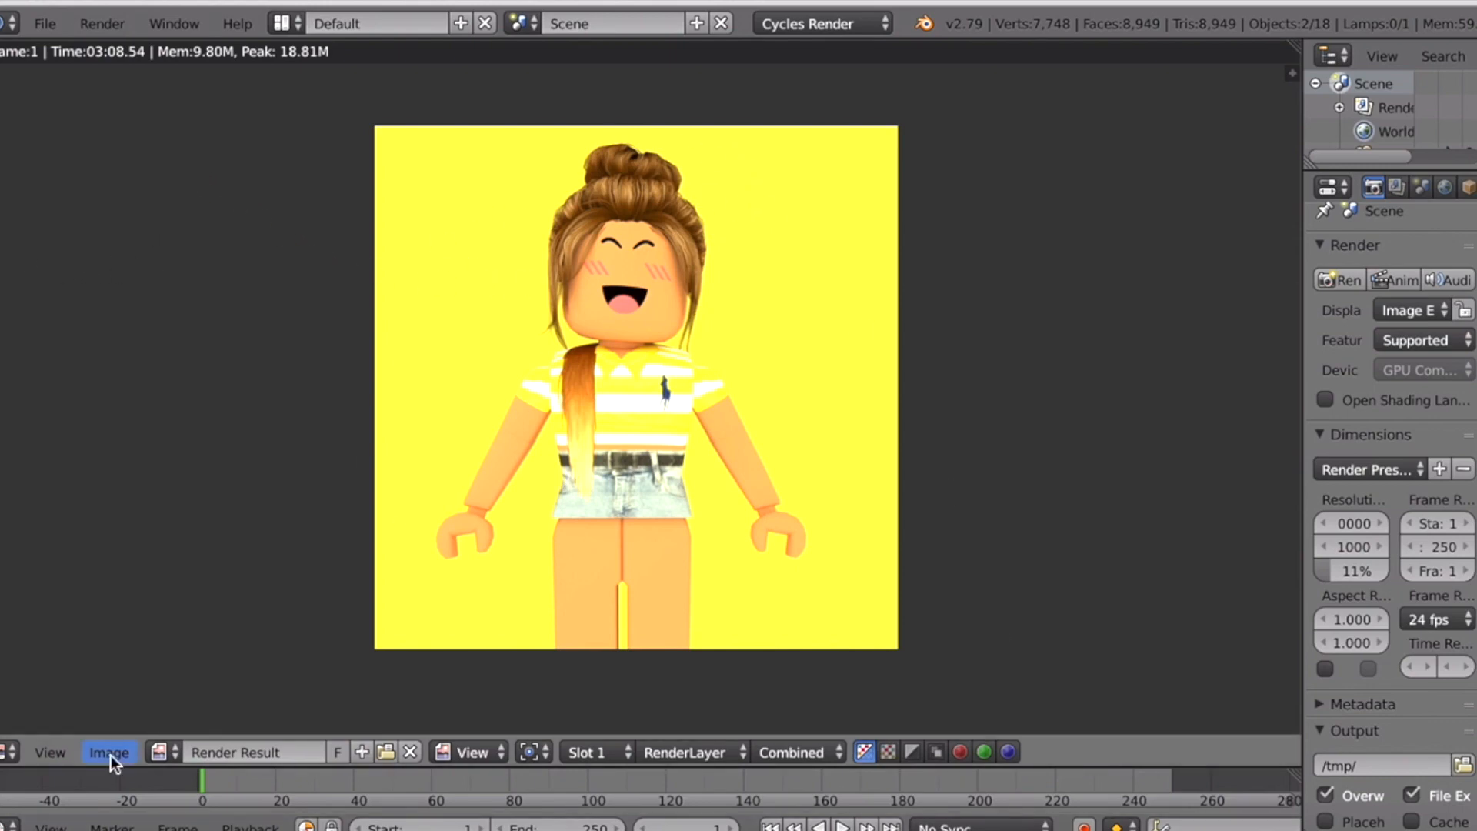
Save the render to Downloads as the PNG 'PEACHLXMIONADE'.
left_click(109, 751)
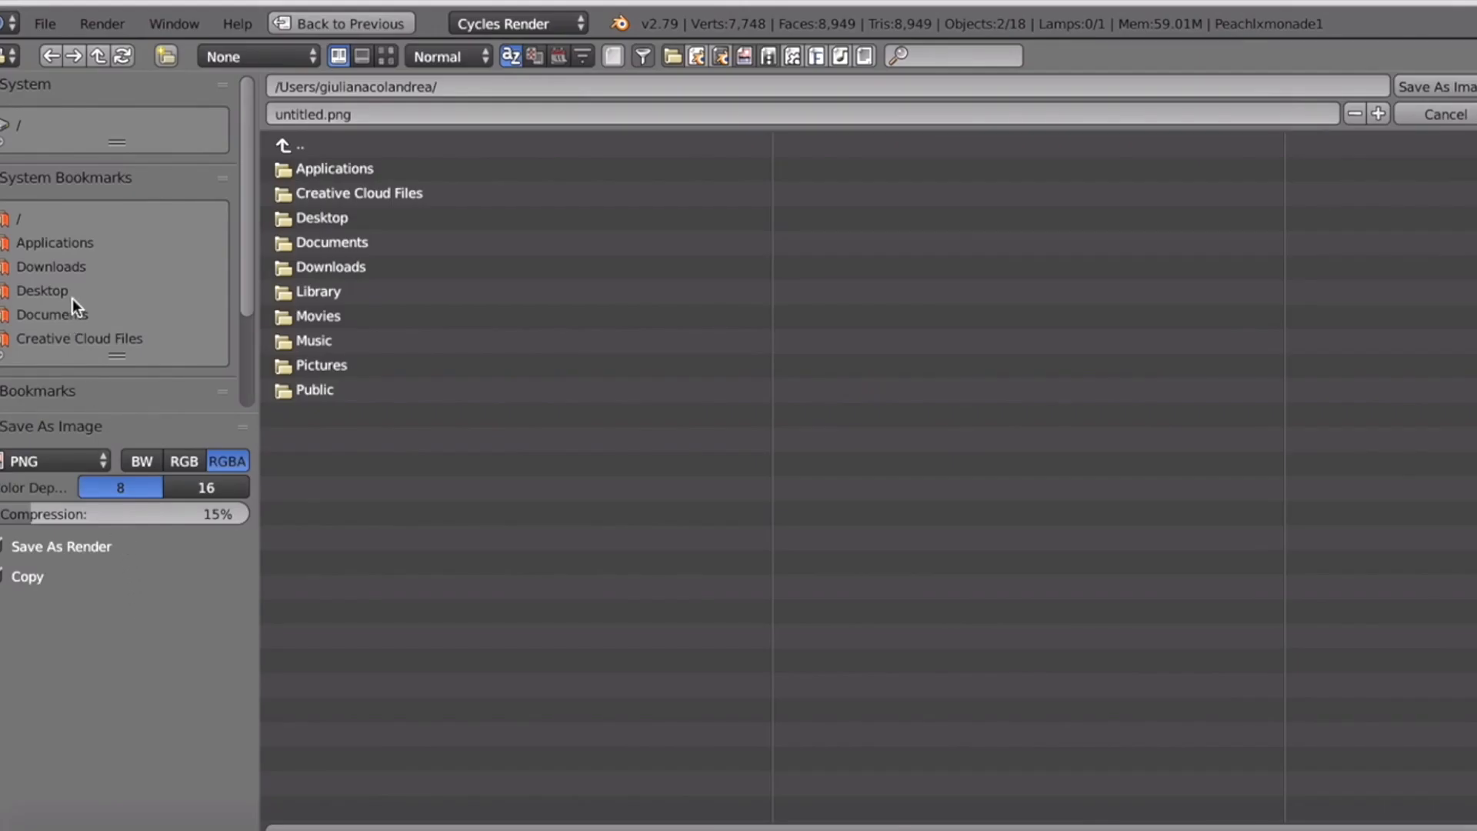
left_click(50, 266)
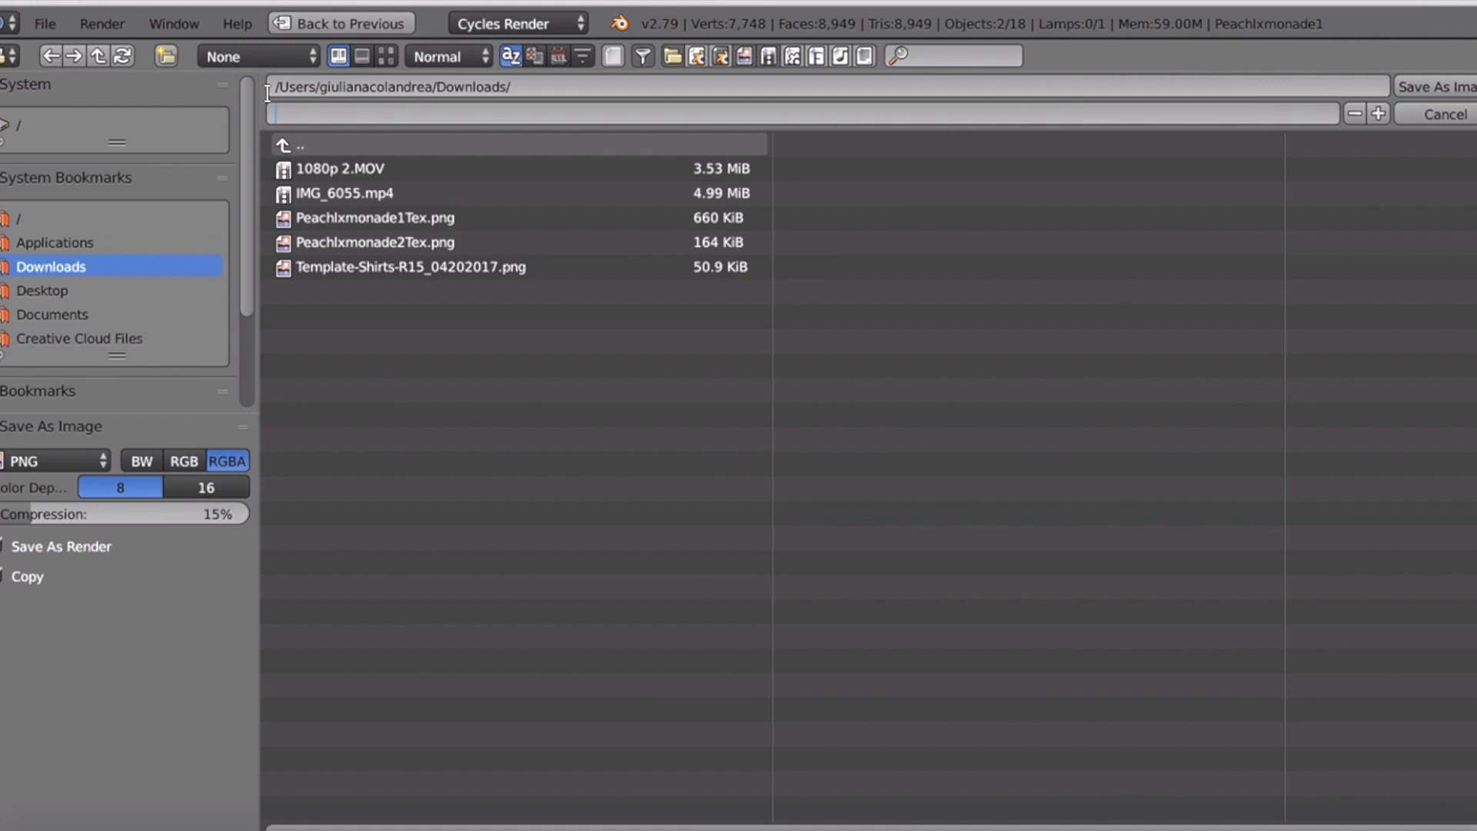
type("PEACH")
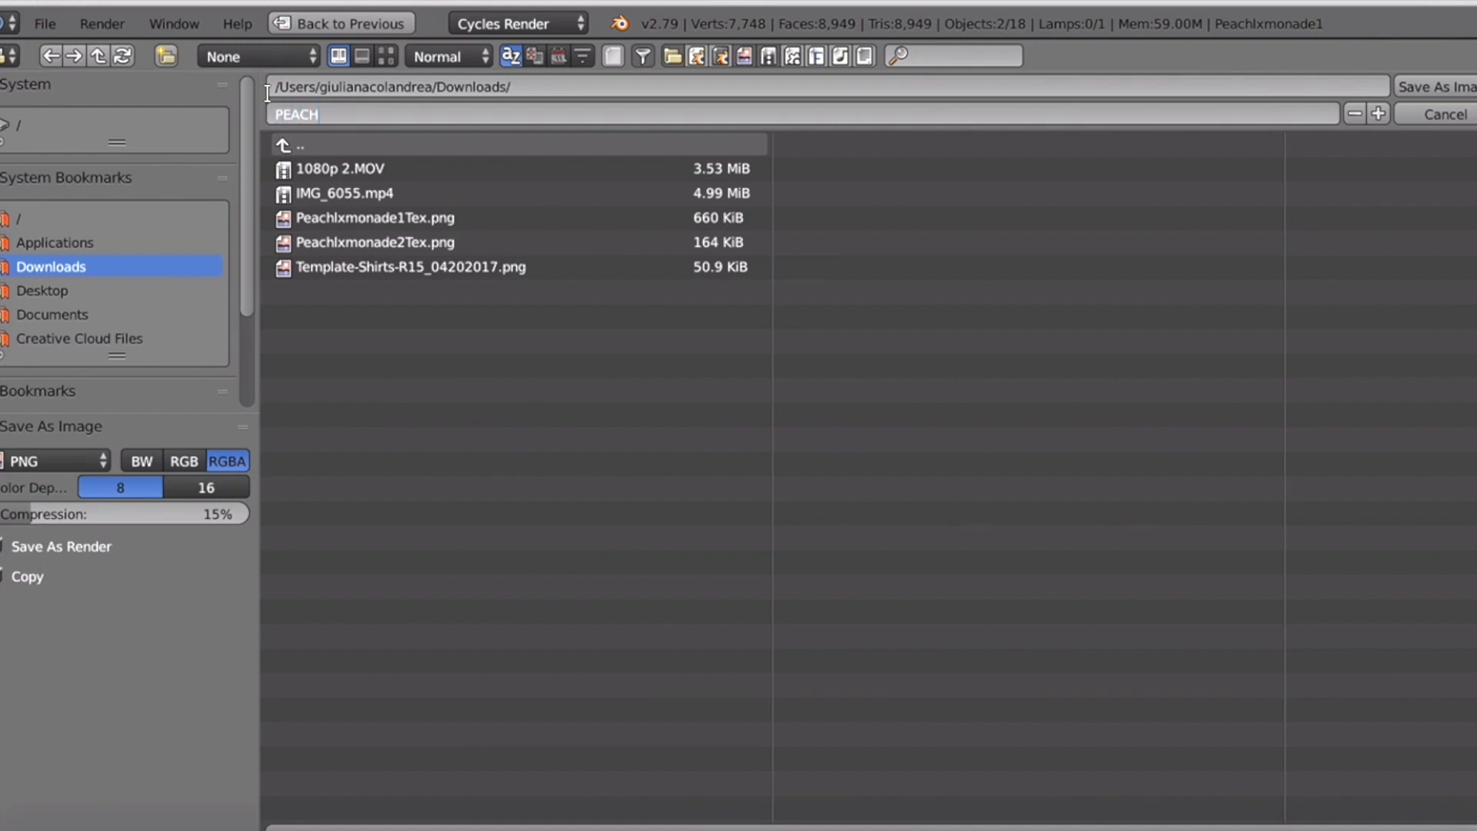
type("LXMIONADE")
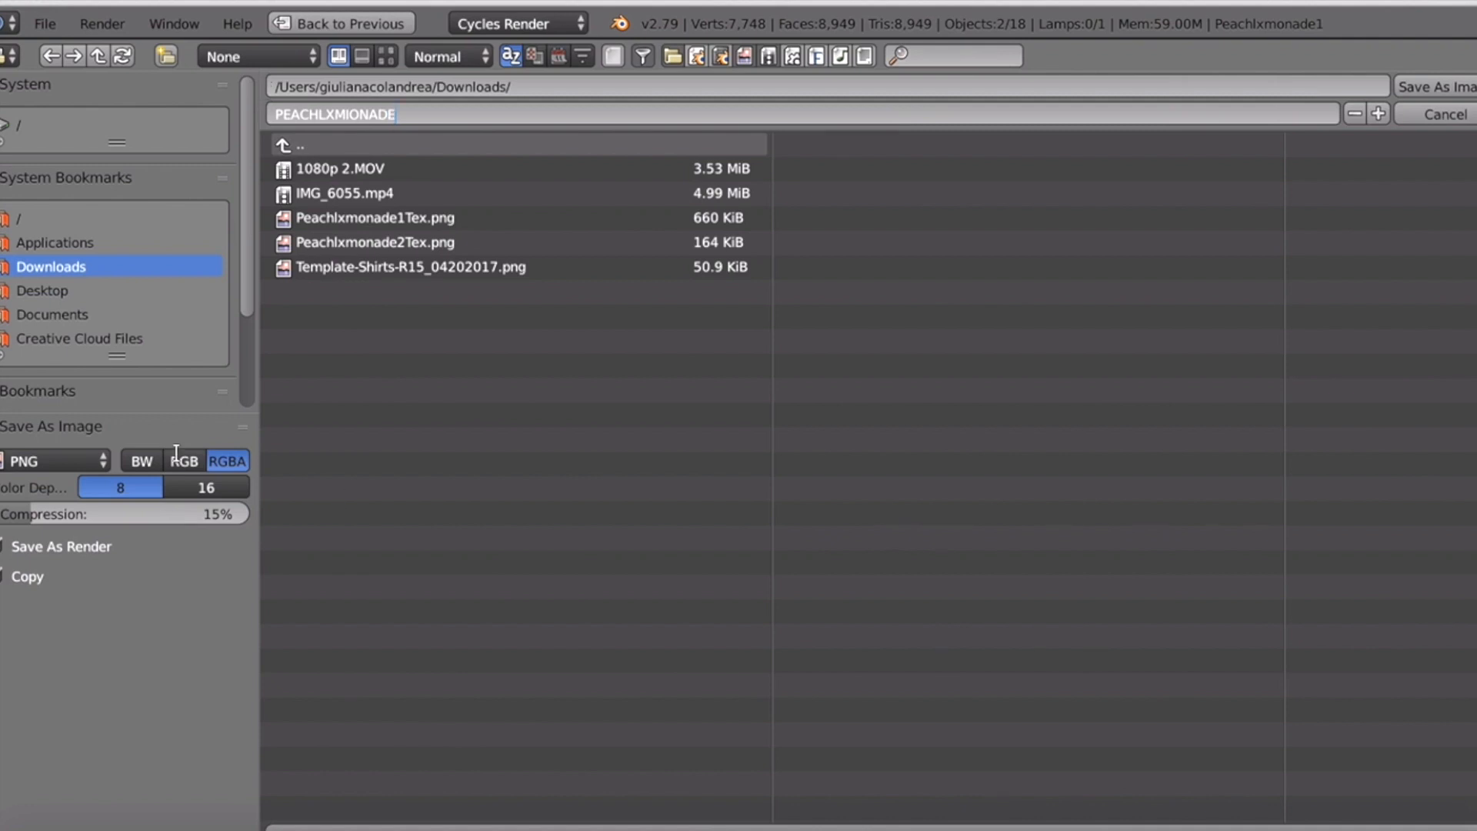
mouse_move(1440, 85)
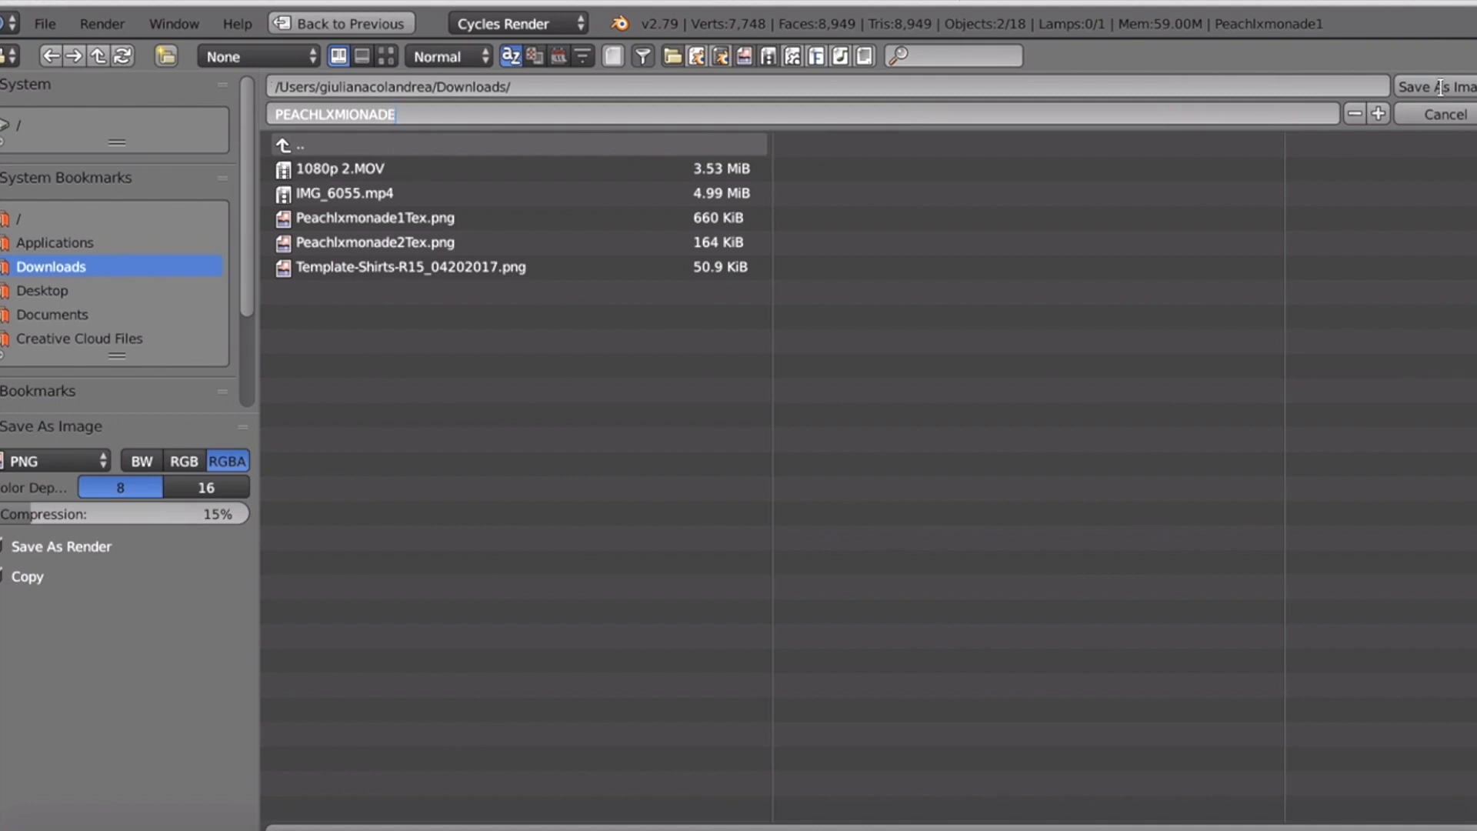
left_click(1438, 85)
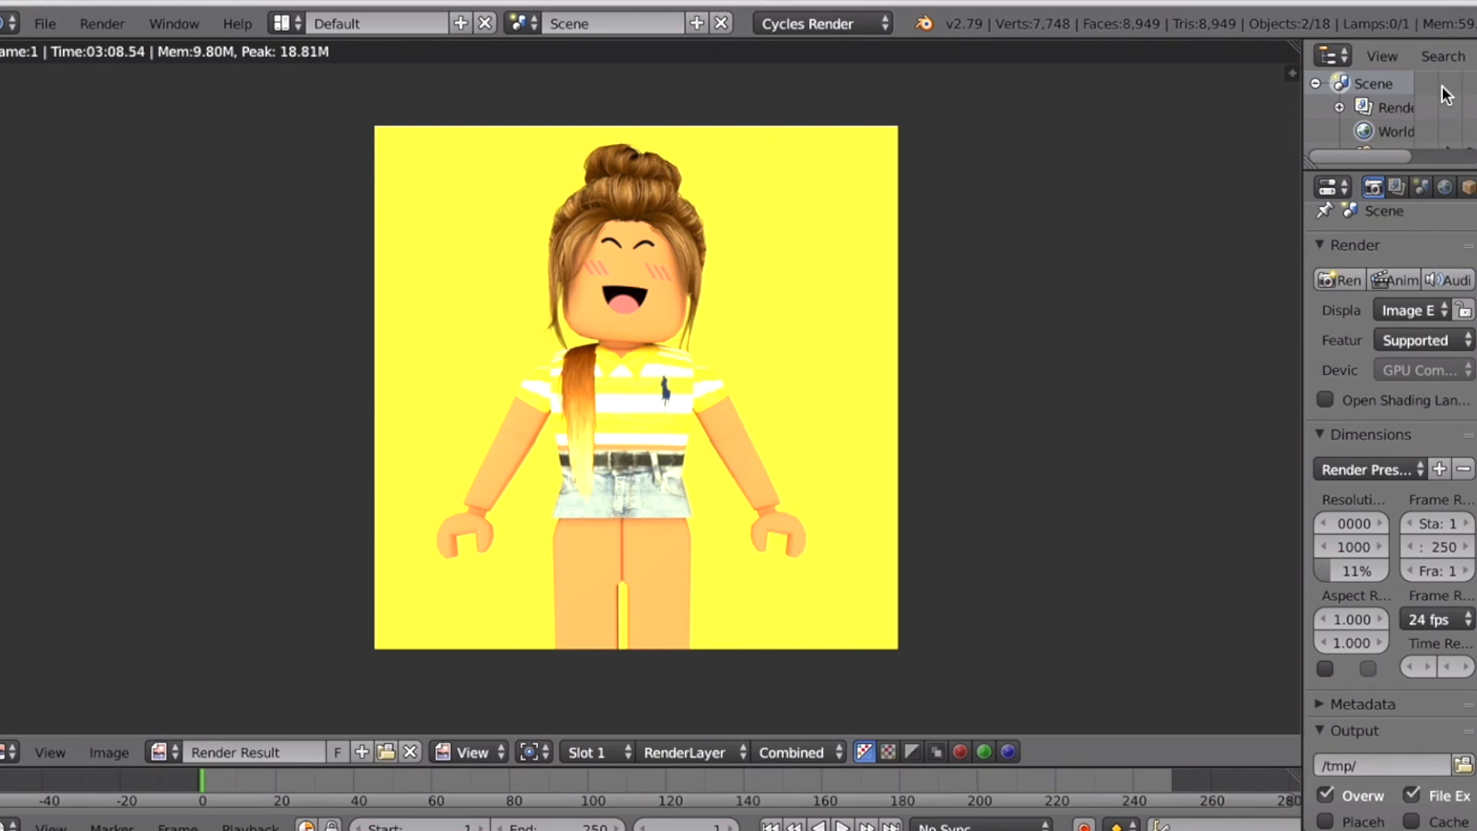
mouse_move(1034, 280)
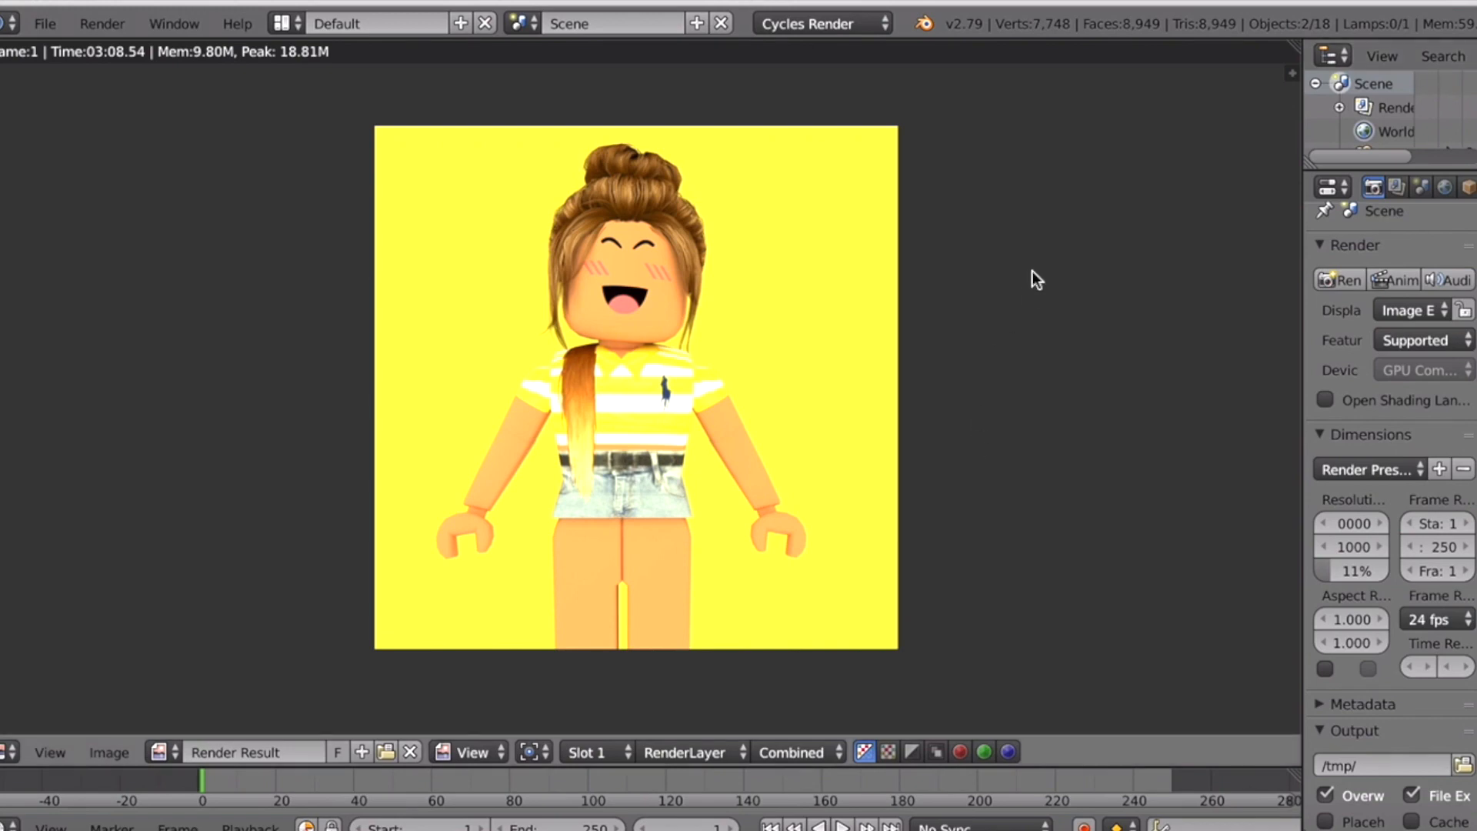
mouse_move(869, 581)
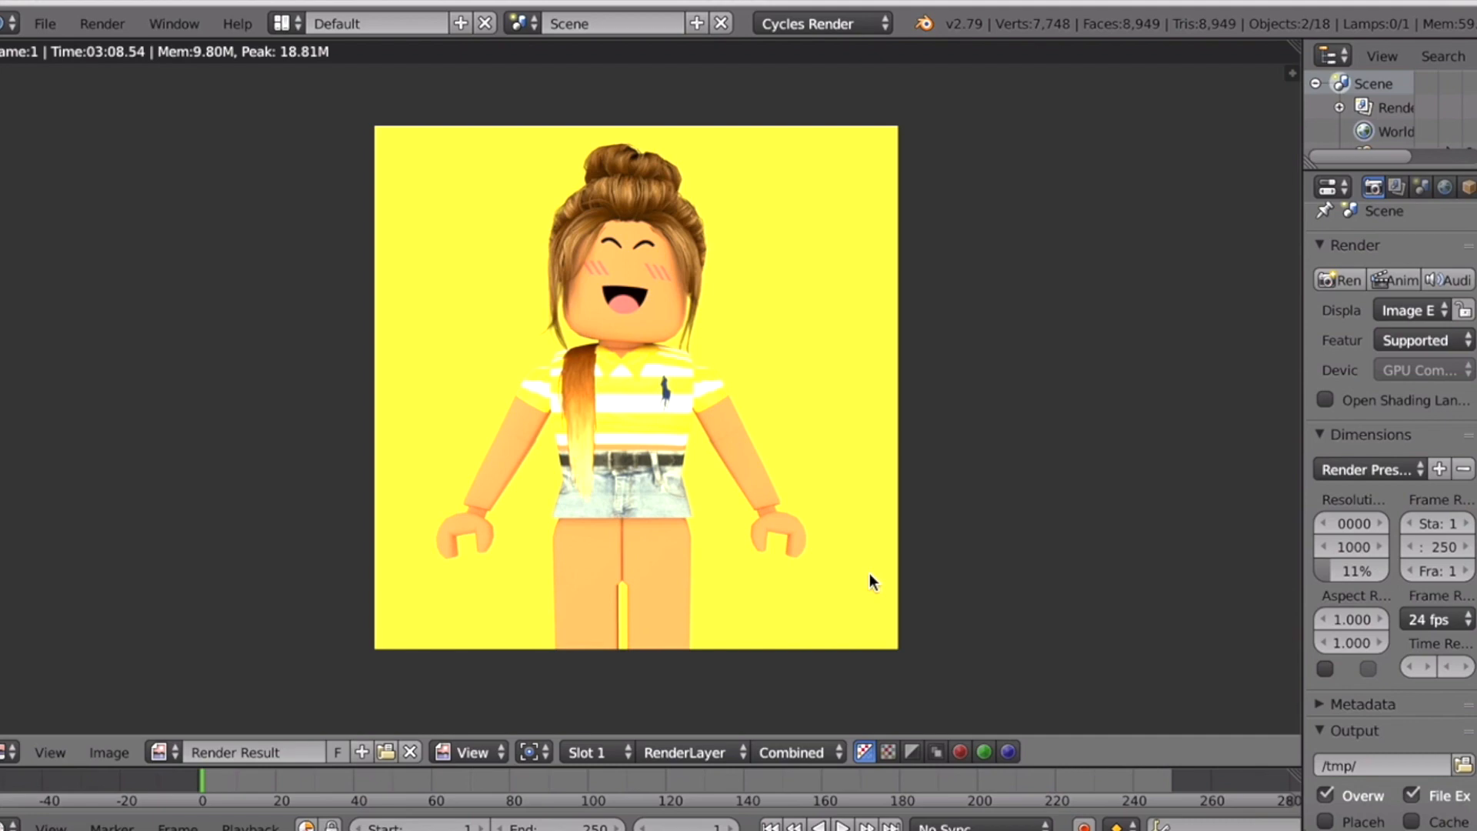
mouse_move(653, 162)
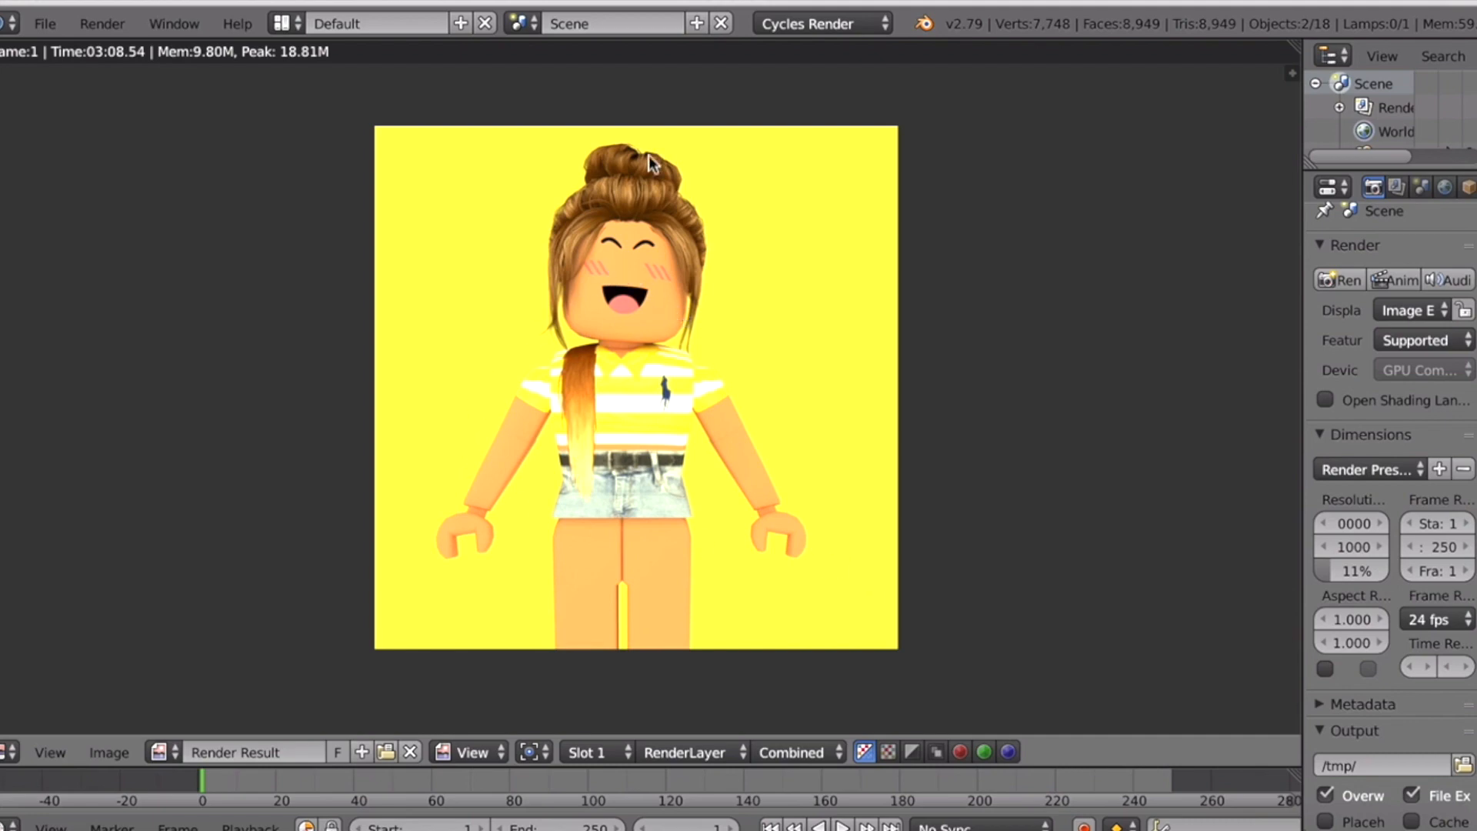
mouse_move(924, 461)
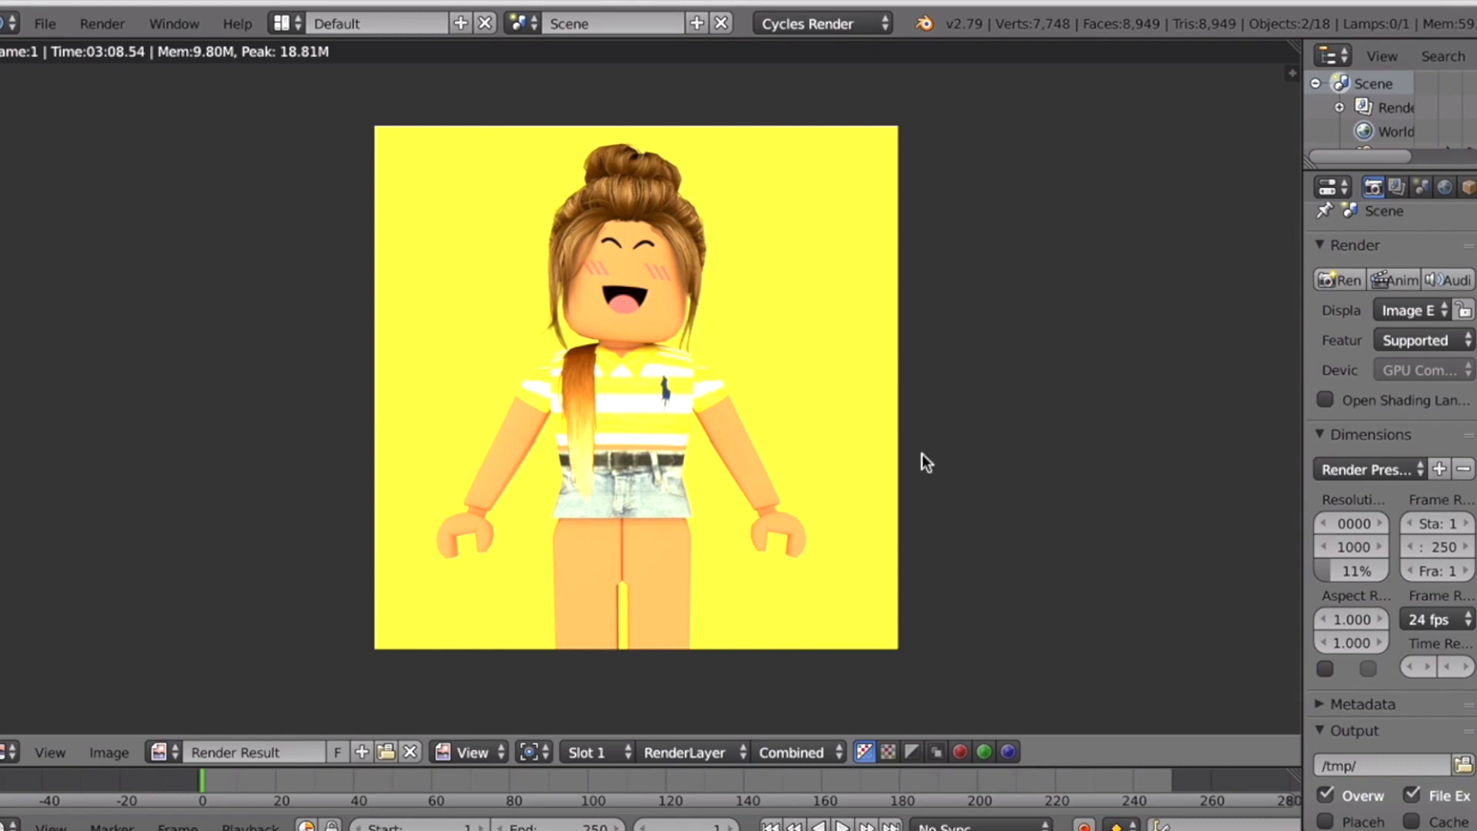
mouse_move(650, 381)
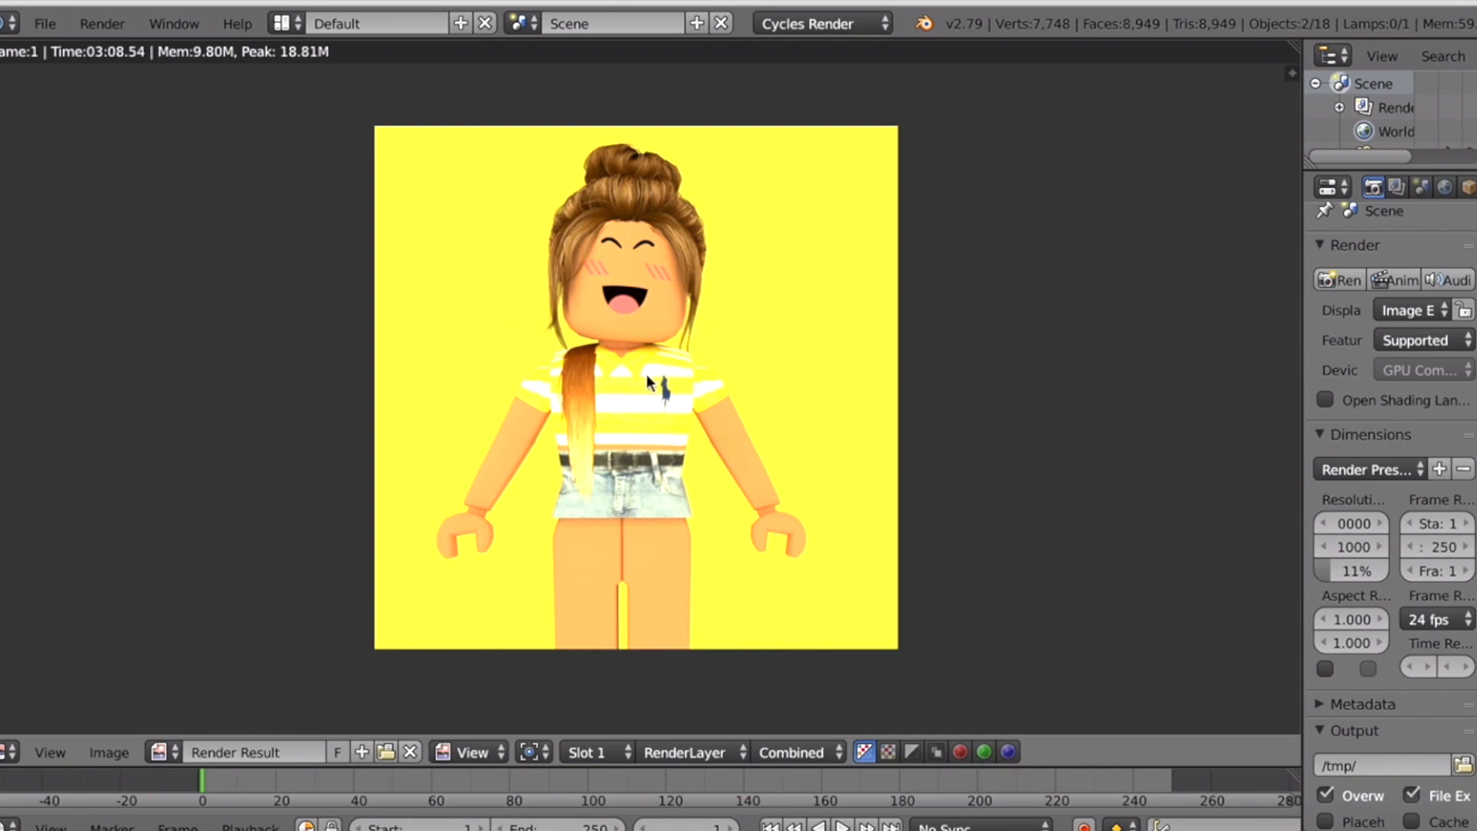
mouse_move(686, 362)
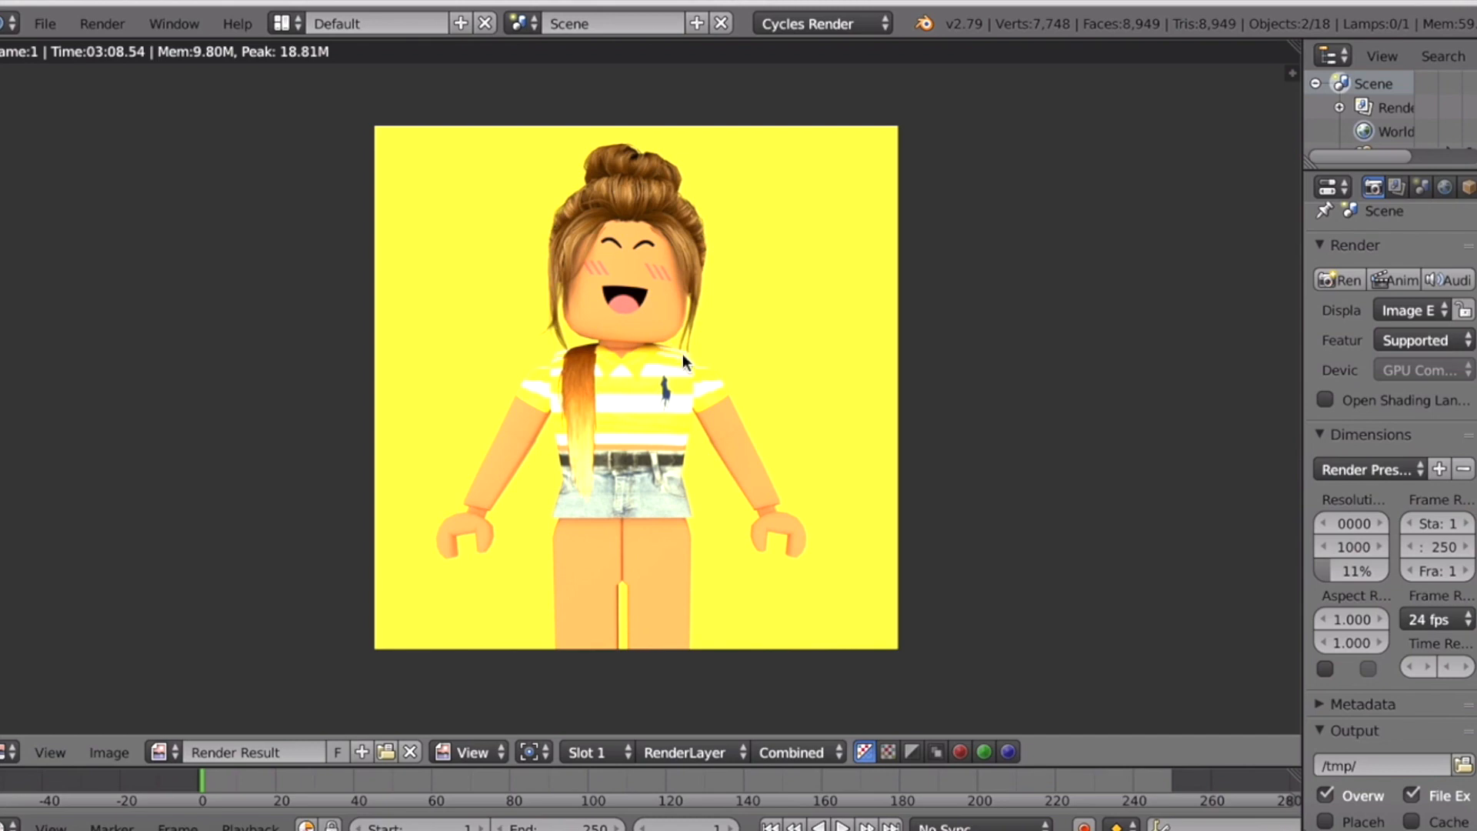
mouse_move(743, 345)
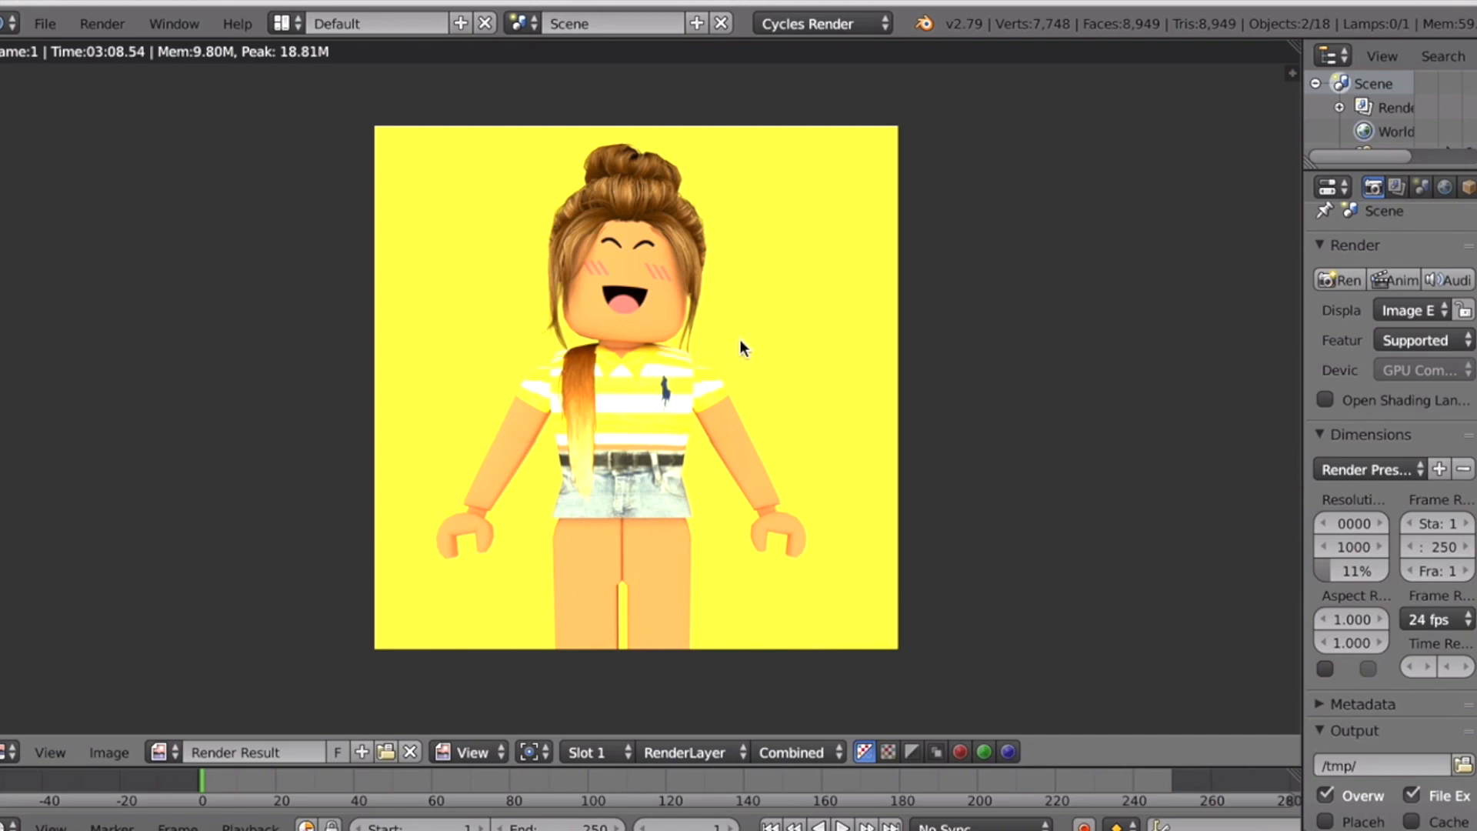